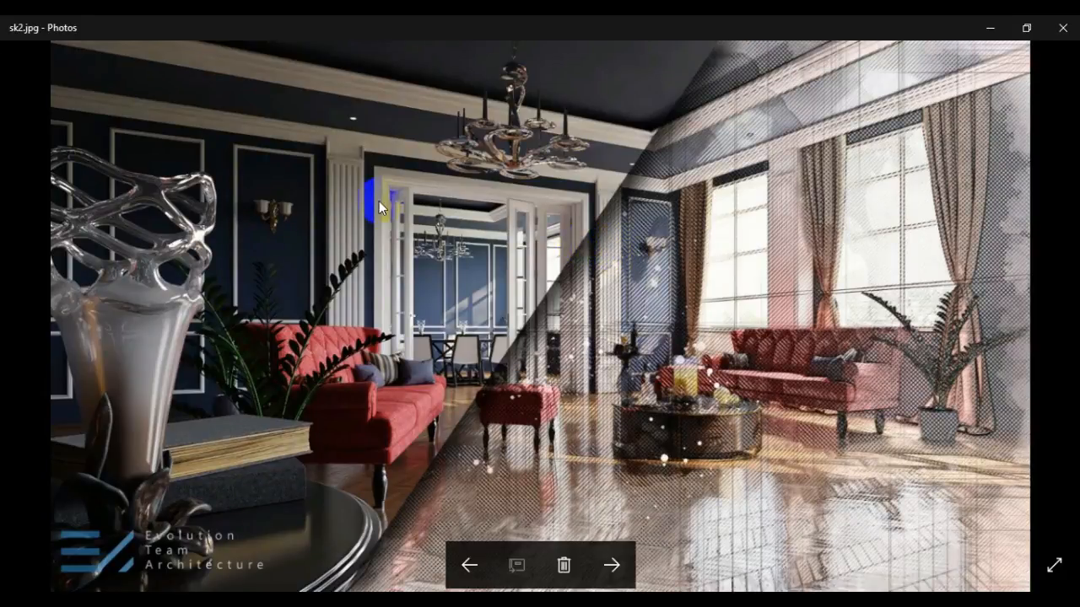
{"action": "mouse_move", "coordinate": [810, 370]}
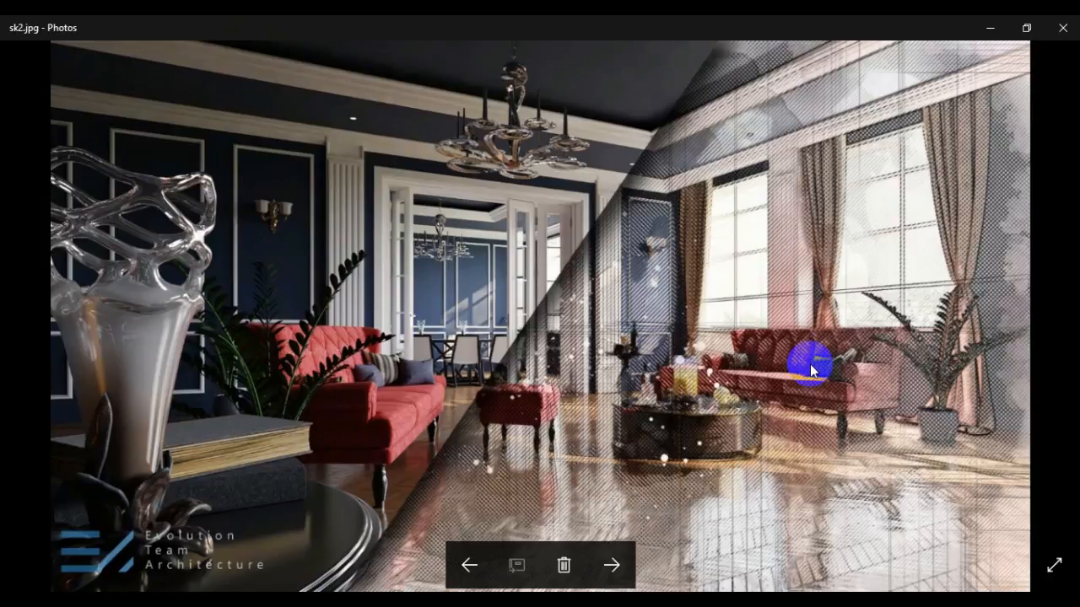
{"action": "mouse_move", "coordinate": [1050, 88]}
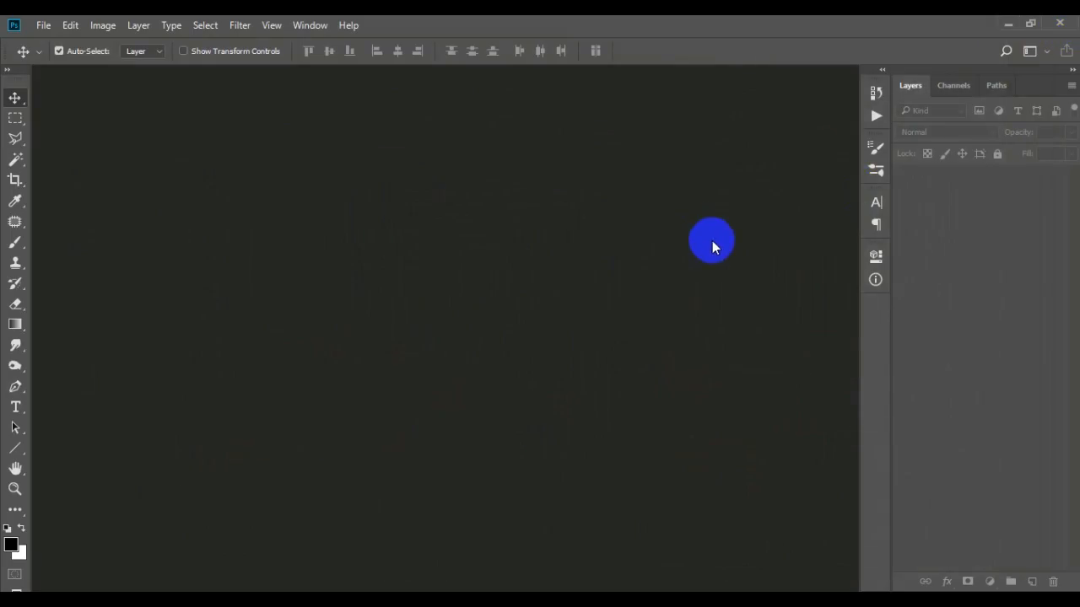
{"action": "mouse_move", "coordinate": [847, 118]}
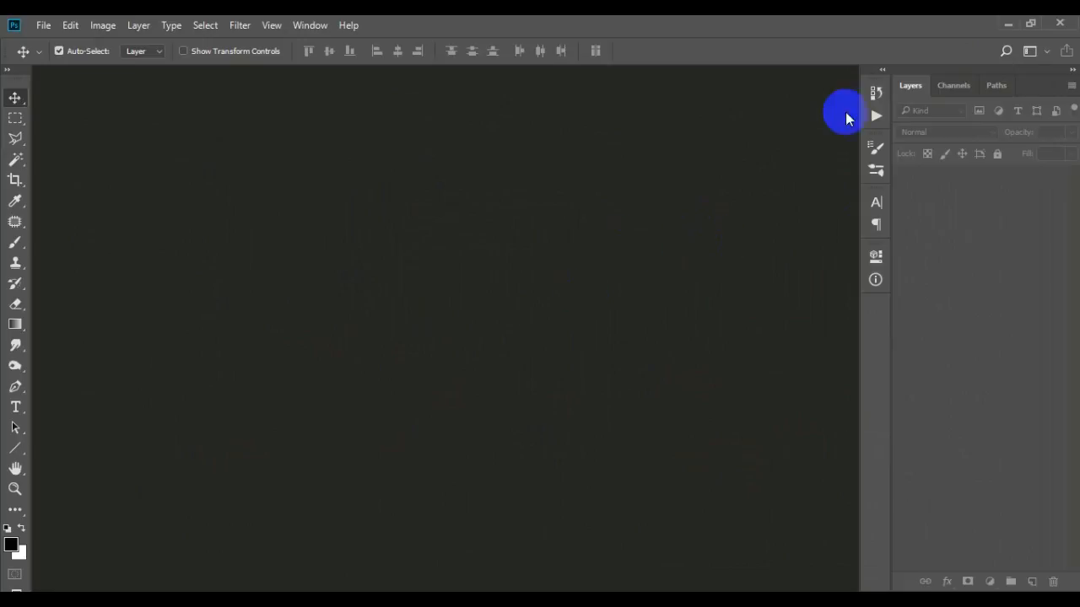
Begin opening the render 1 shot.jpg from the File menu.
{"action": "left_click", "coordinate": [1007, 24]}
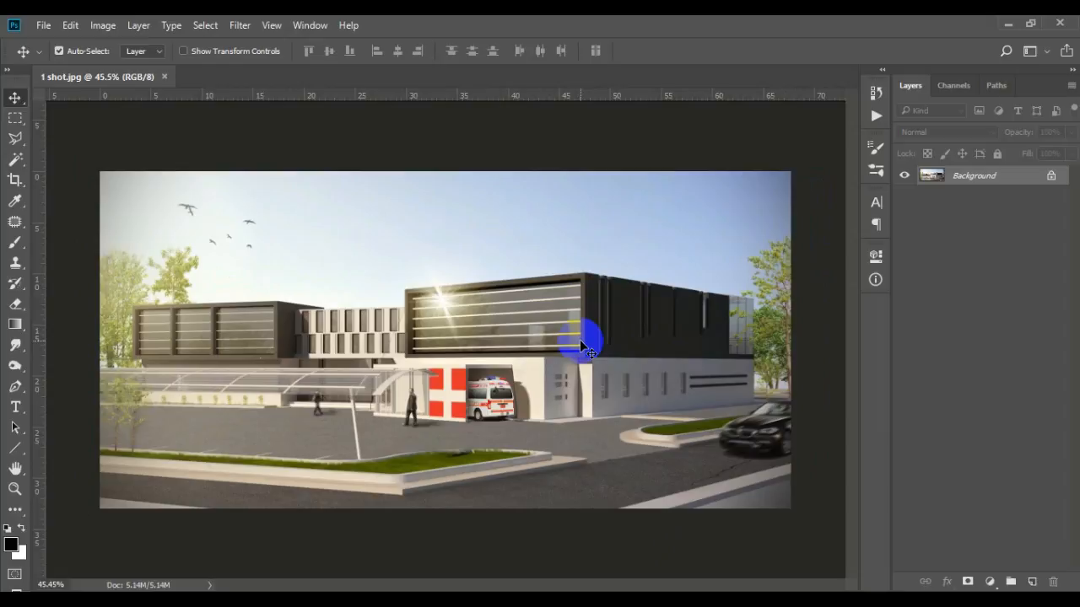
{"action": "mouse_move", "coordinate": [438, 239]}
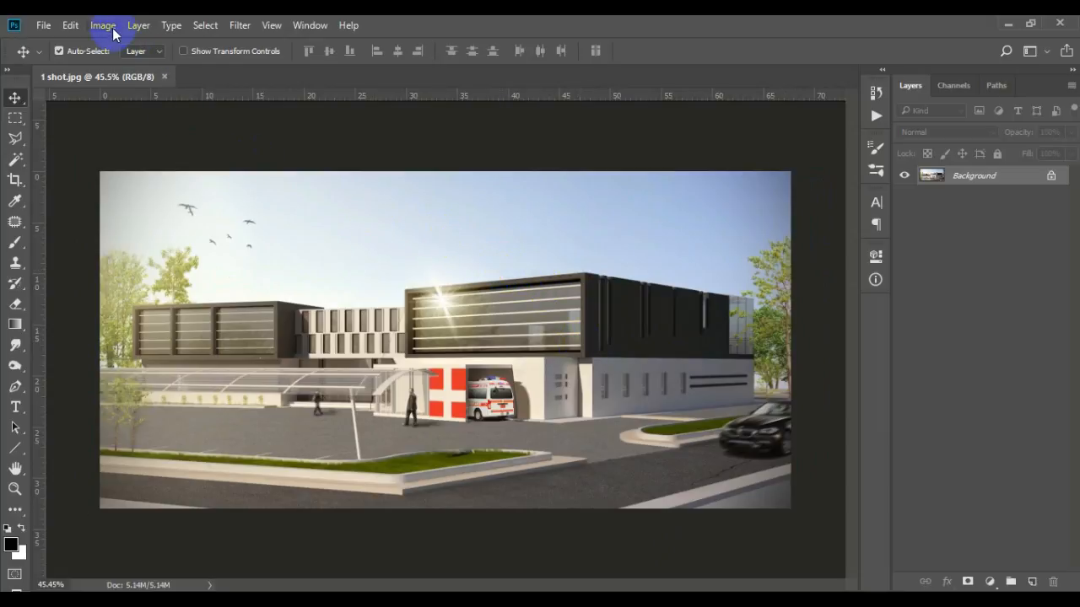
{"action": "left_click", "coordinate": [101, 26]}
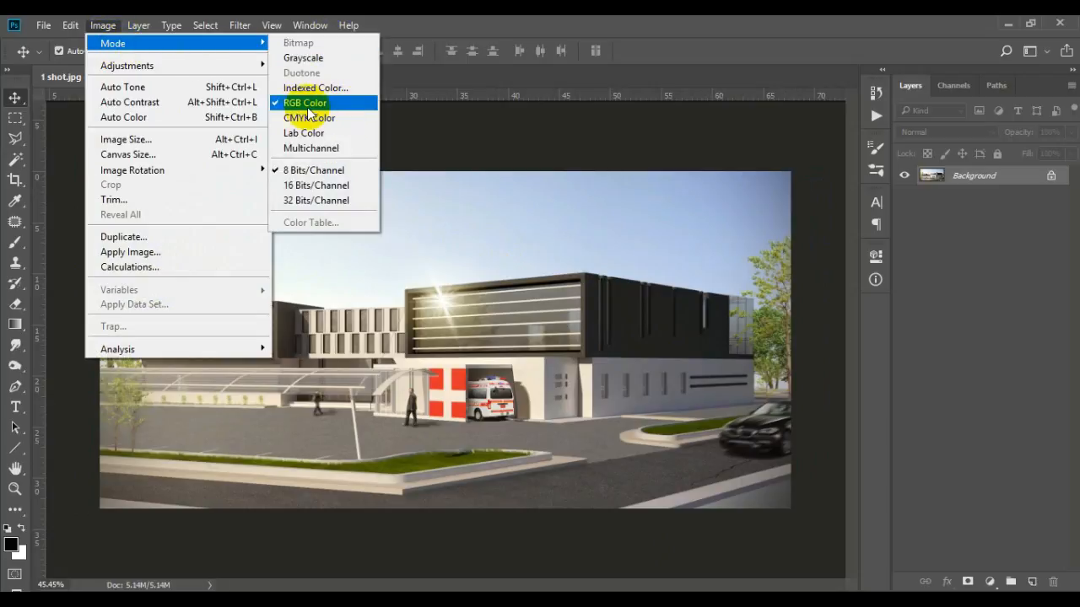
{"action": "mouse_move", "coordinate": [118, 47]}
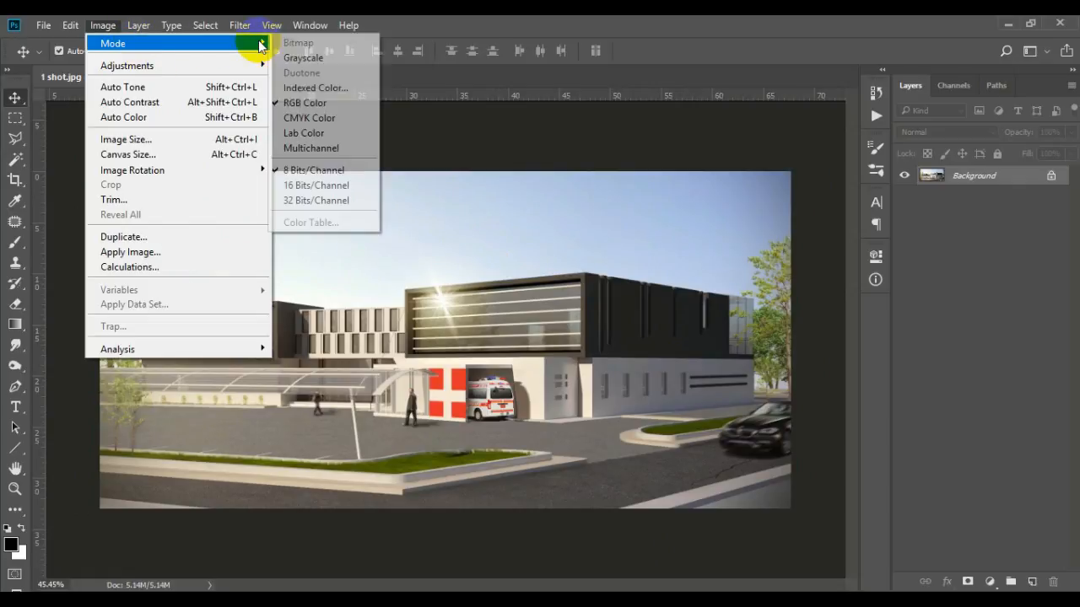
{"action": "mouse_move", "coordinate": [321, 169]}
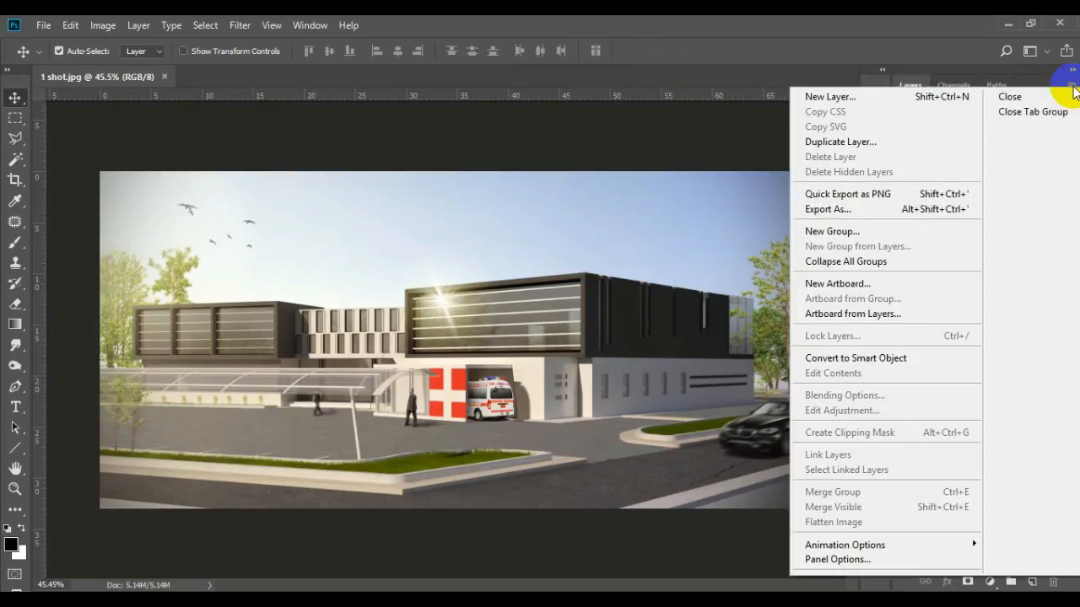
{"action": "mouse_move", "coordinate": [844, 544]}
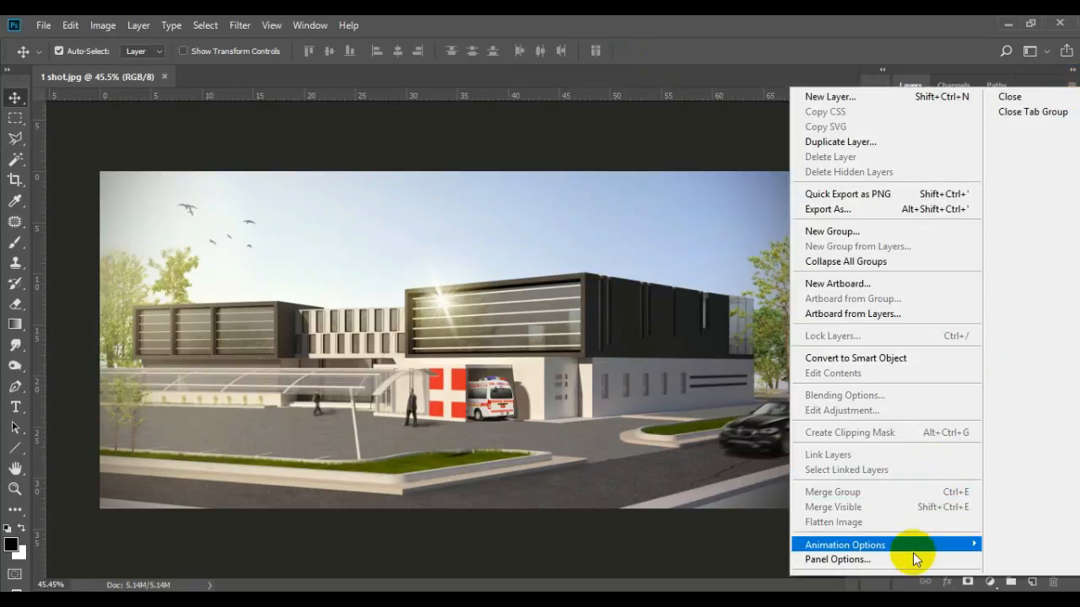
Confirm Layers panel options with small entire-document thumbnails and 'copy' added to copied layers.
{"action": "left_click", "coordinate": [837, 560]}
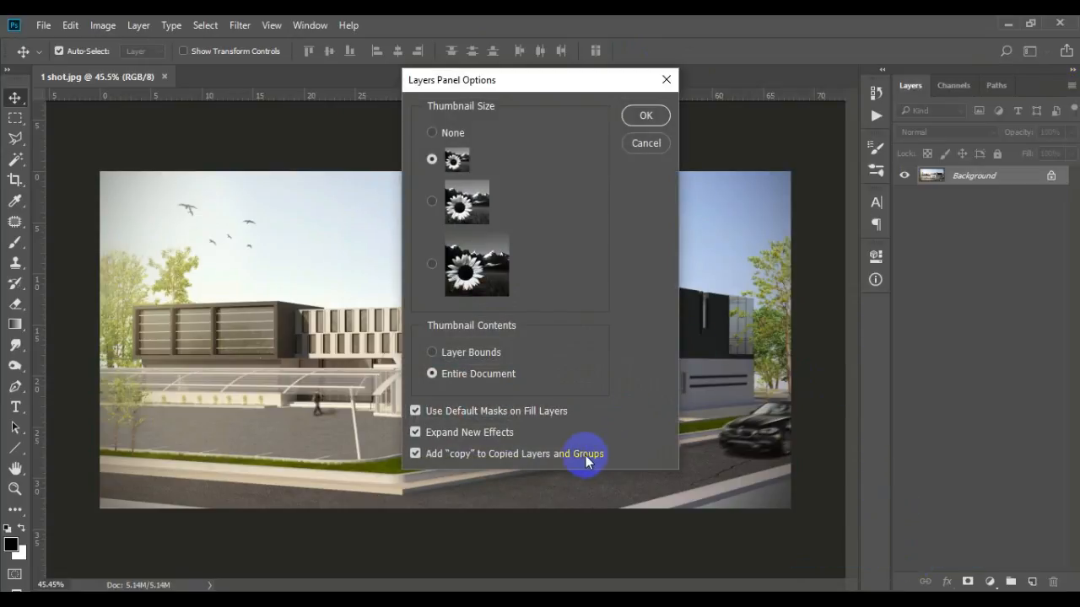
{"action": "mouse_move", "coordinate": [415, 454]}
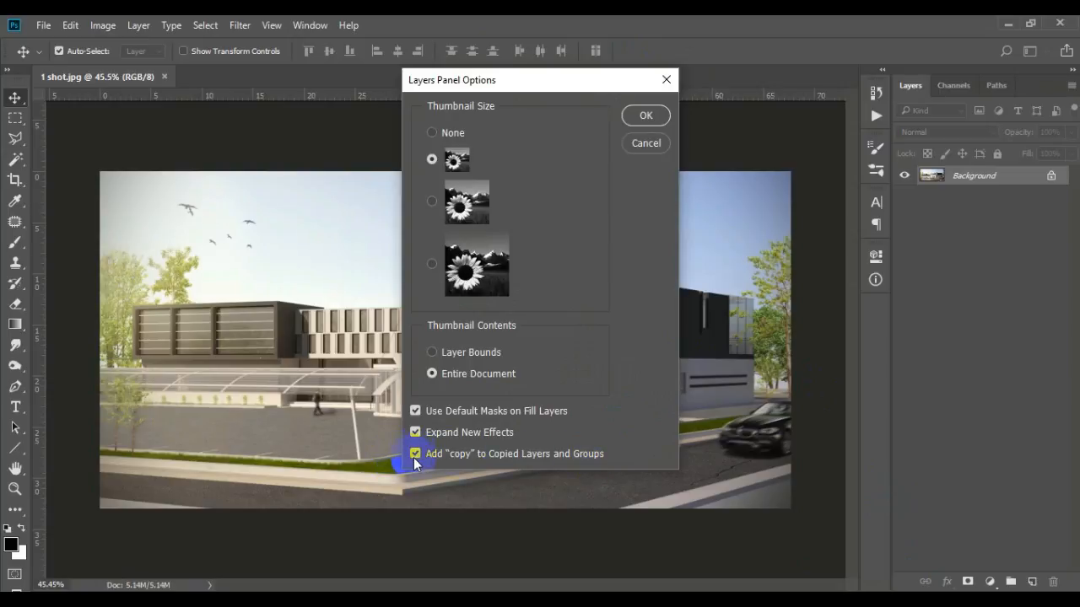
{"action": "mouse_move", "coordinate": [645, 114]}
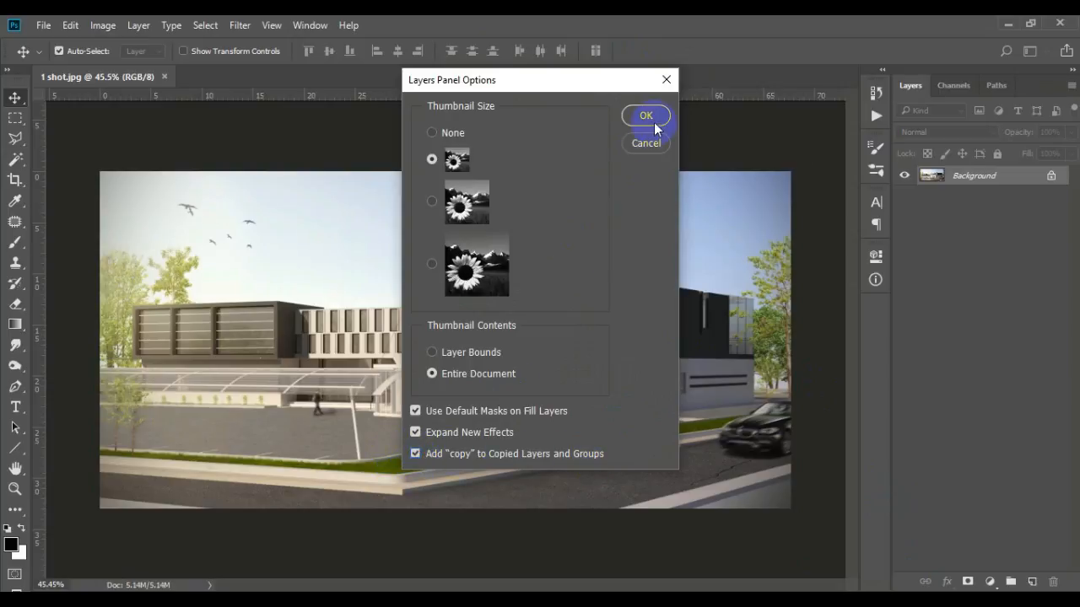
{"action": "left_click", "coordinate": [646, 115]}
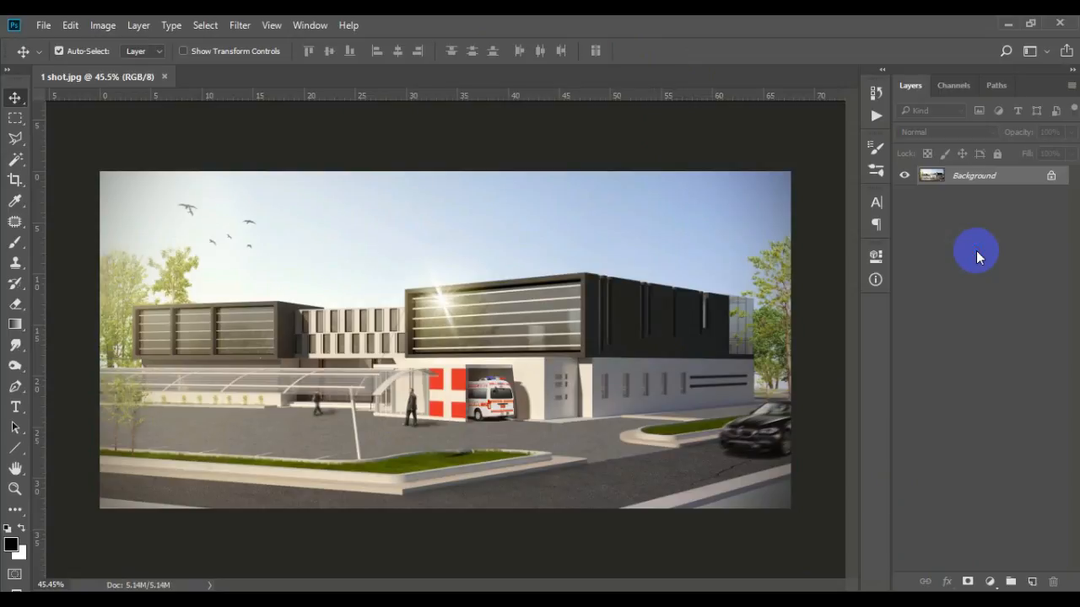
{"action": "mouse_move", "coordinate": [998, 216]}
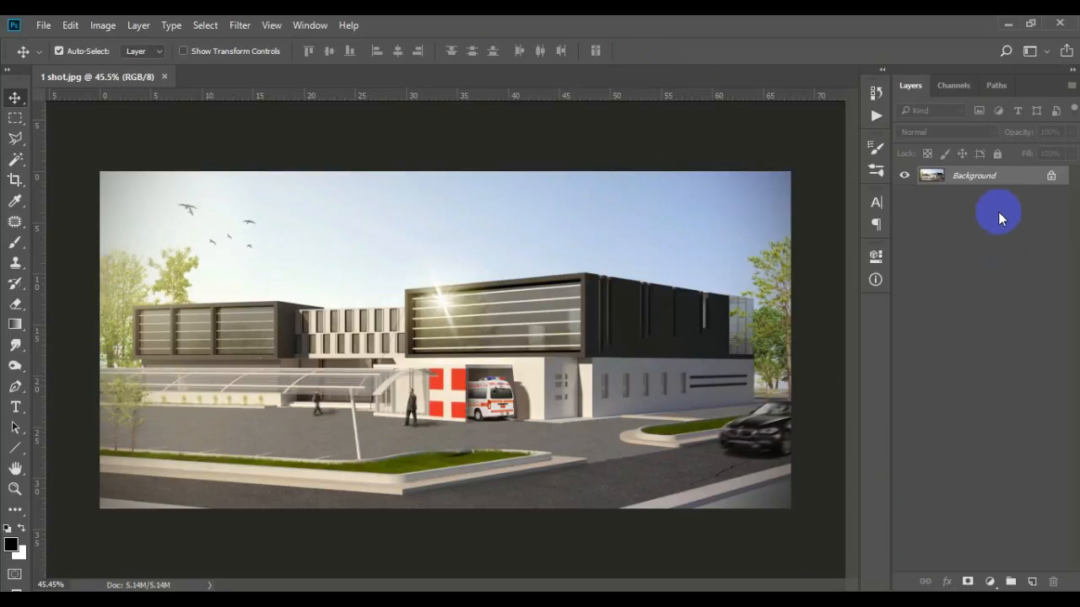
{"action": "mouse_move", "coordinate": [996, 206]}
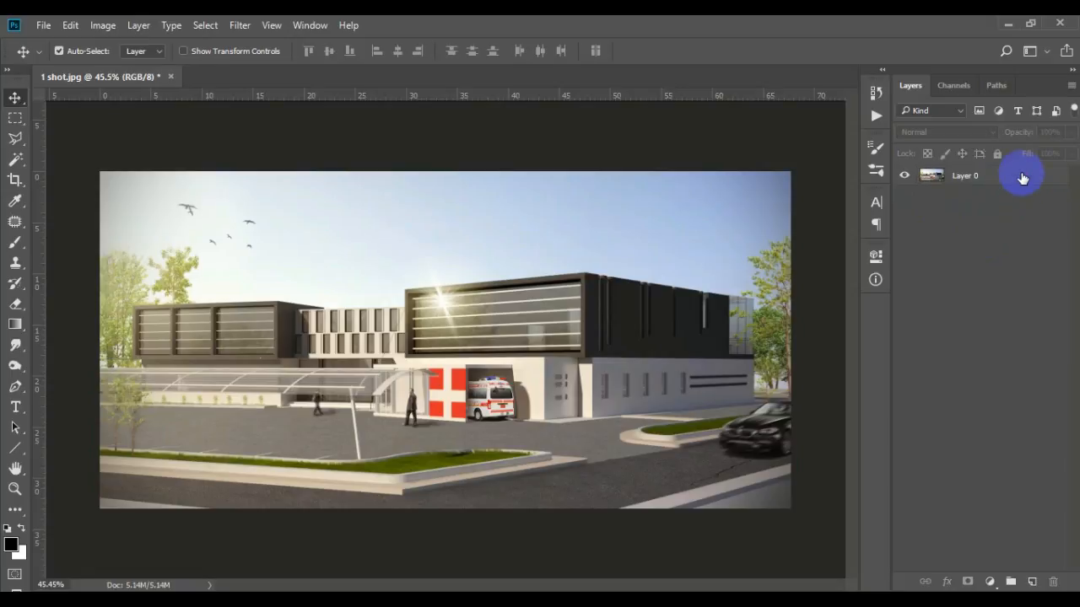
{"action": "left_click", "coordinate": [965, 174]}
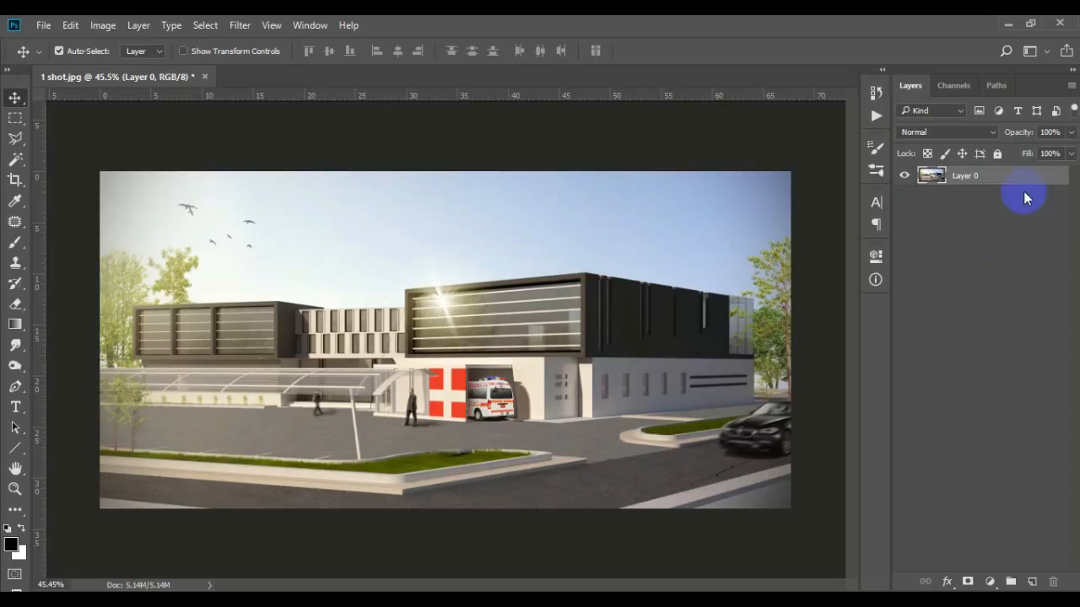
{"action": "mouse_move", "coordinate": [1071, 199]}
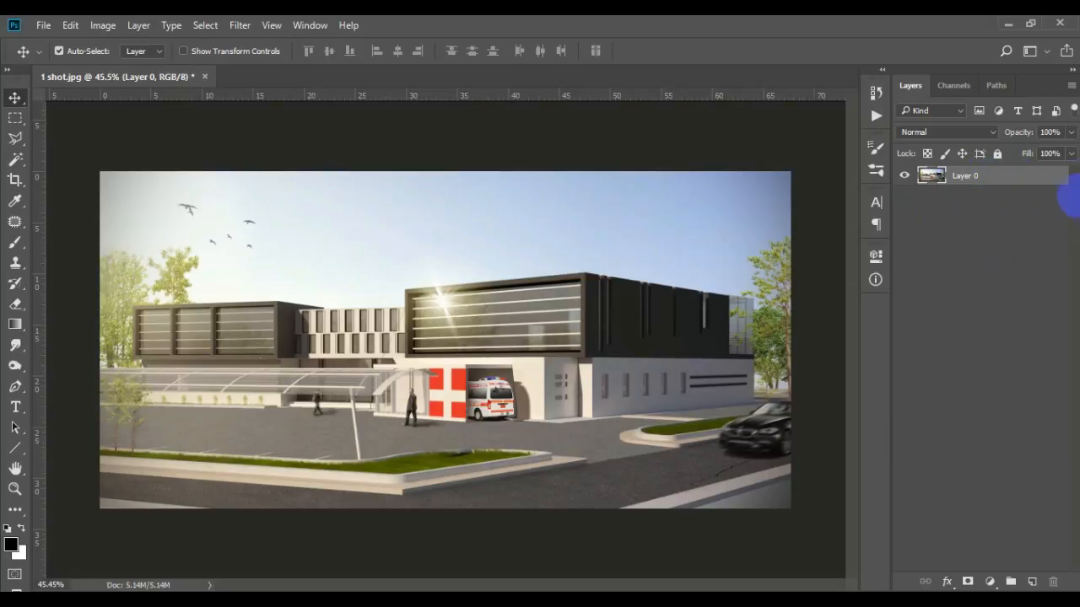
{"action": "mouse_move", "coordinate": [834, 141]}
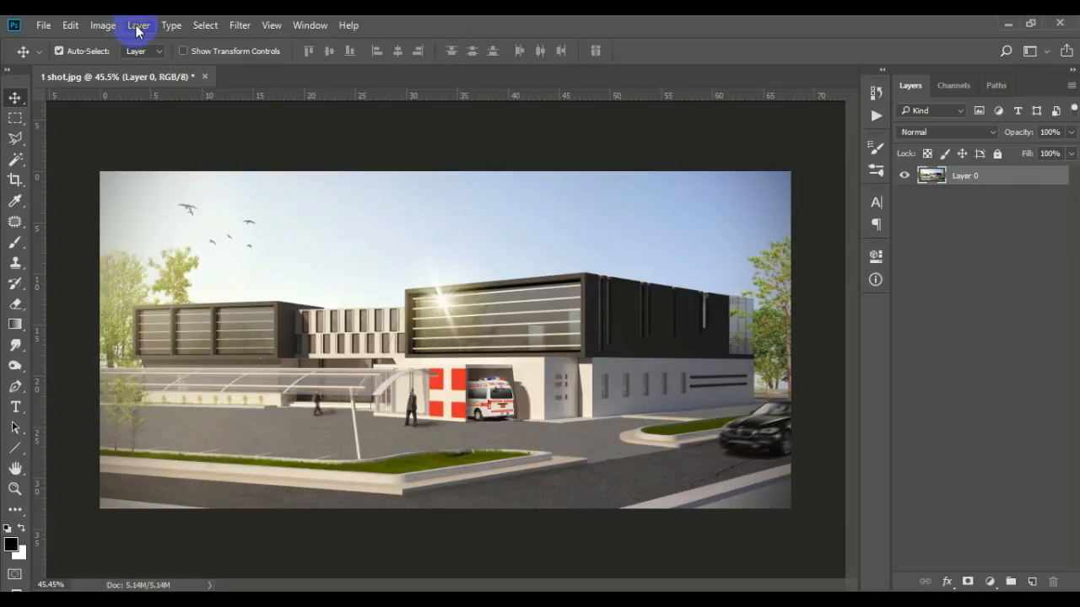
{"action": "left_click", "coordinate": [138, 26]}
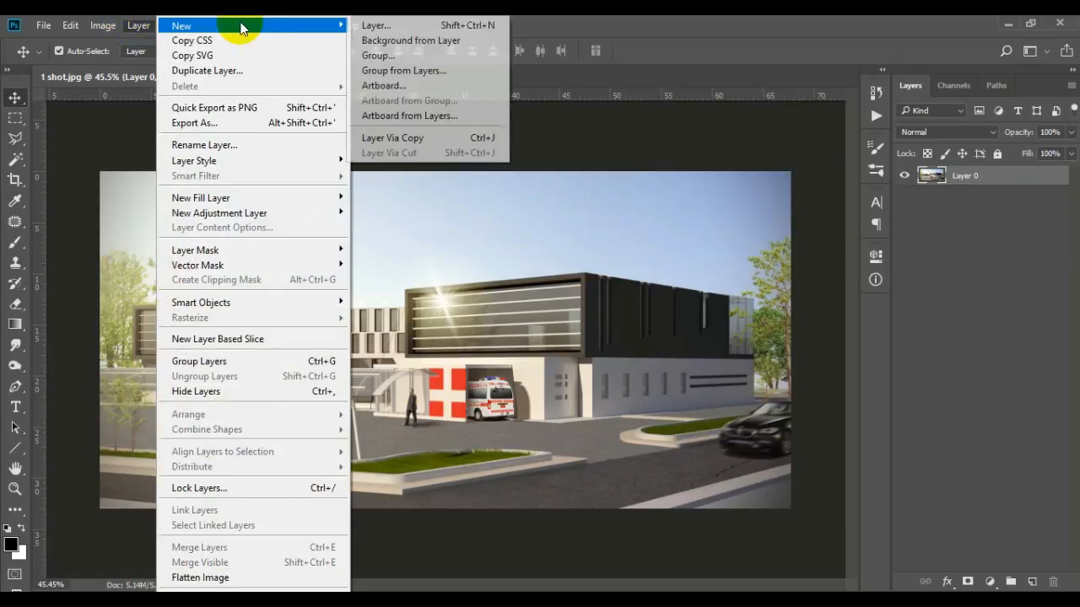
{"action": "left_click", "coordinate": [412, 40]}
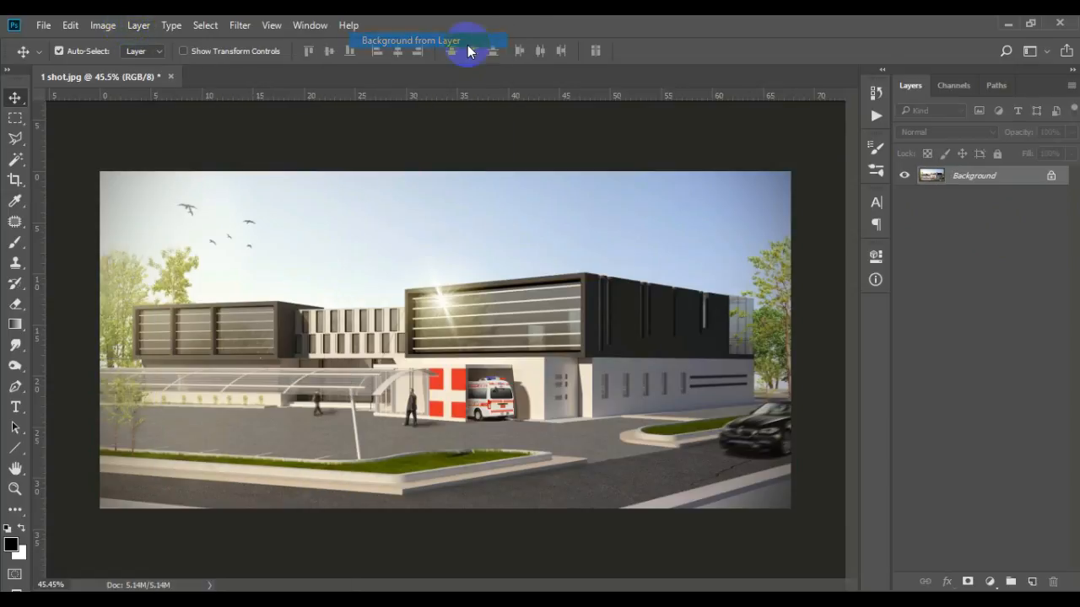
{"action": "mouse_move", "coordinate": [510, 256]}
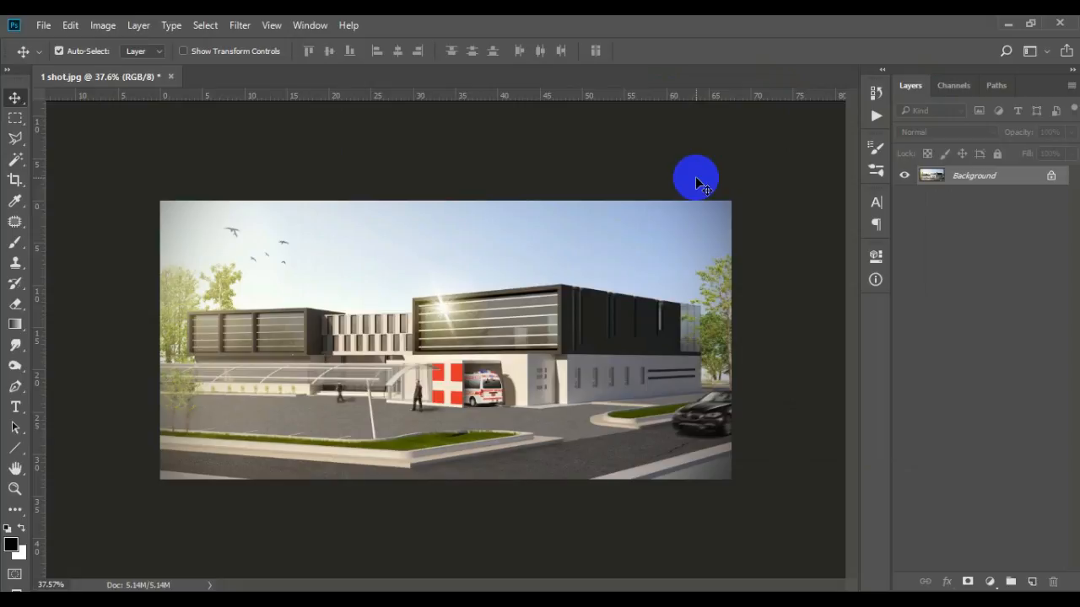
{"action": "mouse_move", "coordinate": [442, 177]}
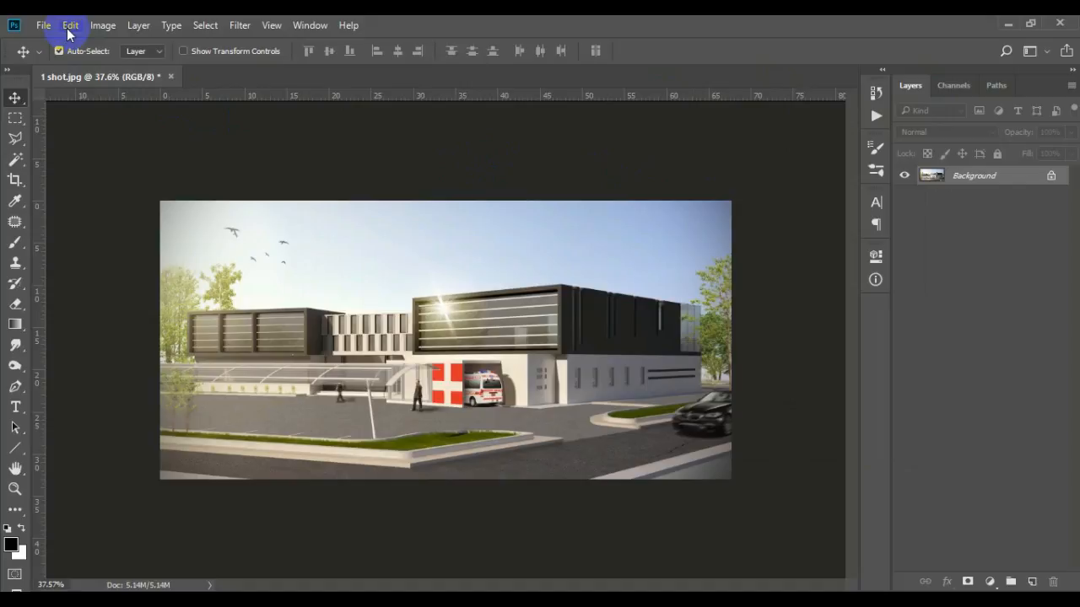
Review the brush presets in the Preset Manager, dismissing the load-from-file picker.
{"action": "left_click", "coordinate": [71, 25]}
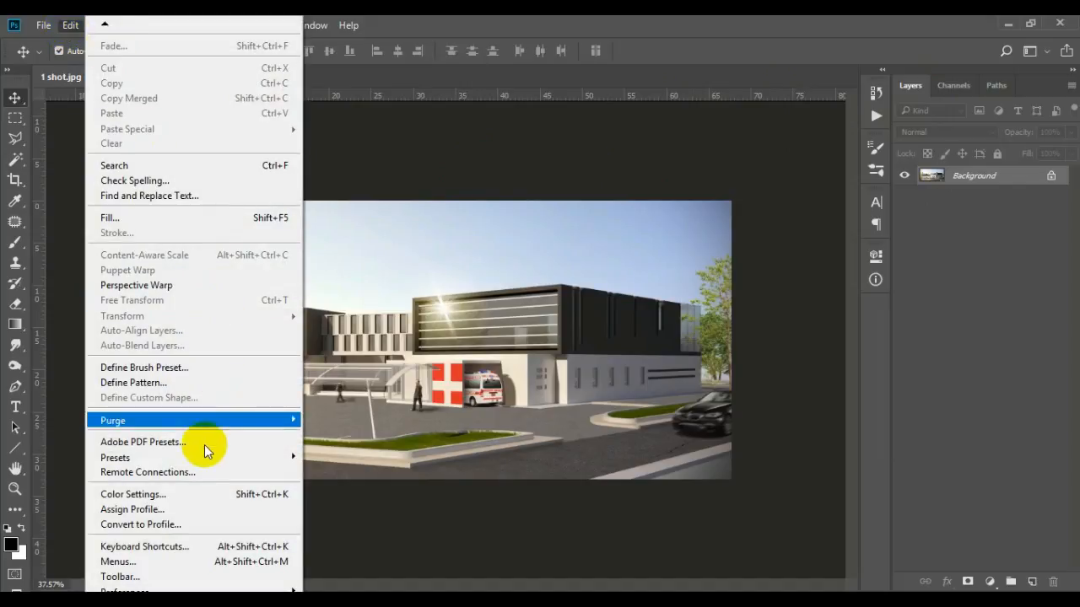
{"action": "left_click", "coordinate": [115, 457]}
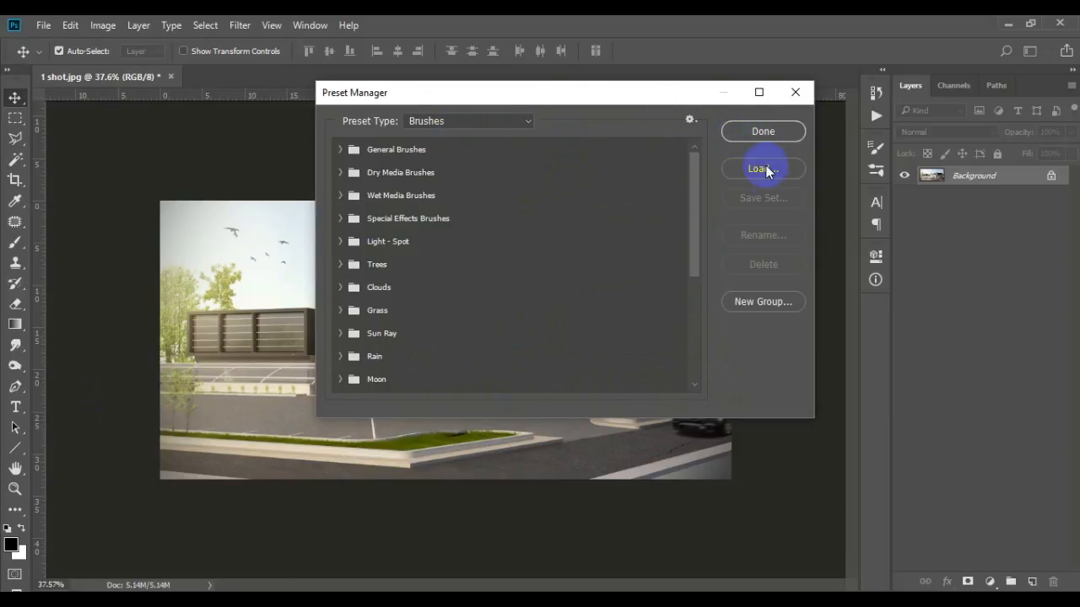
{"action": "left_click", "coordinate": [762, 169]}
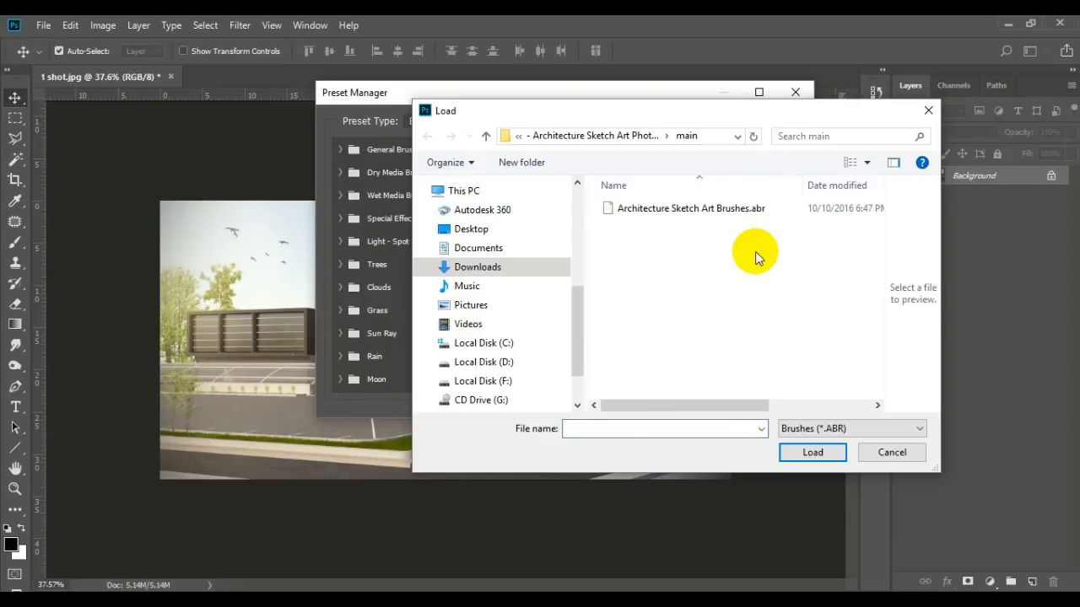
{"action": "mouse_move", "coordinate": [692, 280]}
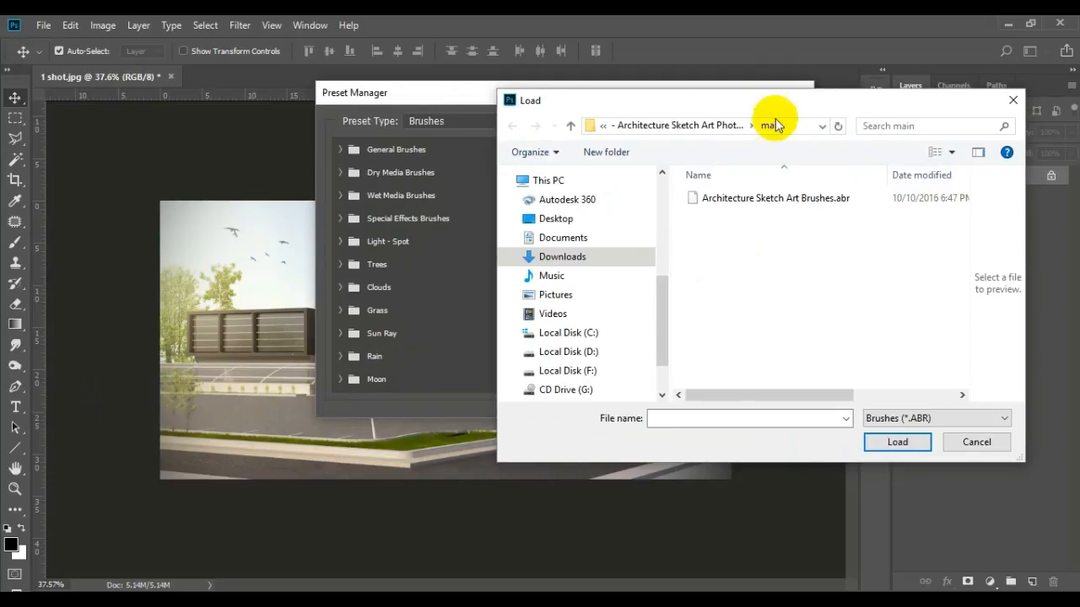
{"action": "left_click", "coordinate": [975, 442]}
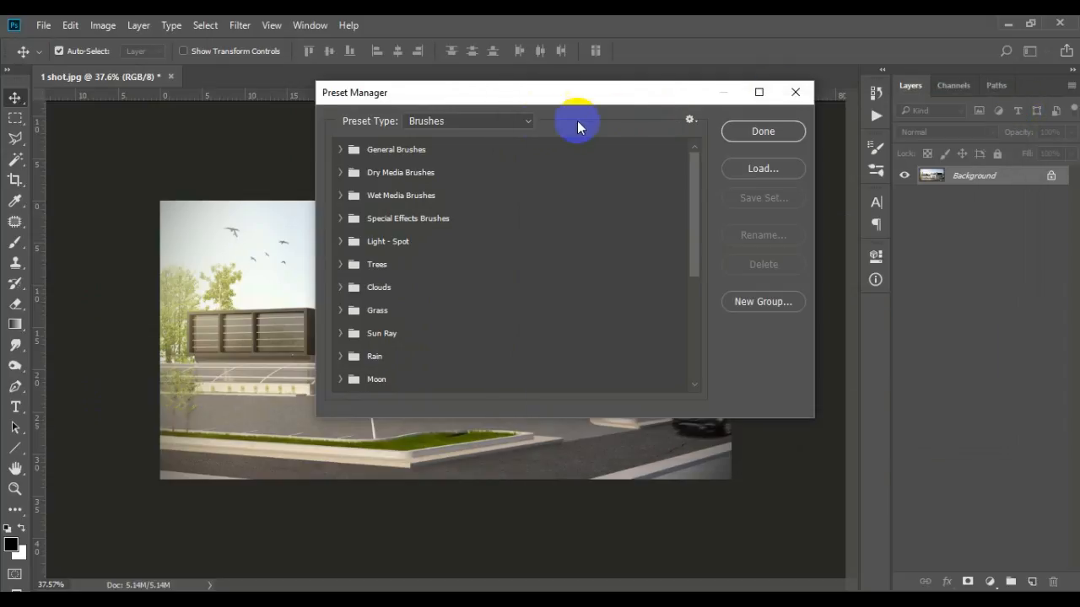
Check the loaded texture patterns in the Patterns presets and close the Preset Manager.
{"action": "left_click", "coordinate": [469, 122]}
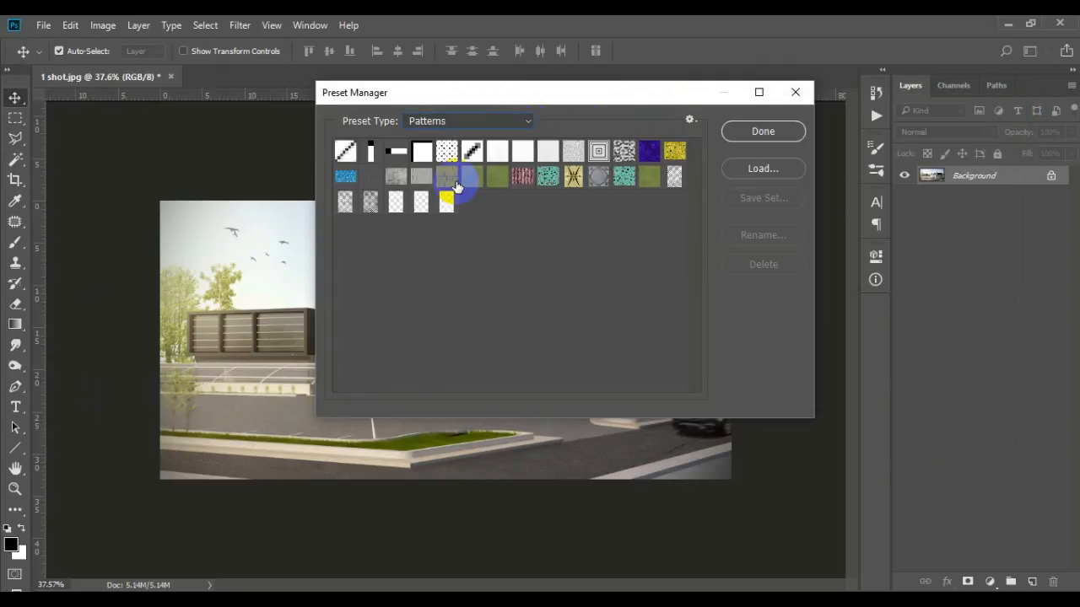
{"action": "left_click", "coordinate": [763, 169]}
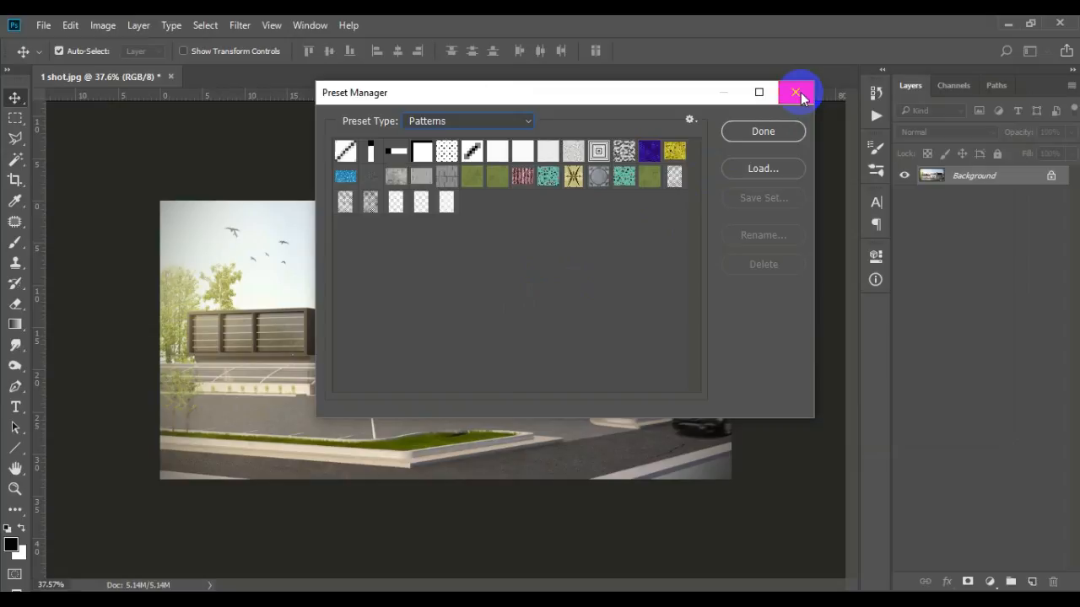
{"action": "left_click", "coordinate": [794, 92]}
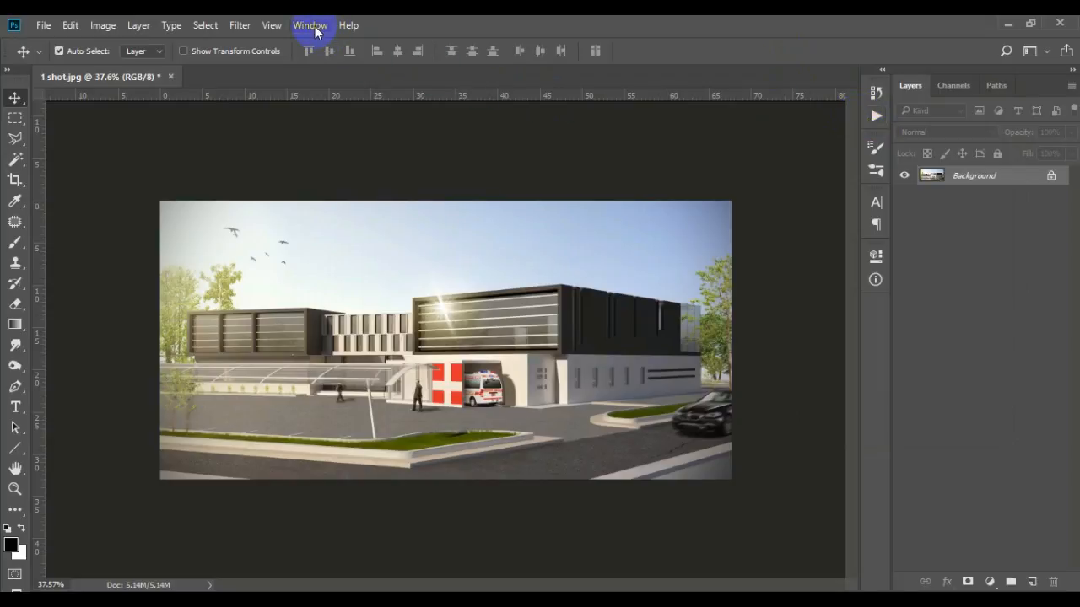
Load the Architecture Sketch Art PS Action.atn into the Actions panel and close it.
{"action": "left_click", "coordinate": [310, 25]}
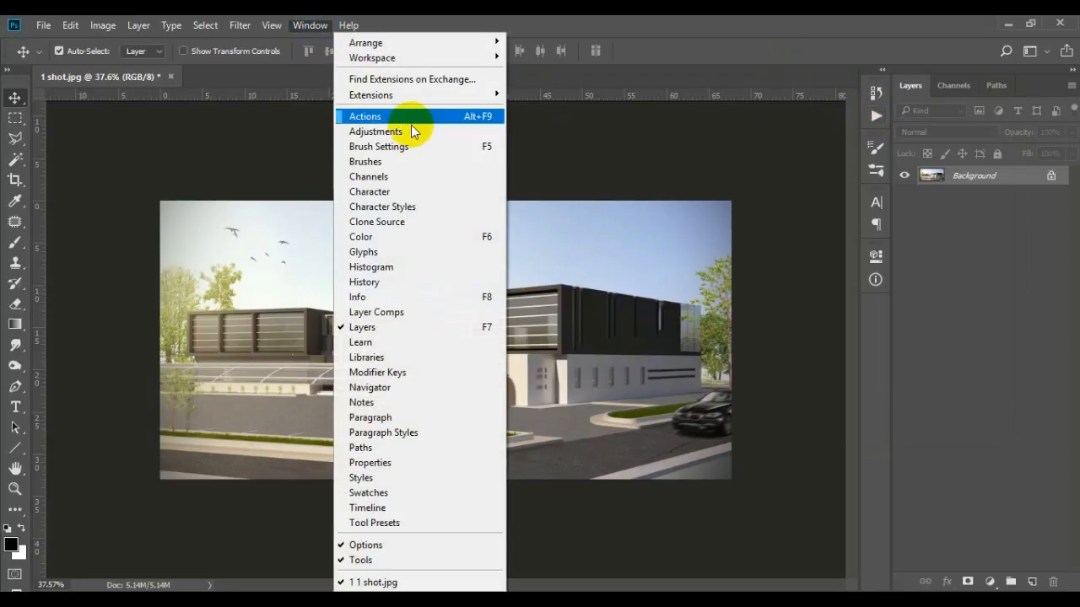
{"action": "left_click", "coordinate": [364, 114]}
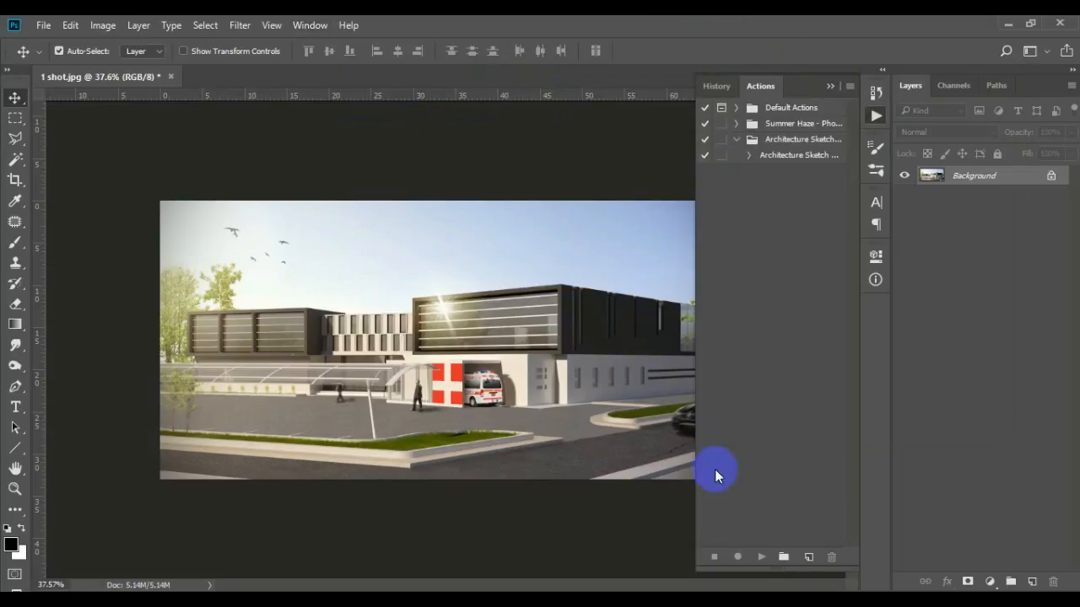
{"action": "mouse_move", "coordinate": [850, 93]}
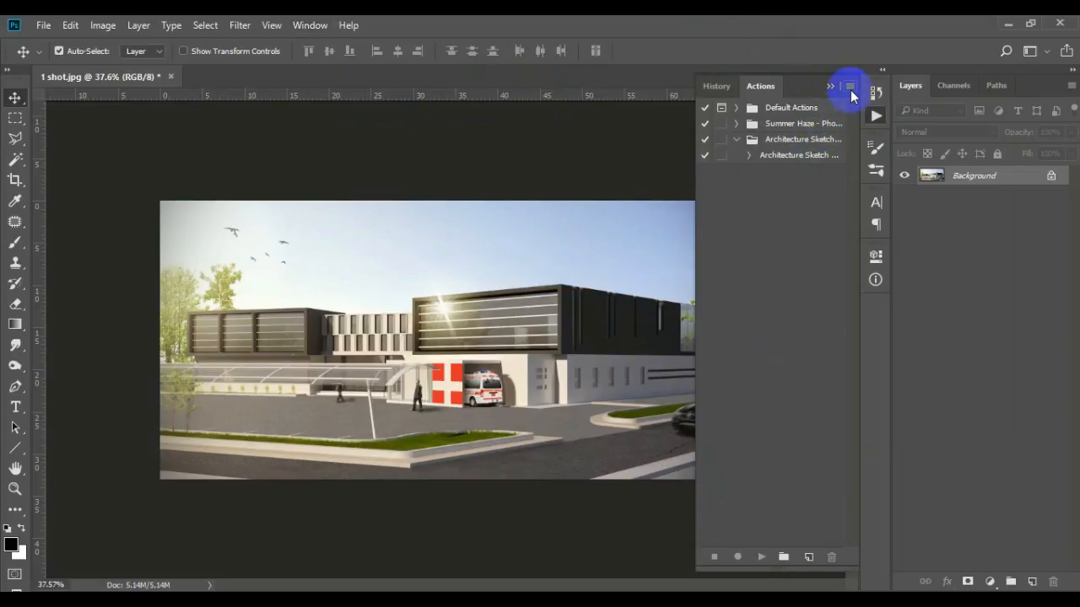
{"action": "left_click", "coordinate": [850, 88]}
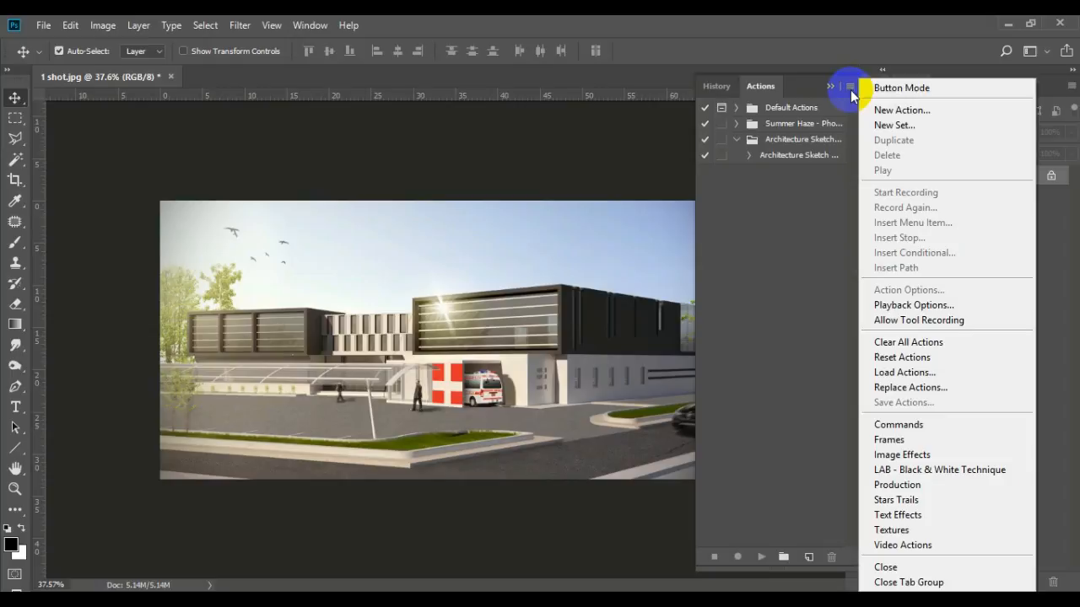
{"action": "left_click", "coordinate": [904, 373]}
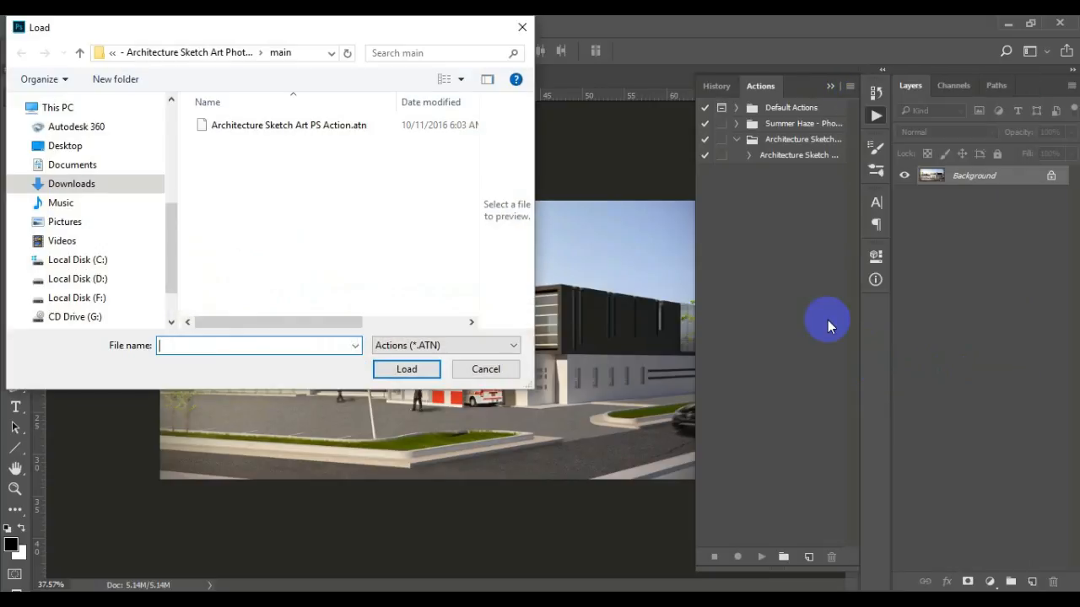
{"action": "mouse_move", "coordinate": [295, 167]}
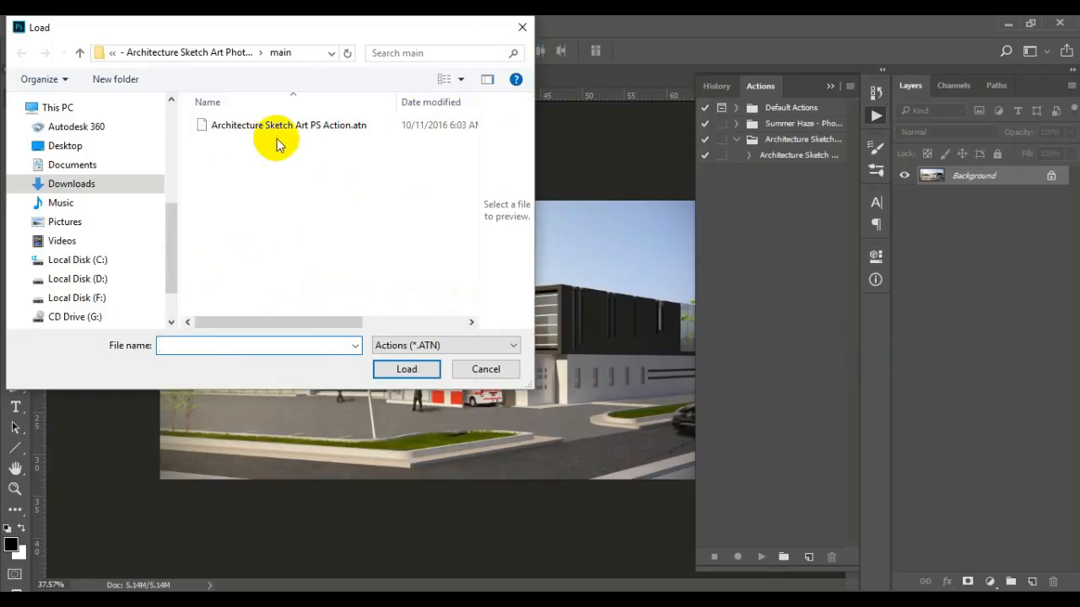
{"action": "mouse_move", "coordinate": [650, 64]}
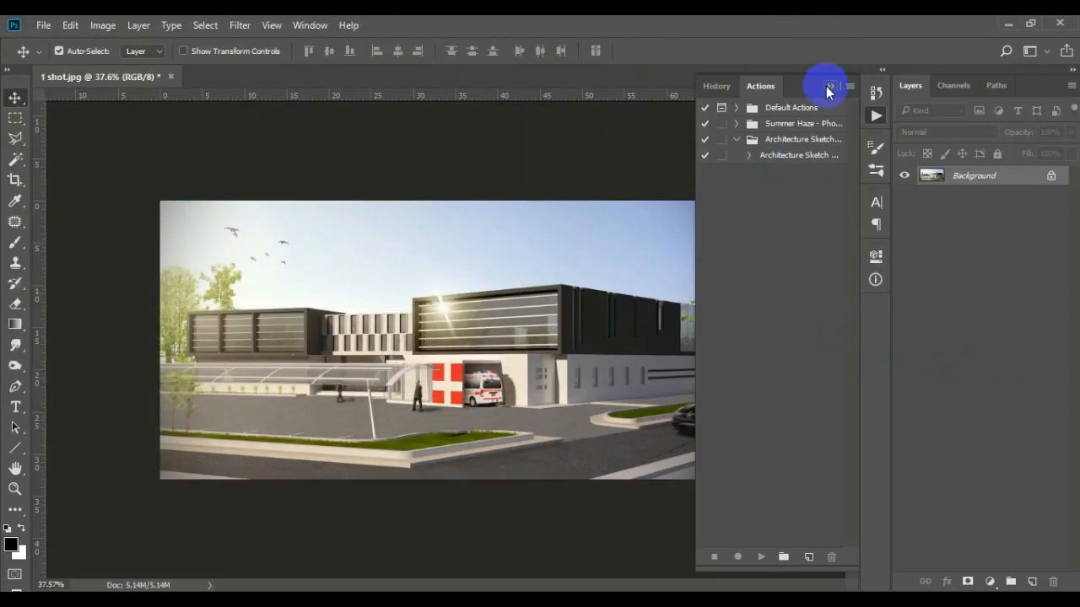
{"action": "left_click", "coordinate": [828, 88]}
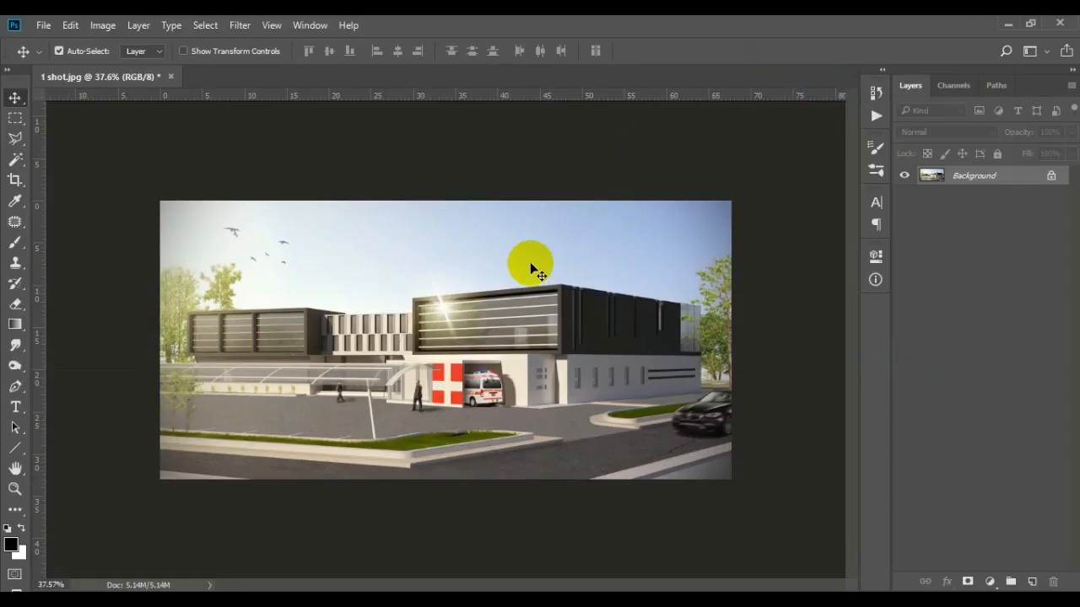
{"action": "mouse_move", "coordinate": [1009, 257]}
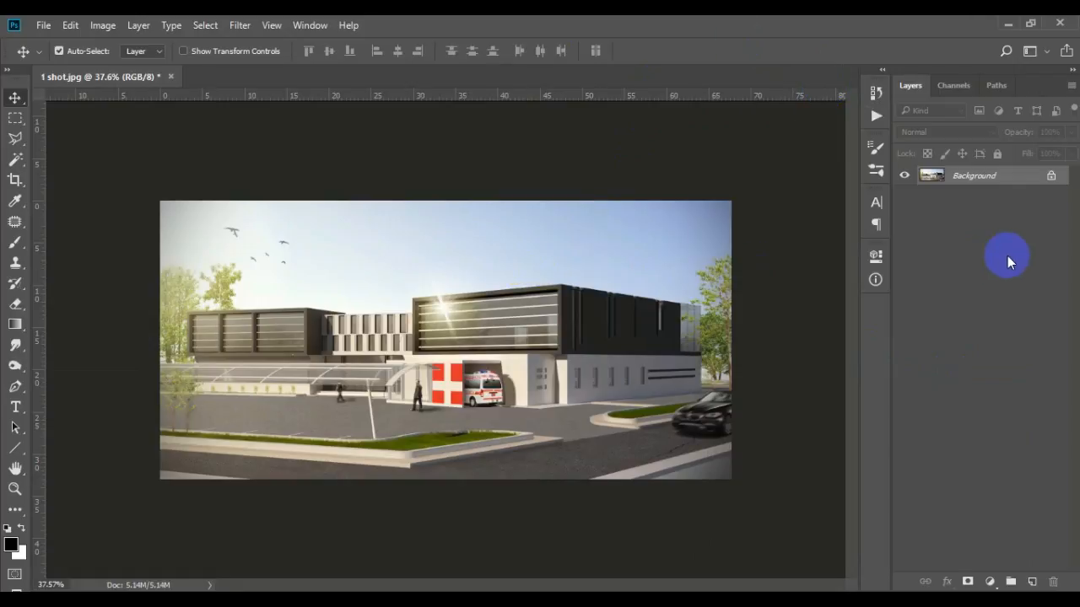
Add a new empty layer above Background and name it 'area'.
{"action": "left_click", "coordinate": [1032, 580]}
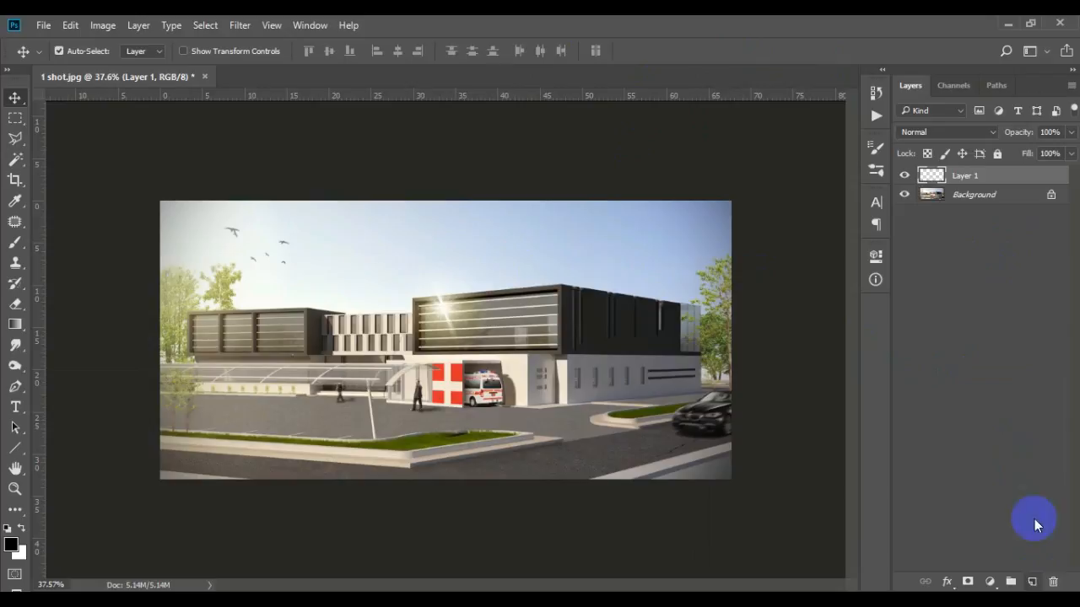
{"action": "double_click", "coordinate": [965, 175]}
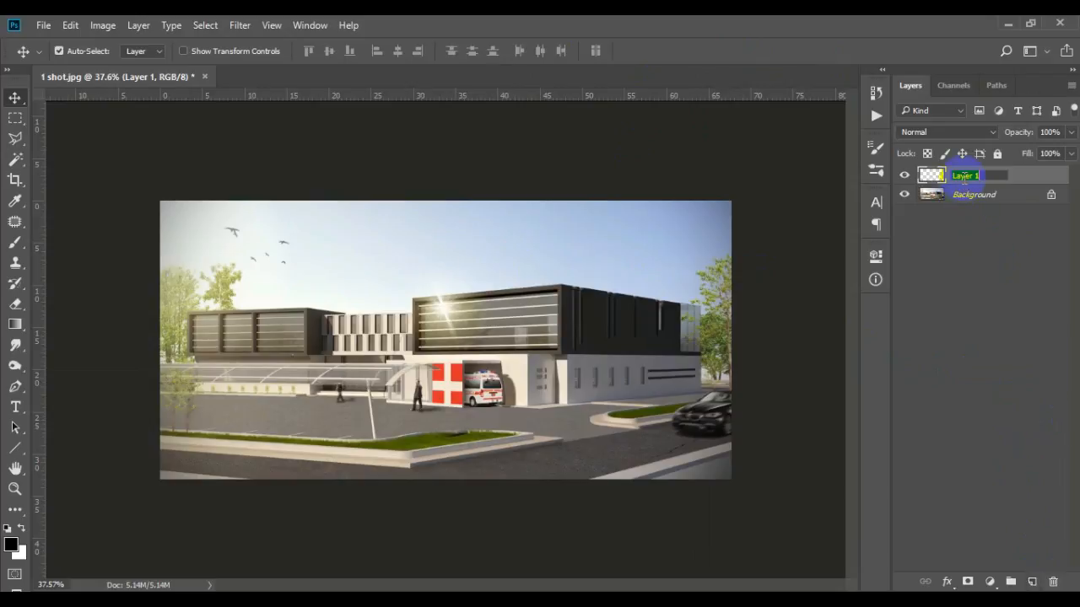
{"action": "type", "text": "area"}
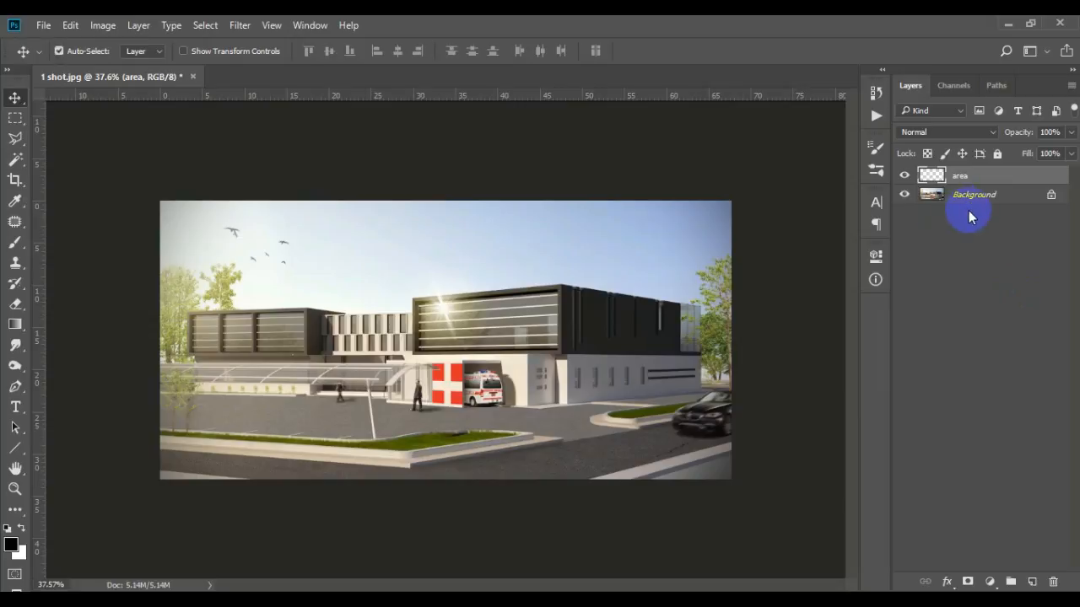
{"action": "left_click", "coordinate": [958, 176]}
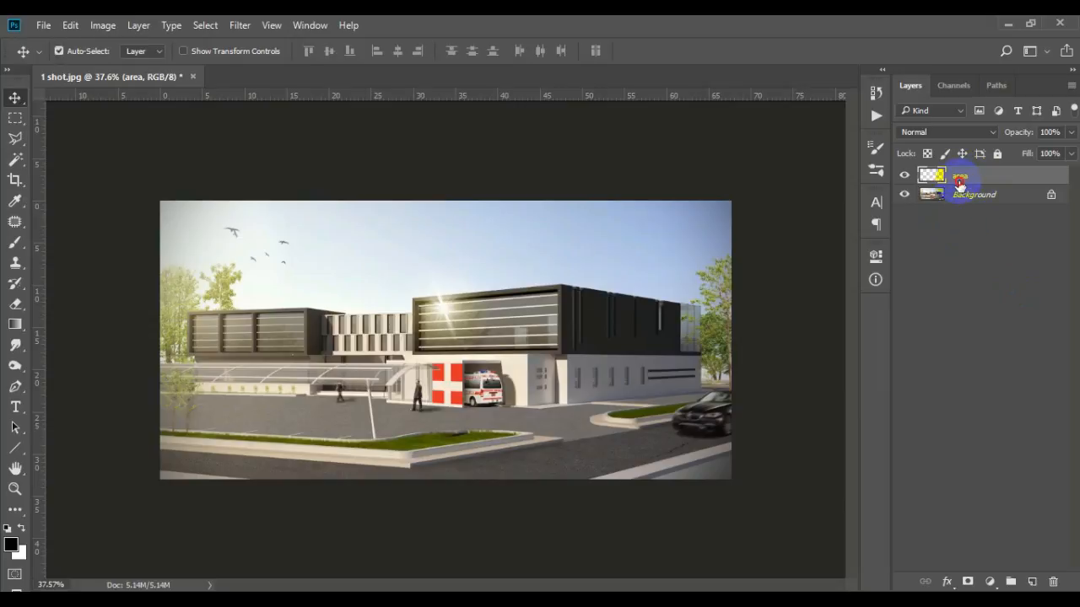
{"action": "left_click", "coordinate": [999, 188]}
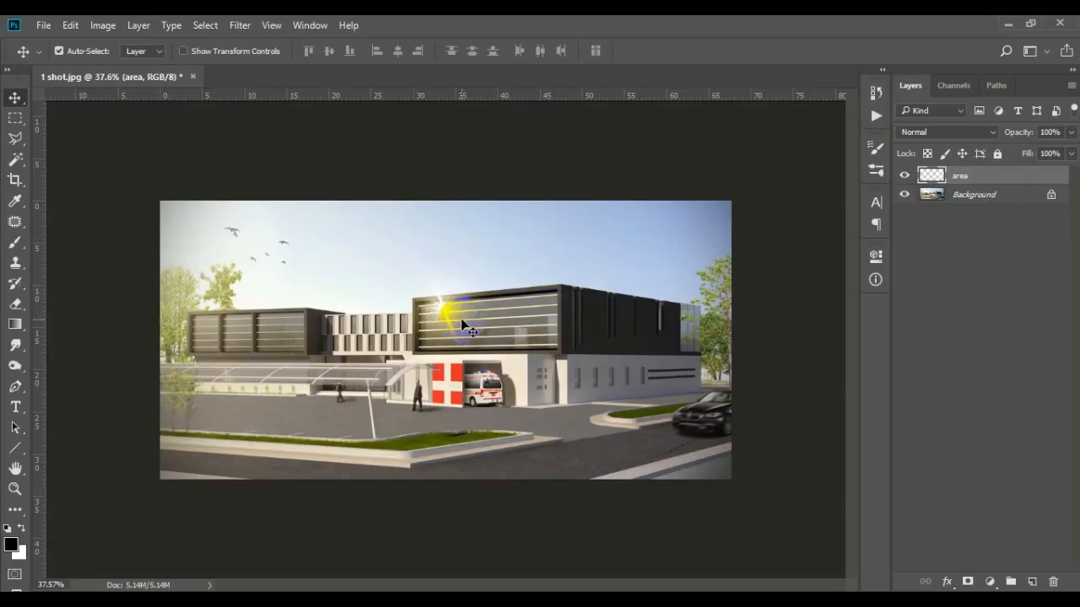
Choose the Brush tool with pure red ff0000 as the foreground colour.
{"action": "left_click", "coordinate": [14, 244]}
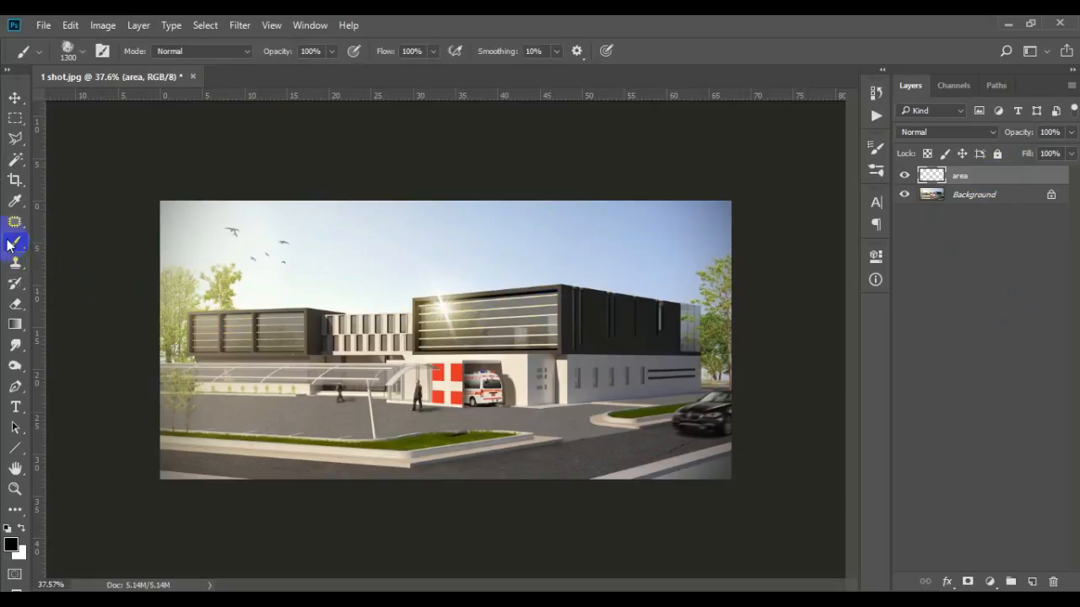
{"action": "left_click", "coordinate": [83, 50]}
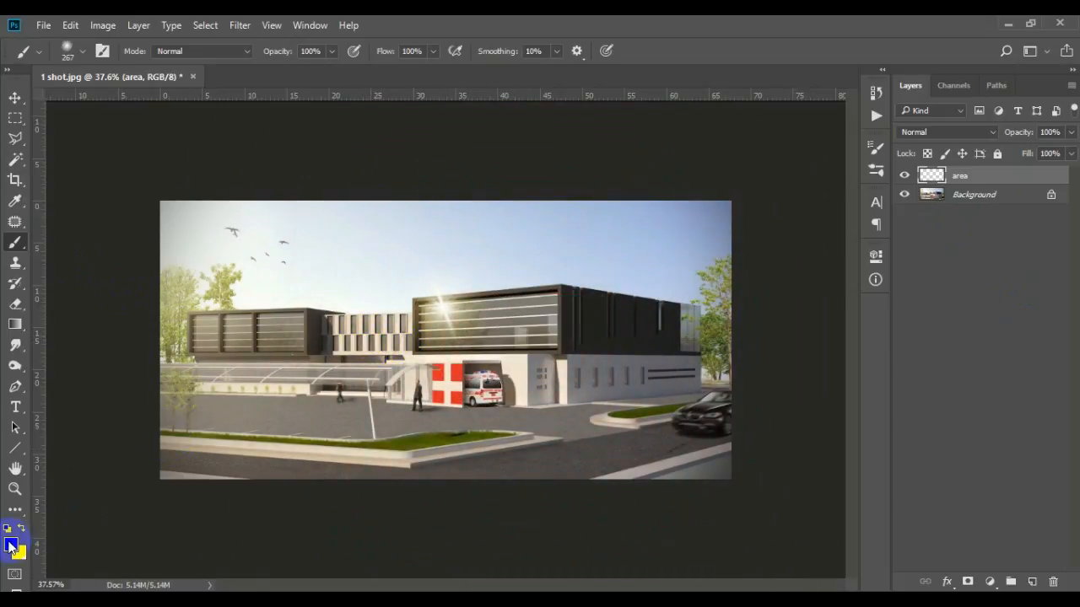
{"action": "left_click", "coordinate": [10, 543]}
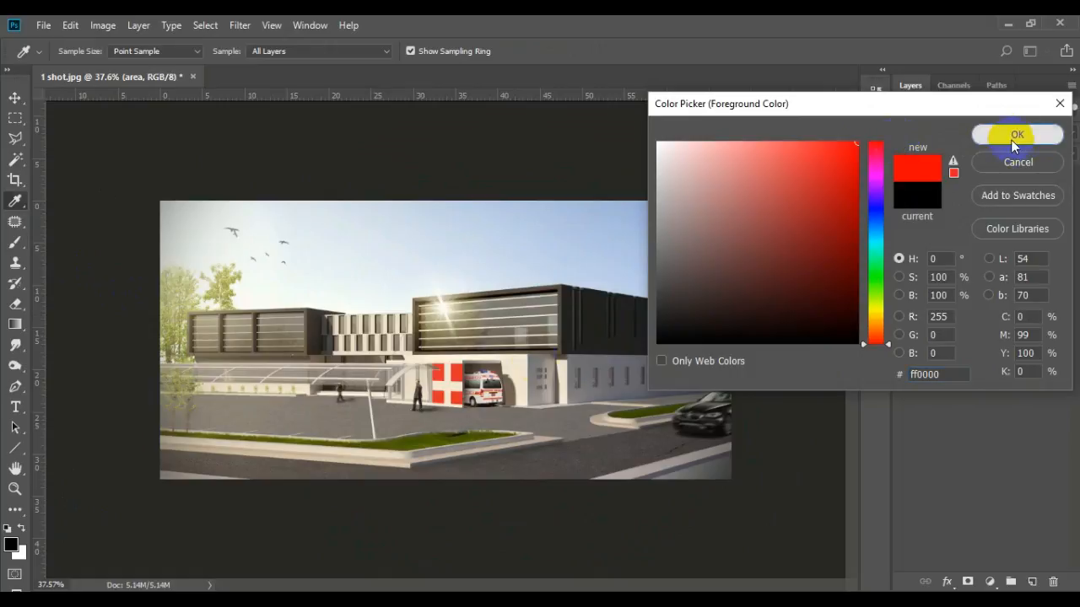
{"action": "left_click", "coordinate": [1016, 135]}
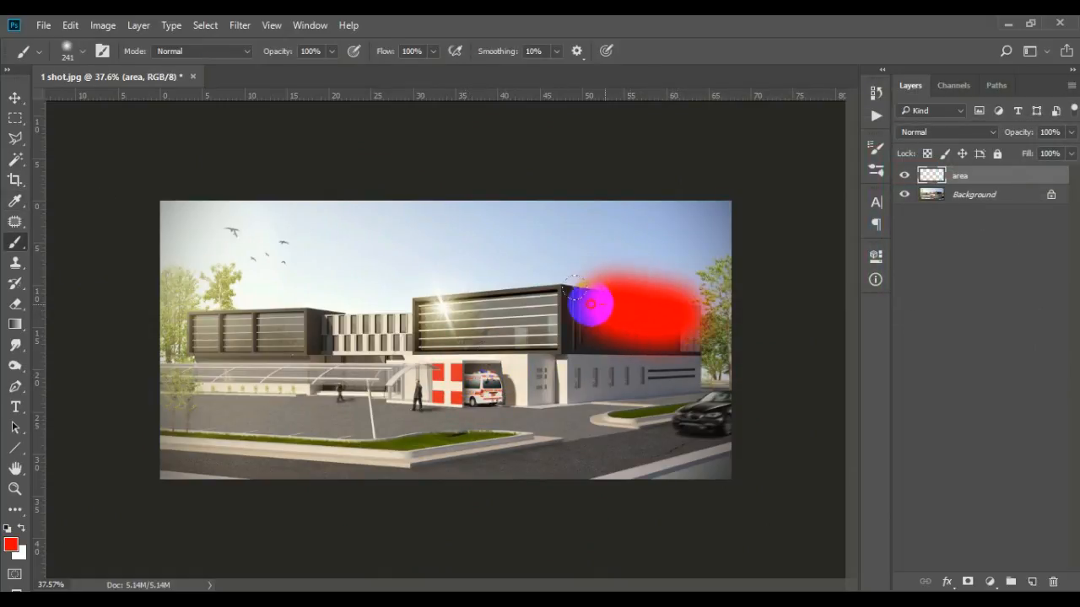
Paint a broad red patch over the building and ground on the area layer.
{"action": "left_click_drag", "start_coordinate": [591, 304], "coordinate": [249, 317]}
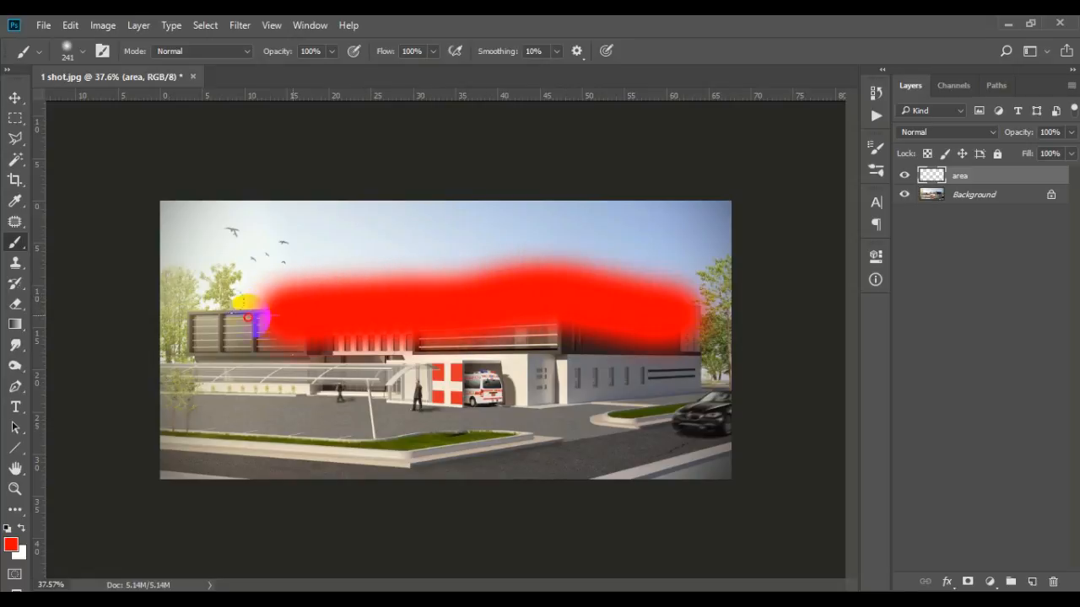
{"action": "left_click_drag", "start_coordinate": [244, 304], "coordinate": [363, 430]}
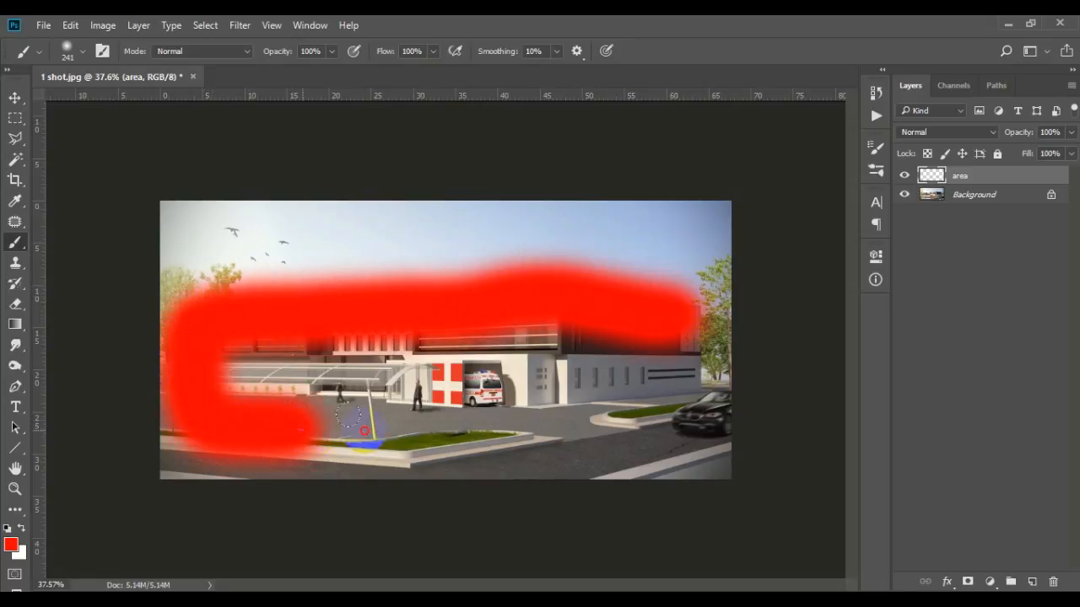
{"action": "left_click_drag", "start_coordinate": [363, 425], "coordinate": [608, 337]}
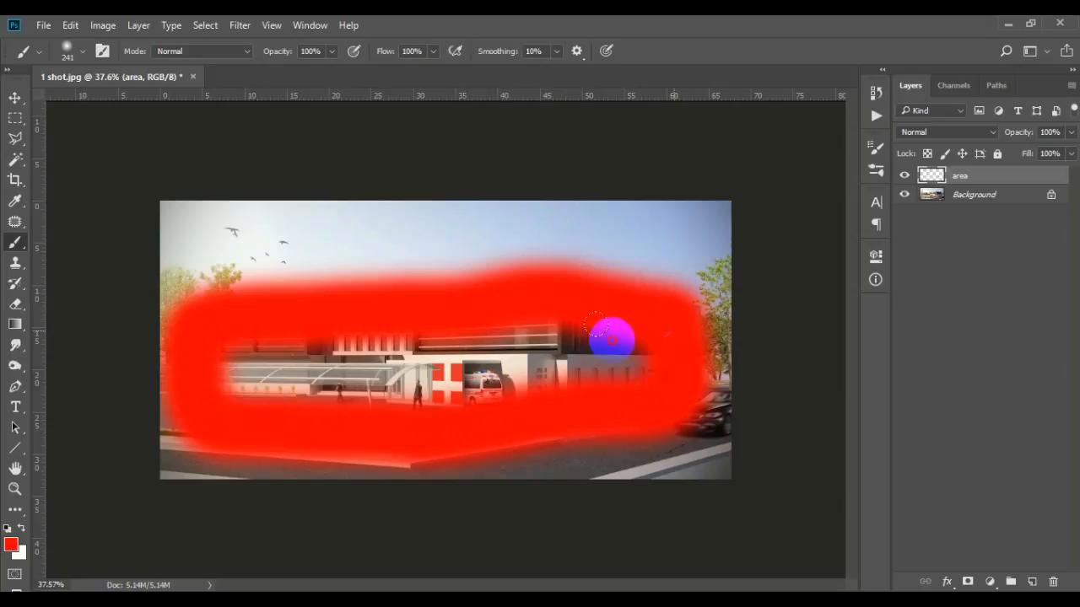
{"action": "left_click_drag", "start_coordinate": [607, 338], "coordinate": [388, 410]}
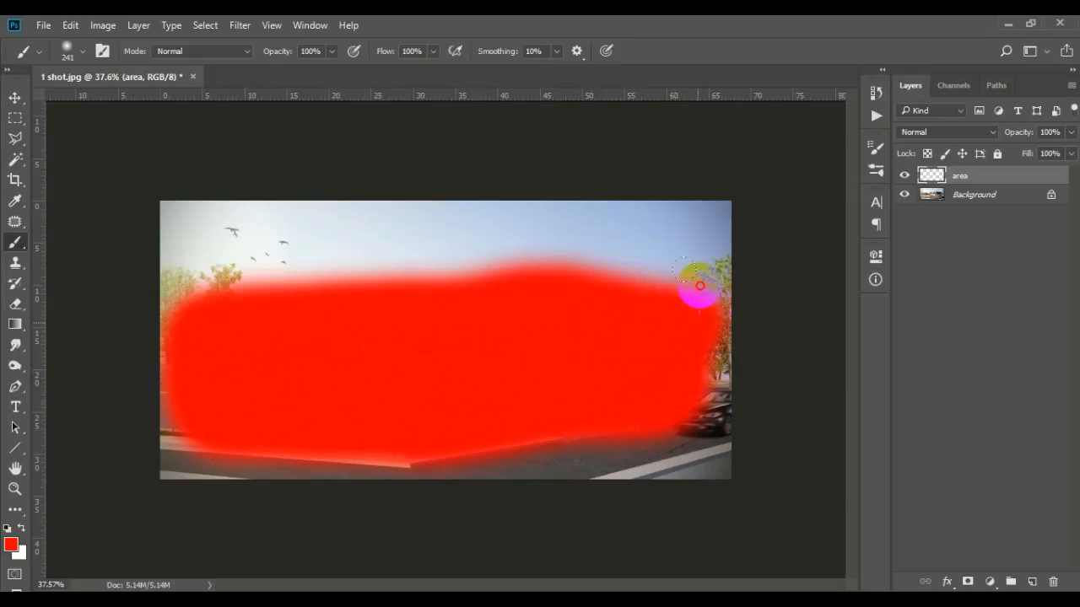
{"action": "left_click_drag", "start_coordinate": [700, 290], "coordinate": [228, 274]}
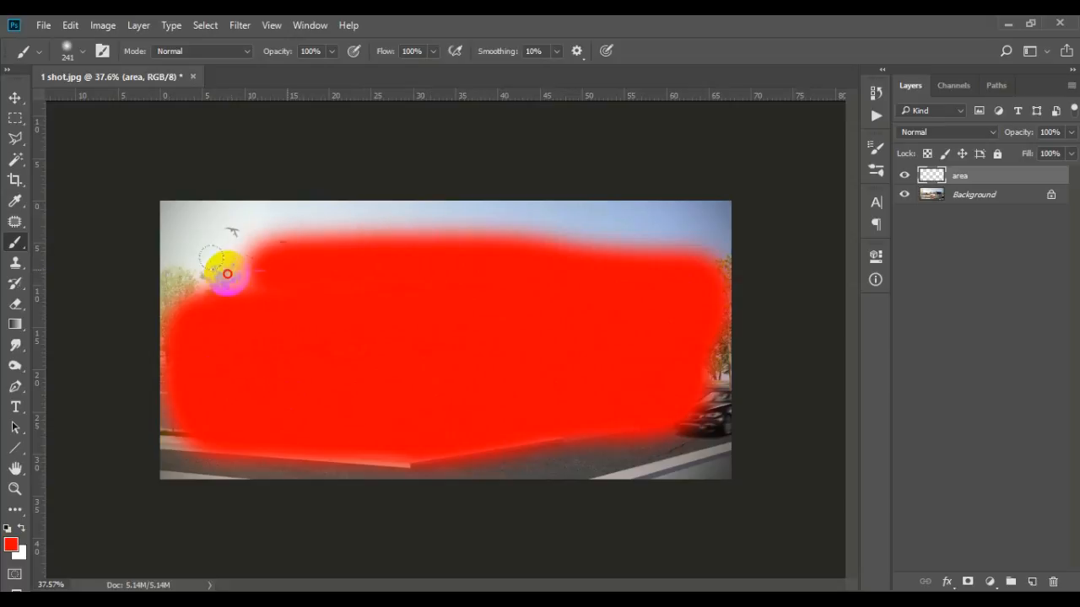
{"action": "left_click_drag", "start_coordinate": [227, 274], "coordinate": [402, 329]}
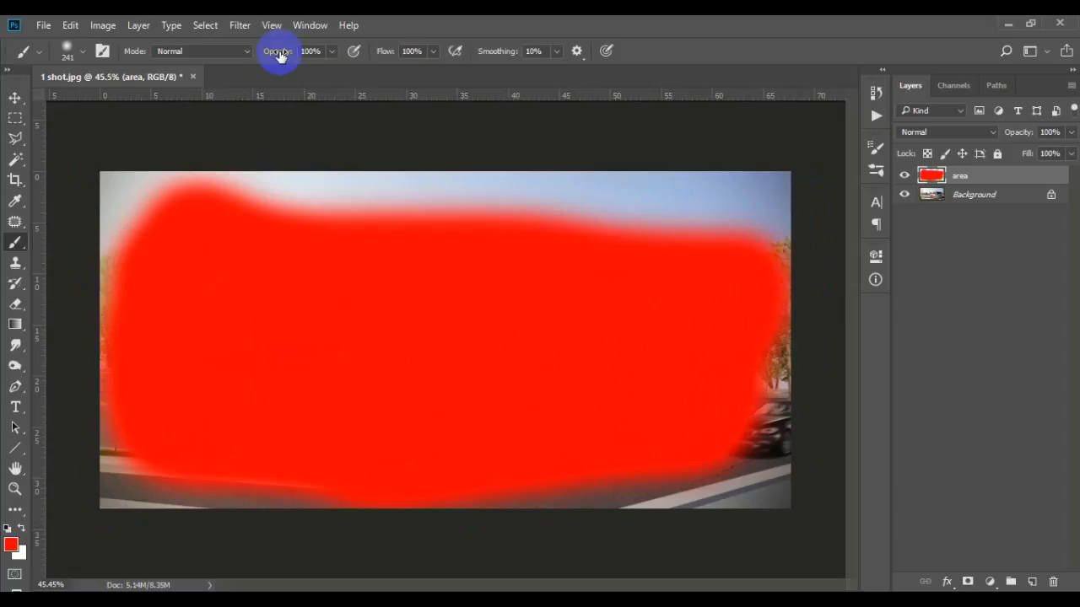
{"action": "mouse_move", "coordinate": [397, 101]}
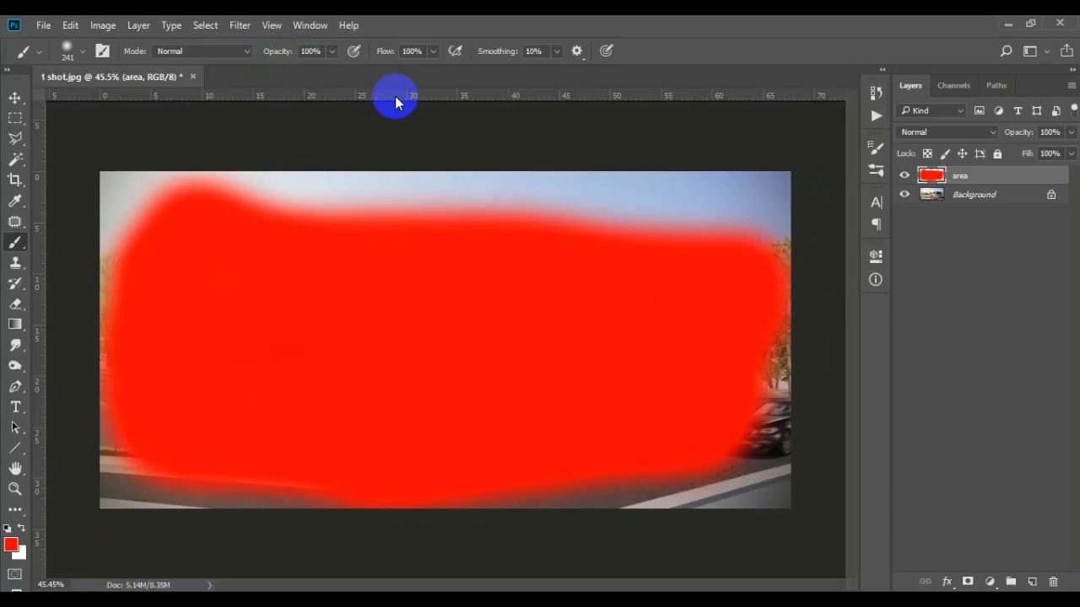
{"action": "mouse_move", "coordinate": [314, 71]}
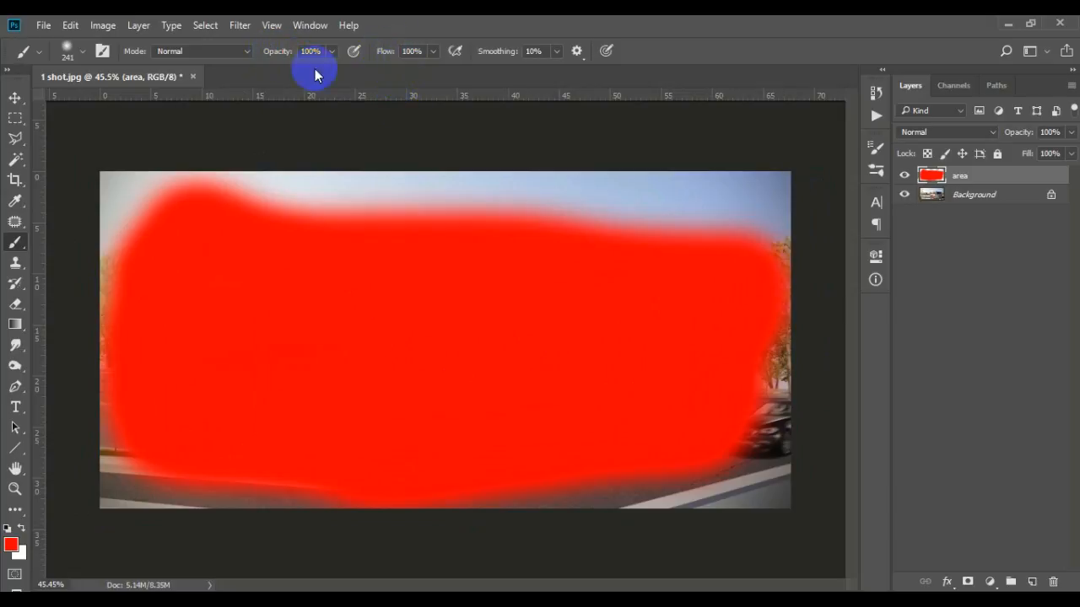
{"action": "left_click", "coordinate": [202, 51]}
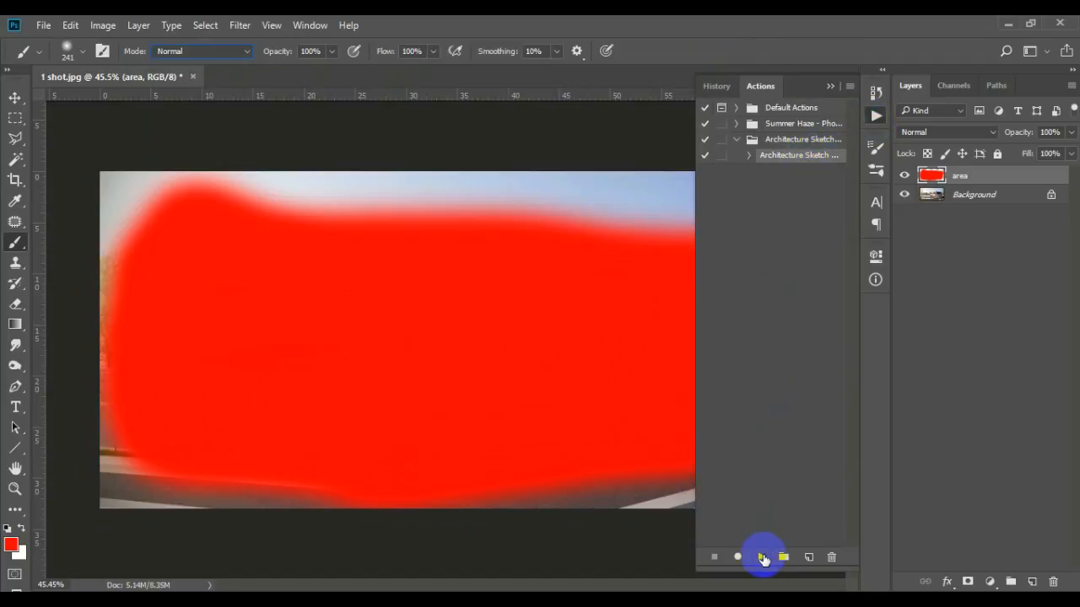
Play the Architecture Sketch action, continuing past each 'command not available' warning.
{"action": "left_click", "coordinate": [763, 557]}
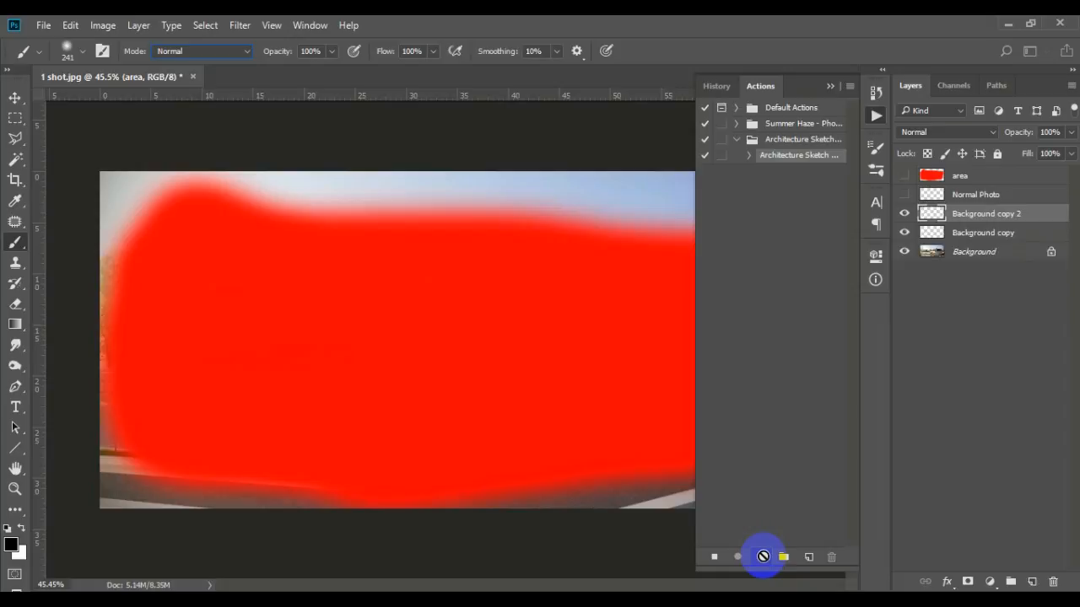
{"action": "left_click", "coordinate": [735, 556]}
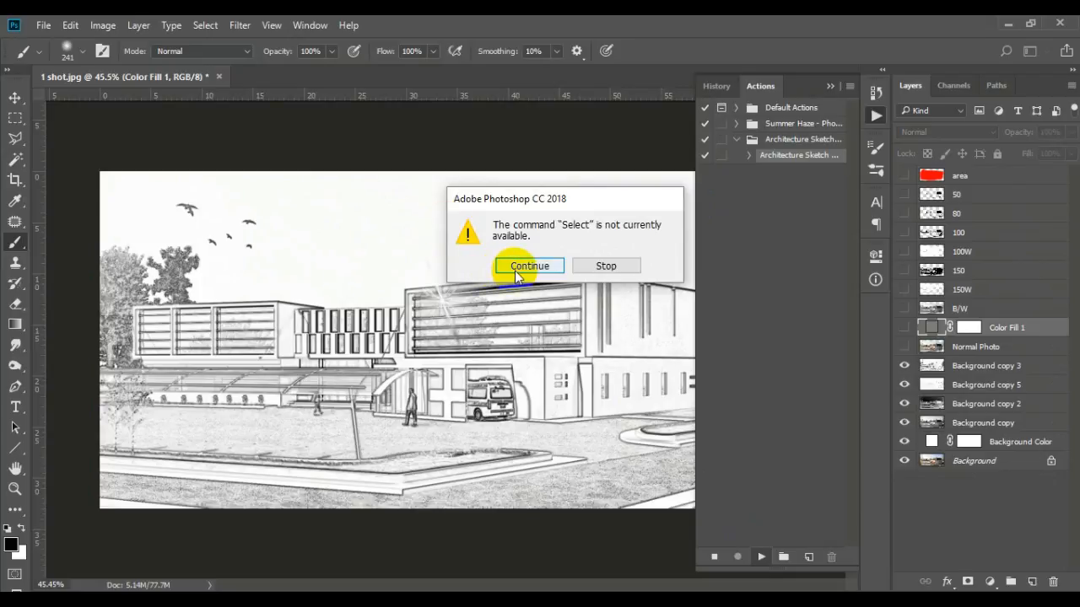
{"action": "left_click", "coordinate": [530, 267]}
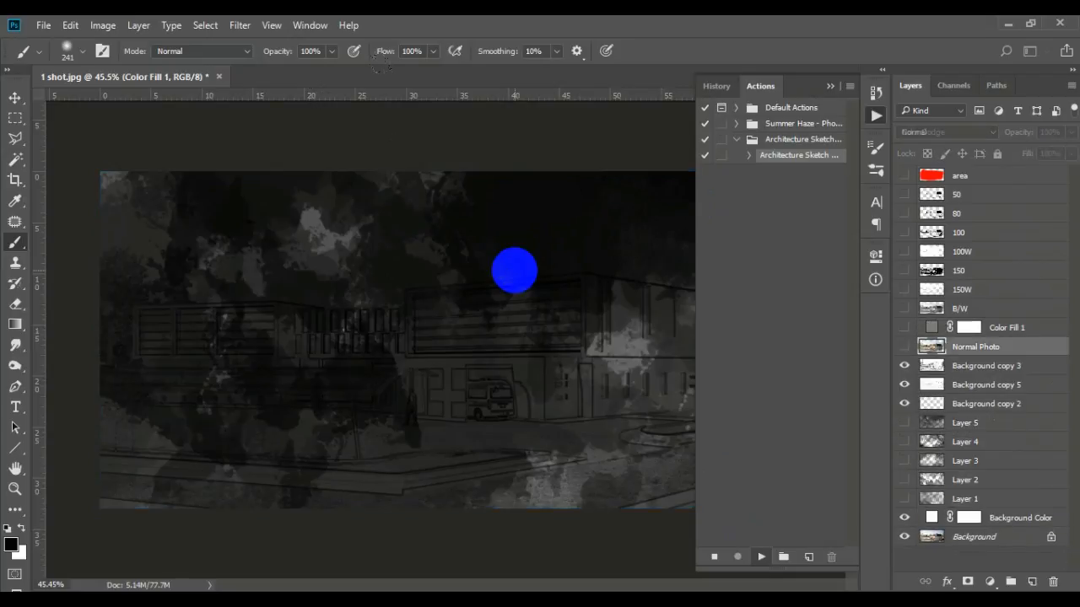
{"action": "left_click", "coordinate": [760, 557]}
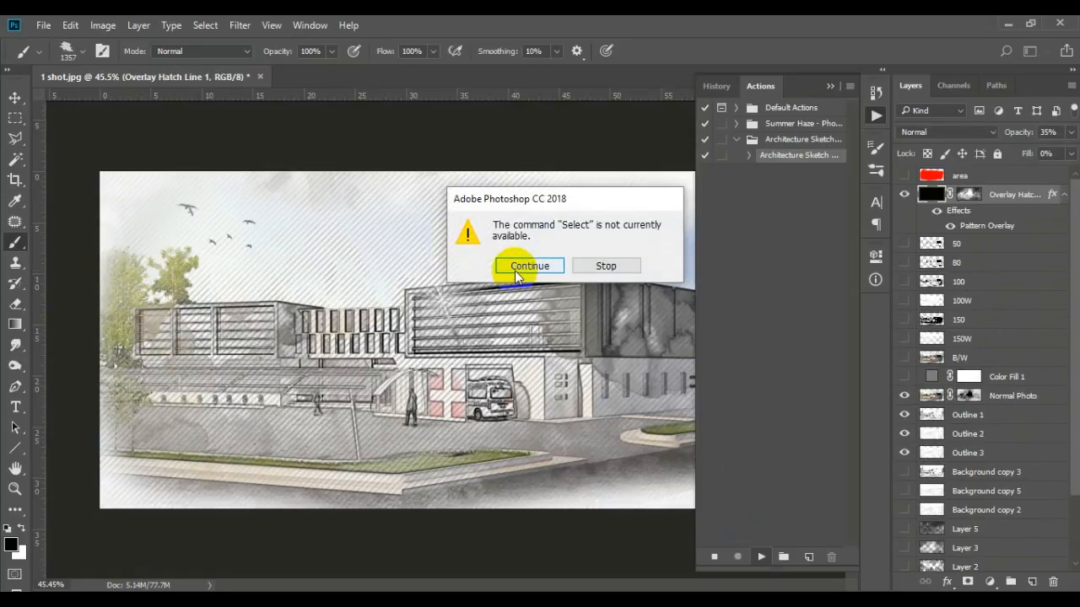
{"action": "left_click", "coordinate": [529, 266]}
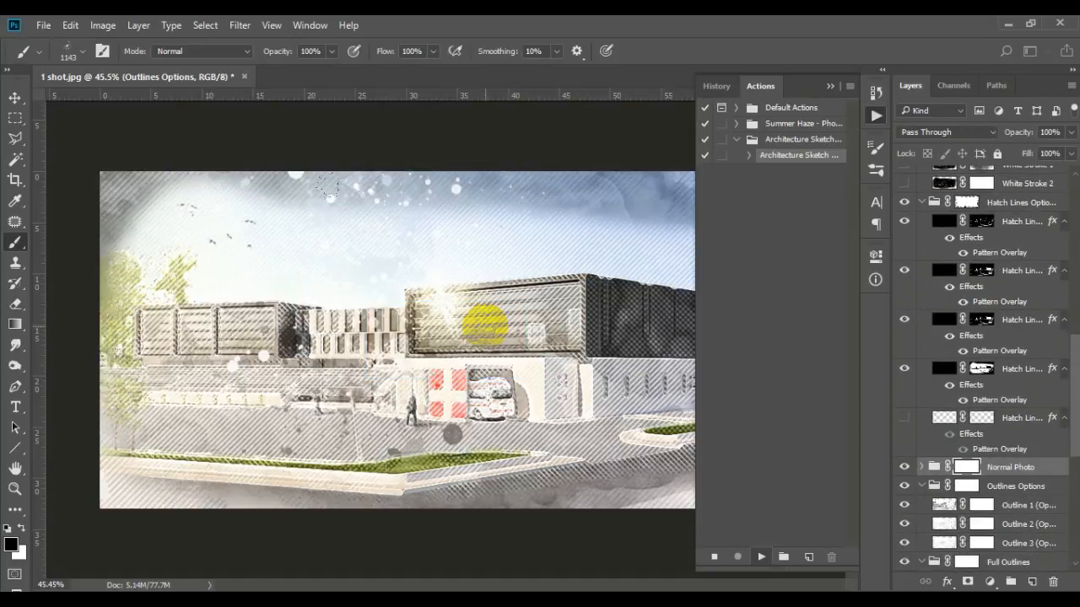
Continue past the remaining warnings until the action finishes adding splash, stroke and perspective line layers.
{"action": "scroll", "scroll_direction": "up", "scroll_amount": 3}
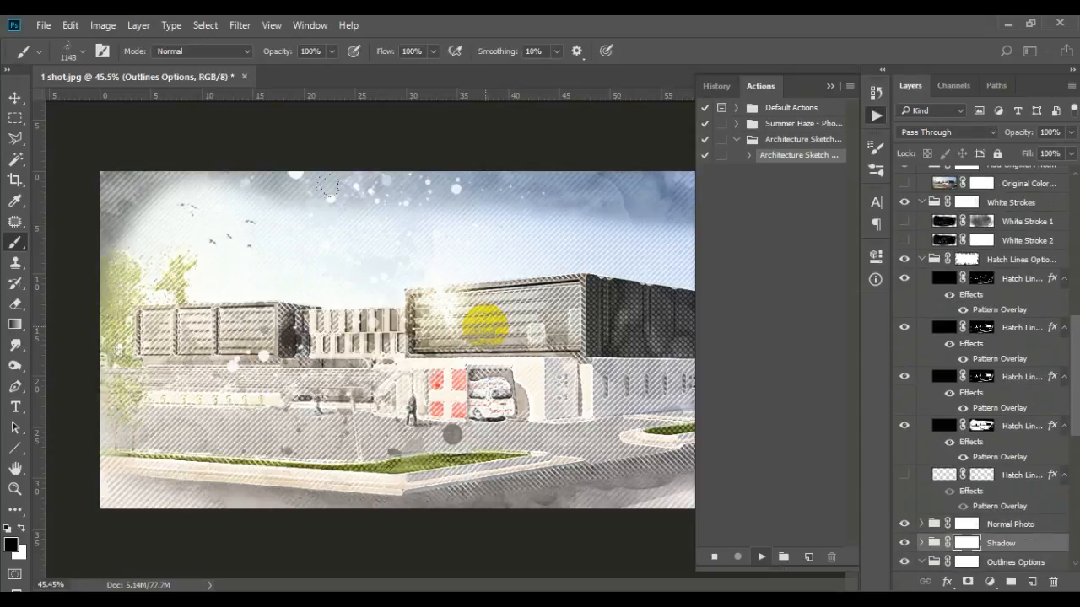
{"action": "scroll", "scroll_direction": "down", "scroll_amount": 3}
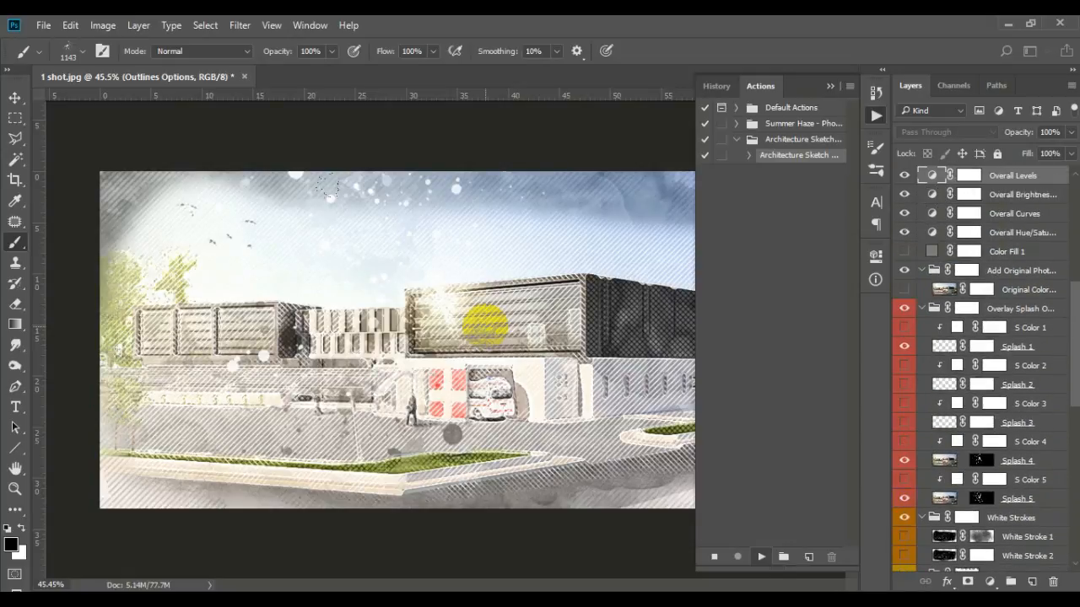
{"action": "scroll", "scroll_direction": "down", "scroll_amount": 3}
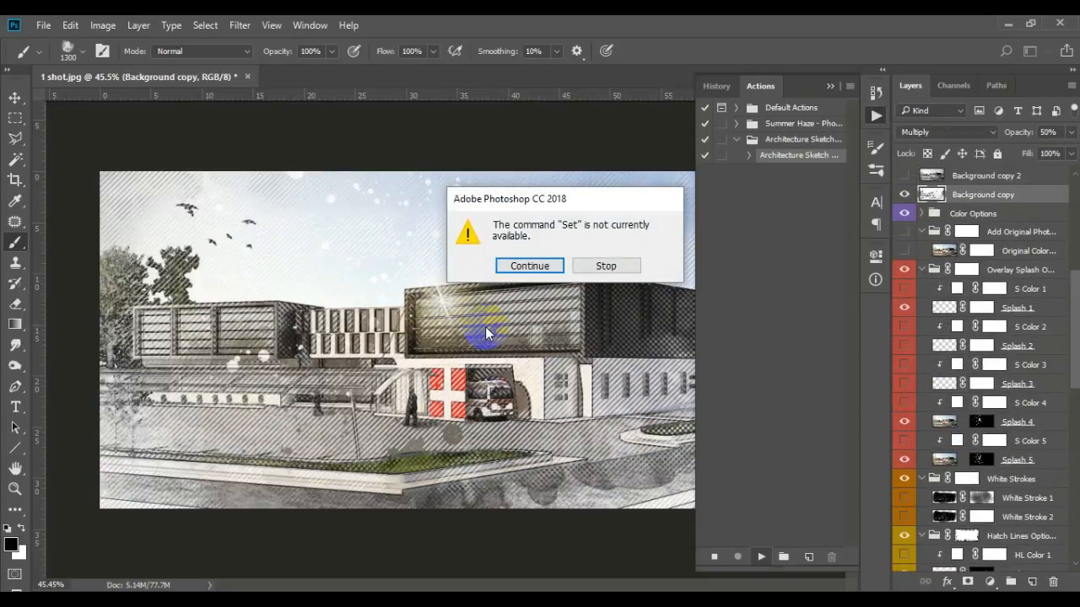
{"action": "left_click", "coordinate": [530, 267]}
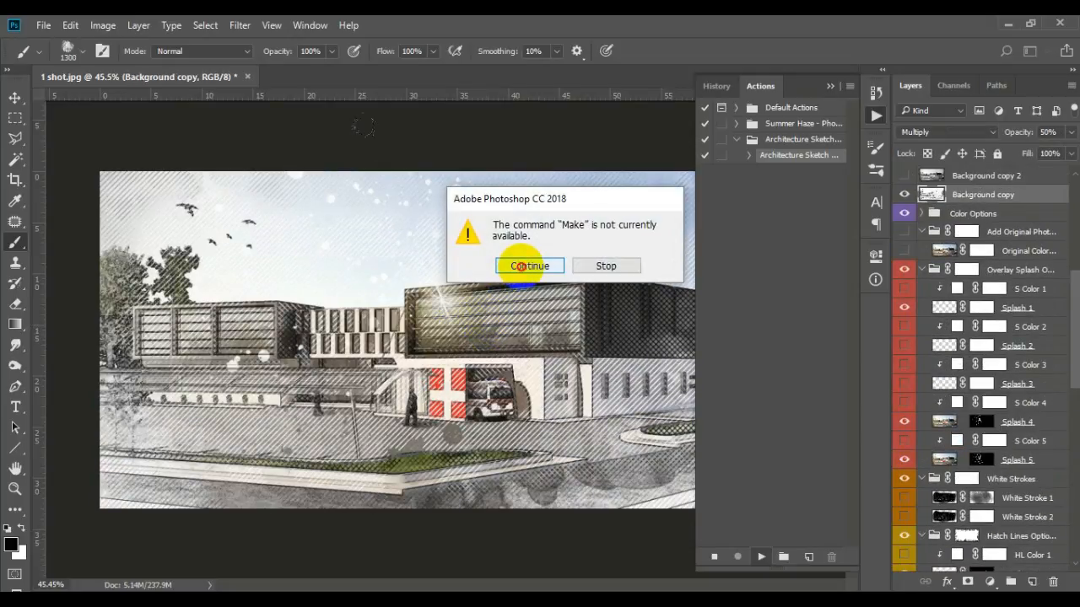
{"action": "left_click", "coordinate": [530, 267]}
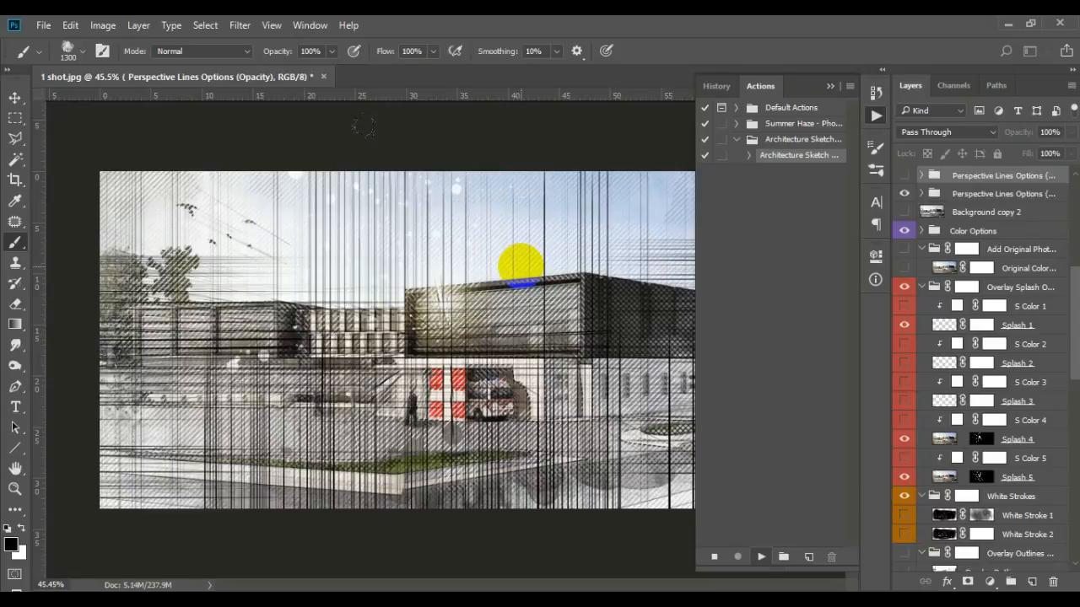
{"action": "scroll", "scroll_direction": "down", "scroll_amount": 3}
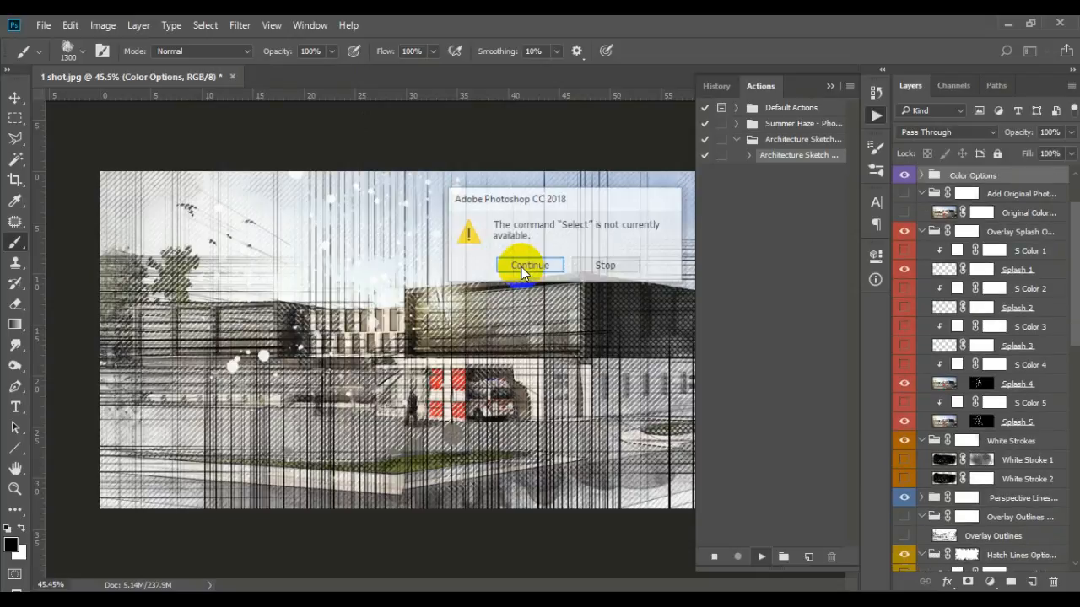
{"action": "left_click", "coordinate": [530, 265]}
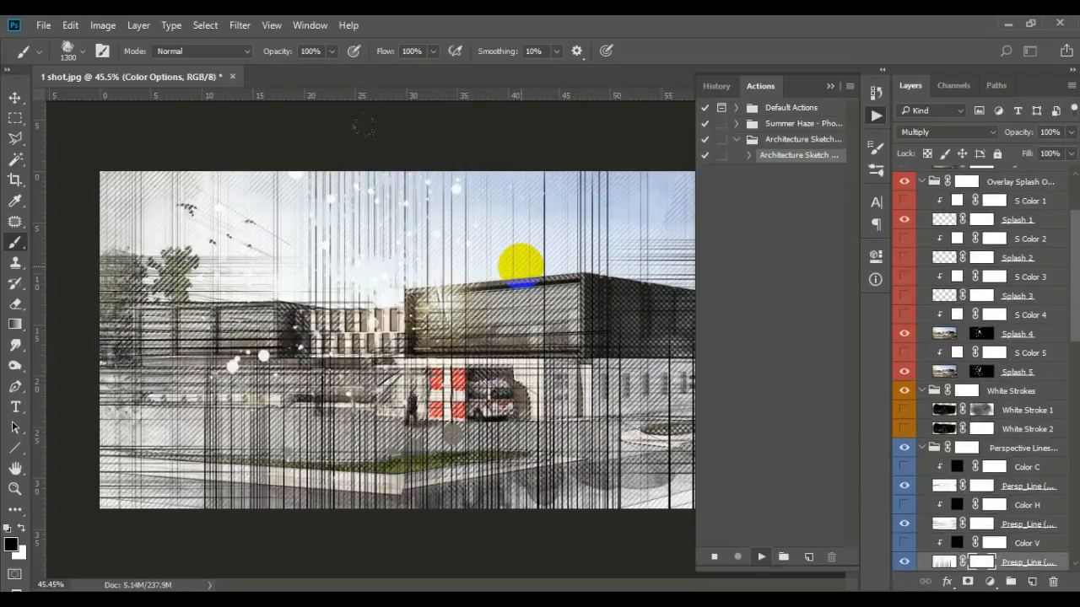
{"action": "scroll", "scroll_direction": "down", "scroll_amount": 3}
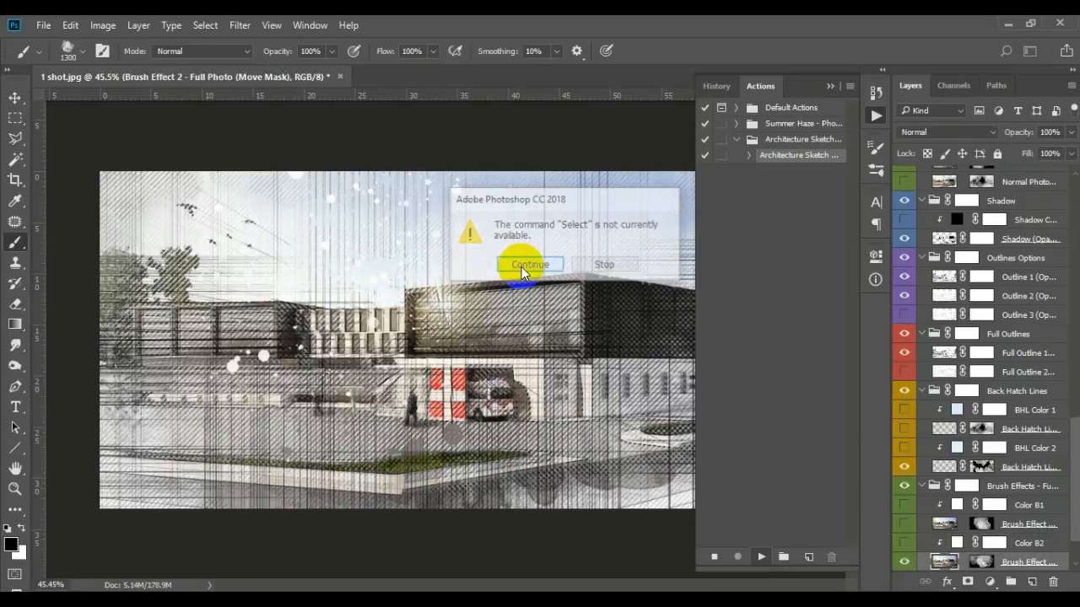
{"action": "left_click", "coordinate": [529, 265]}
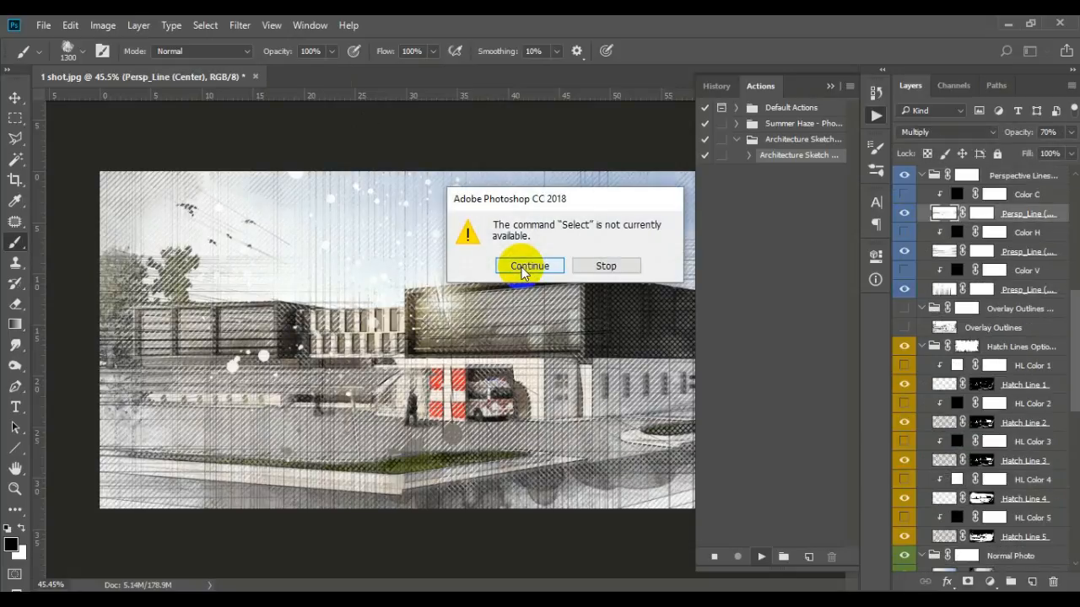
{"action": "left_click", "coordinate": [529, 267]}
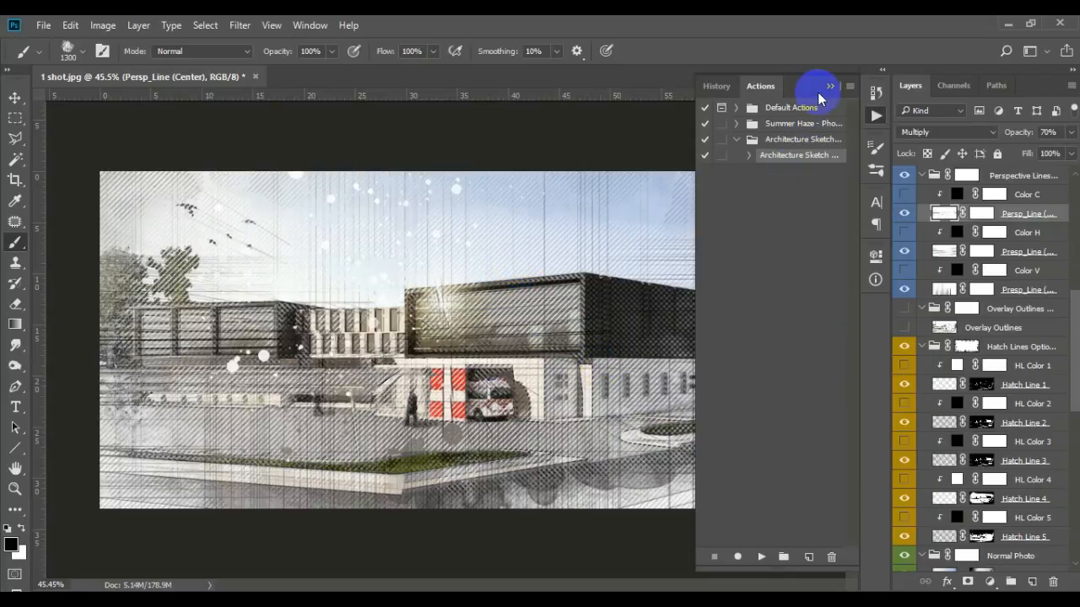
Close the Actions panel and collapse the outline layer groups in the layer stack.
{"action": "left_click", "coordinate": [14, 98]}
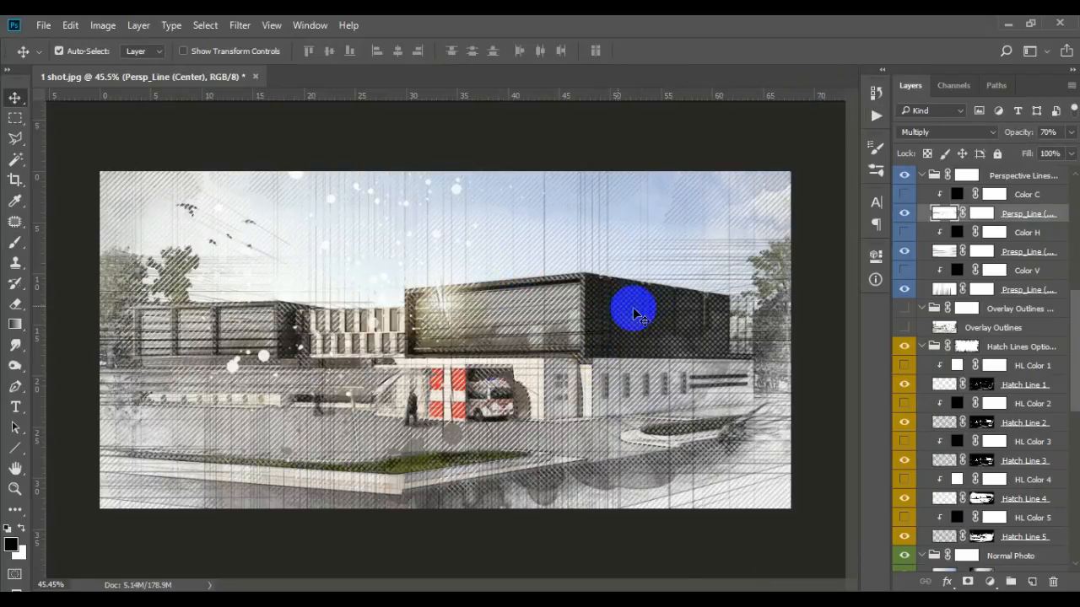
{"action": "scroll", "scroll_direction": "up", "scroll_amount": 3}
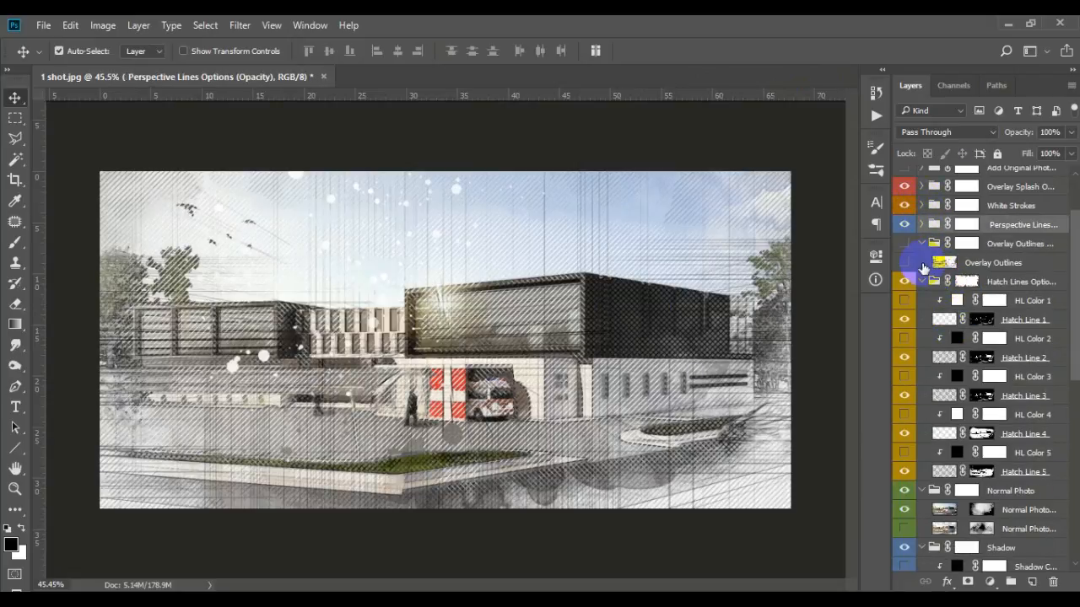
{"action": "scroll", "scroll_direction": "down", "scroll_amount": 3}
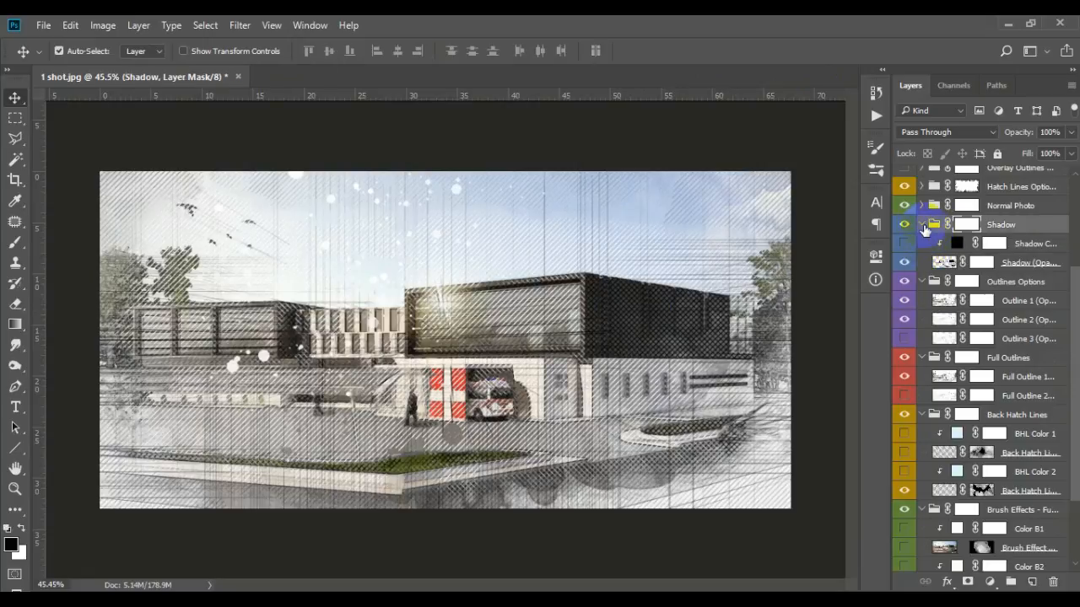
{"action": "left_click", "coordinate": [921, 224]}
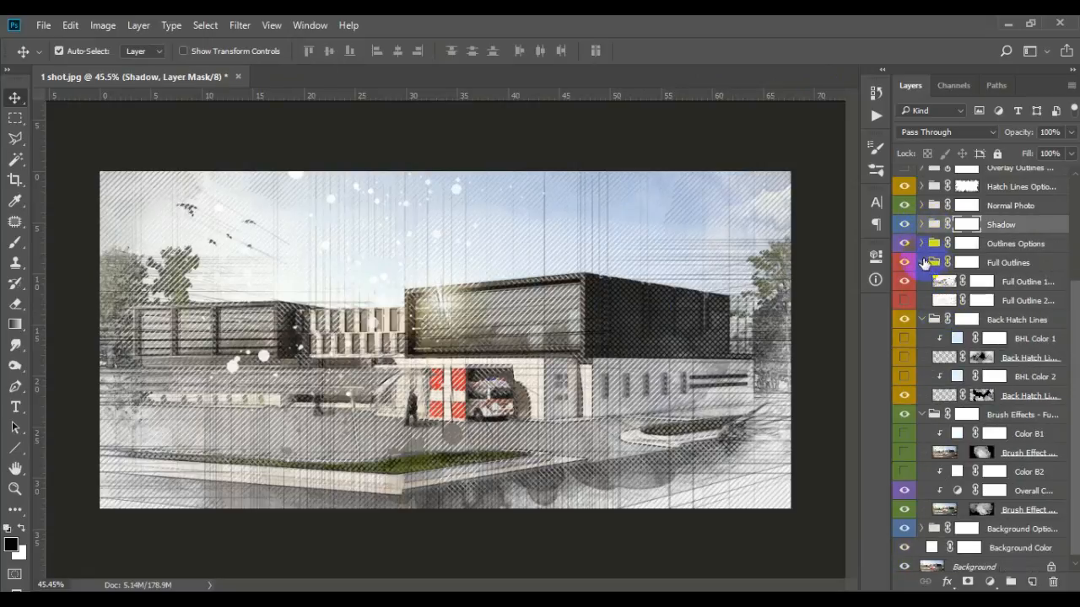
{"action": "scroll", "scroll_direction": "up", "scroll_amount": 3}
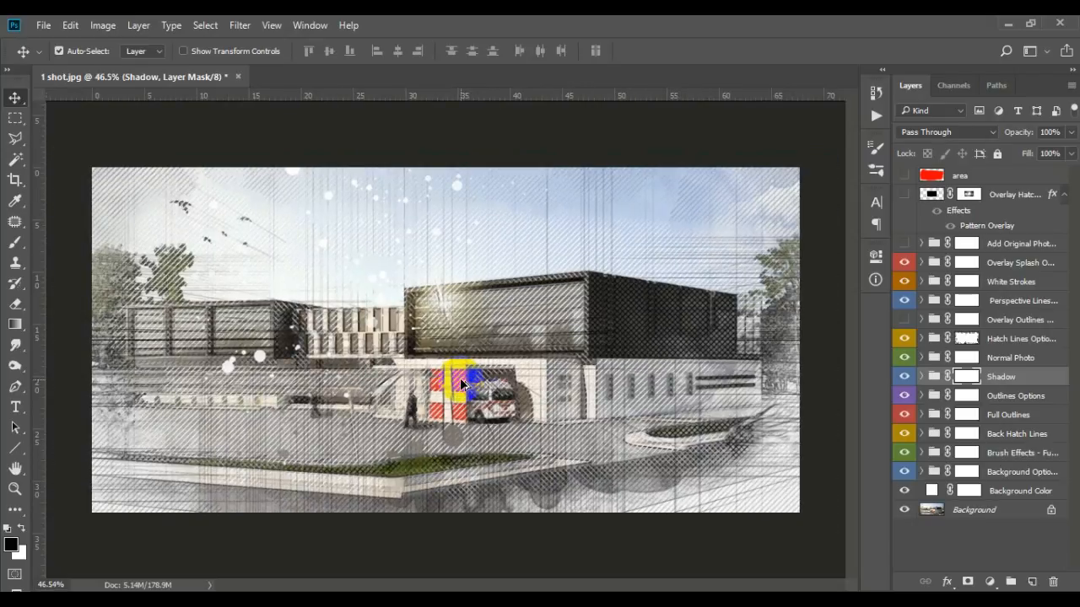
{"action": "left_click", "coordinate": [1019, 489]}
{"action": "type", "text": "c23535"}
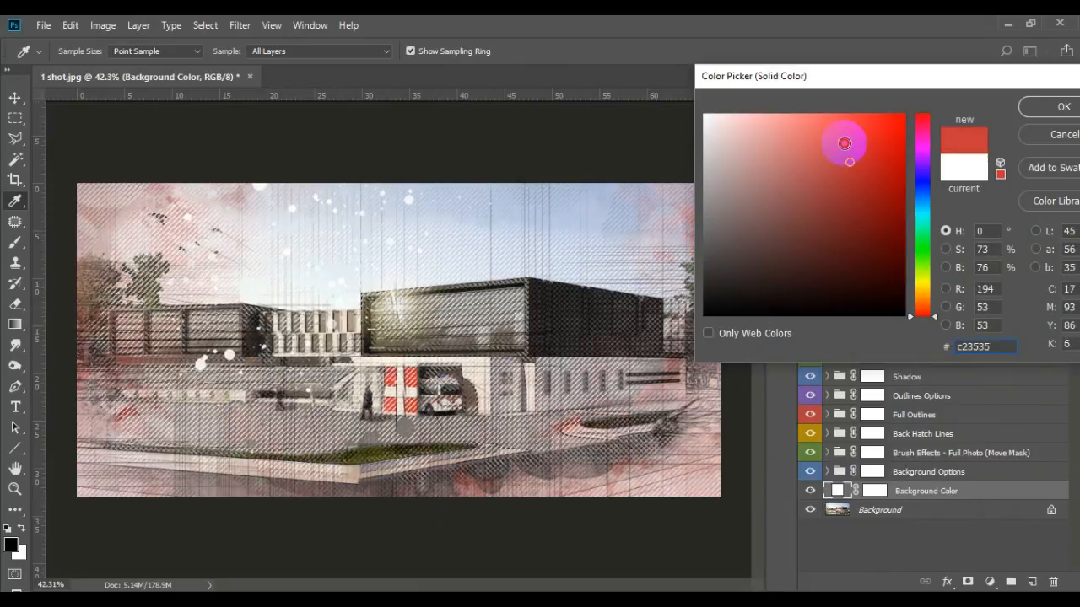
Change the Background Color fill from reddish to a muted yellow-green and confirm it.
{"action": "left_click", "coordinate": [921, 283]}
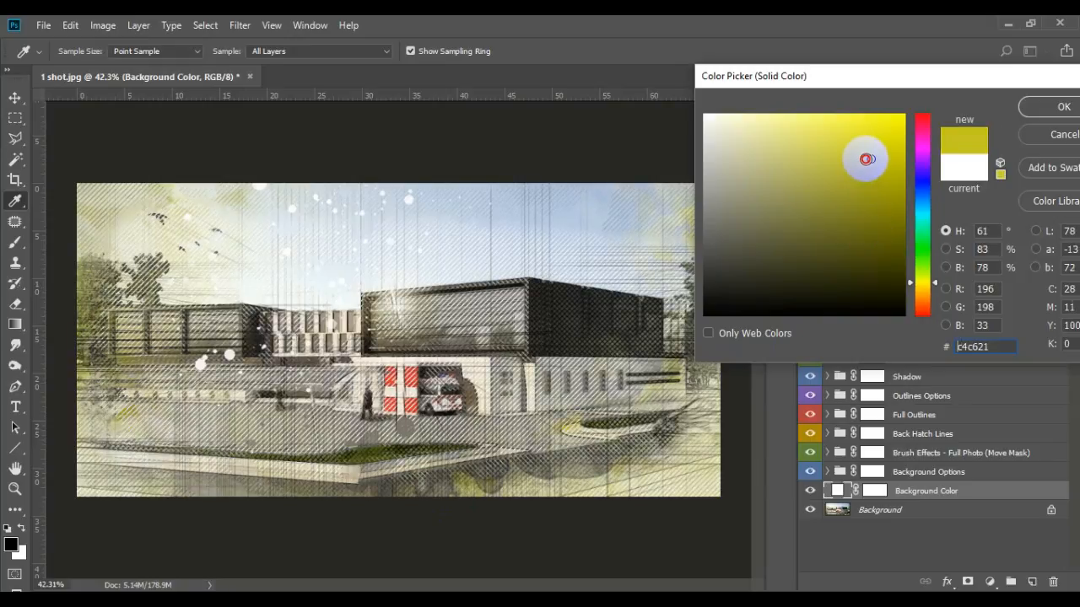
{"action": "left_click", "coordinate": [835, 160]}
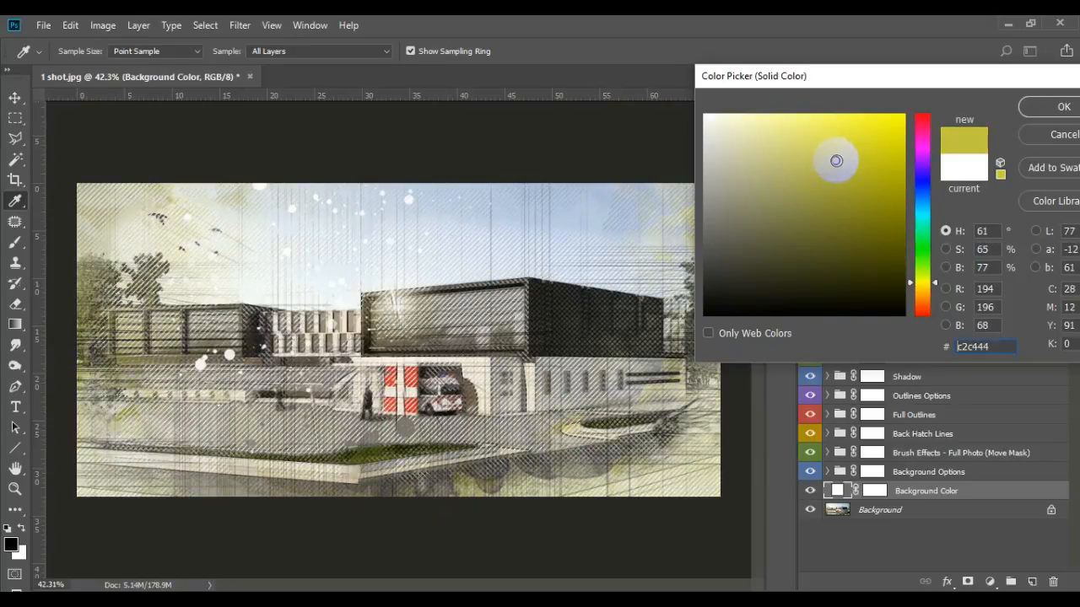
{"action": "left_click", "coordinate": [833, 155]}
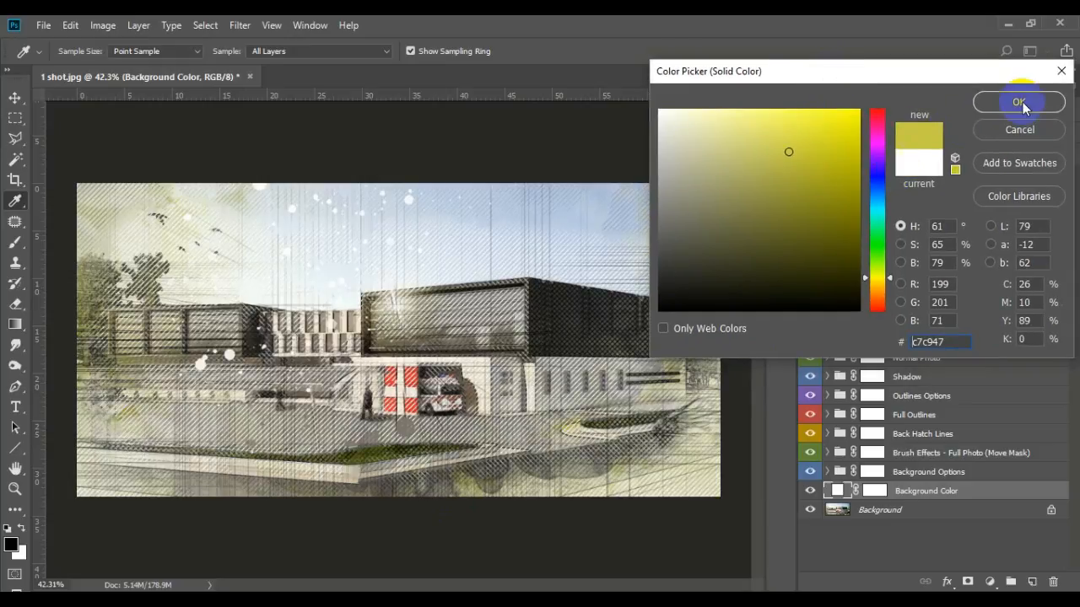
{"action": "left_click", "coordinate": [1019, 103]}
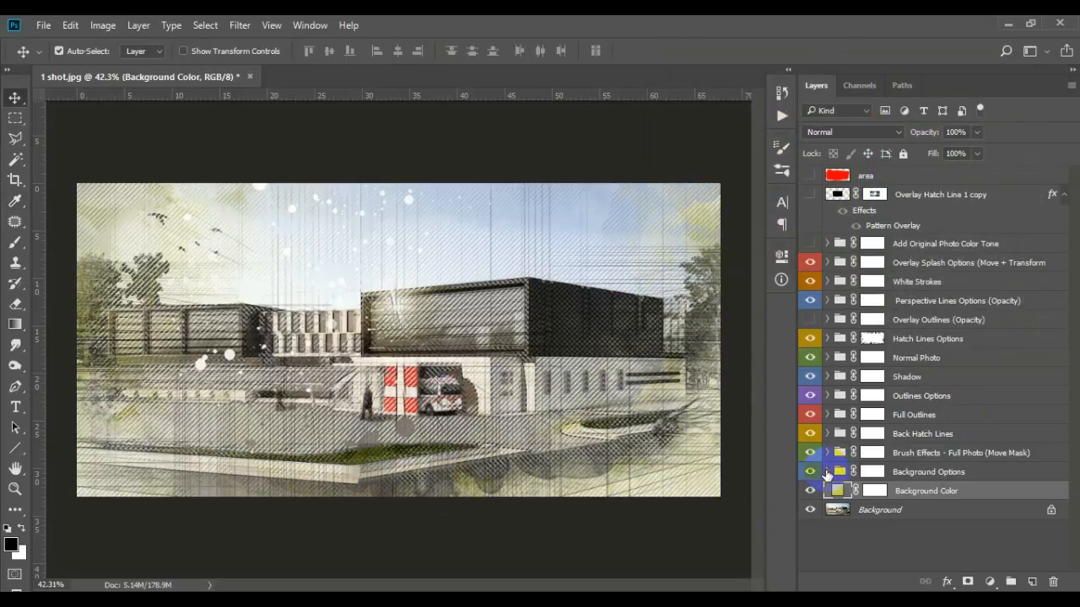
Reveal the Bg Brush and Bg Color layers inside Background Brushes Effects.
{"action": "left_click", "coordinate": [826, 473]}
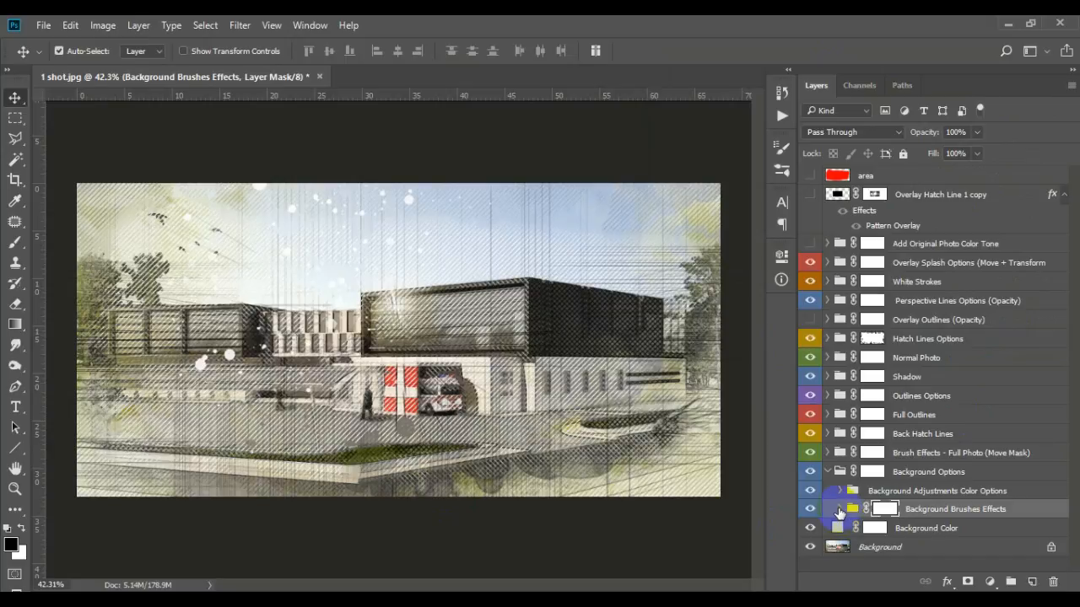
{"action": "left_click", "coordinate": [827, 509]}
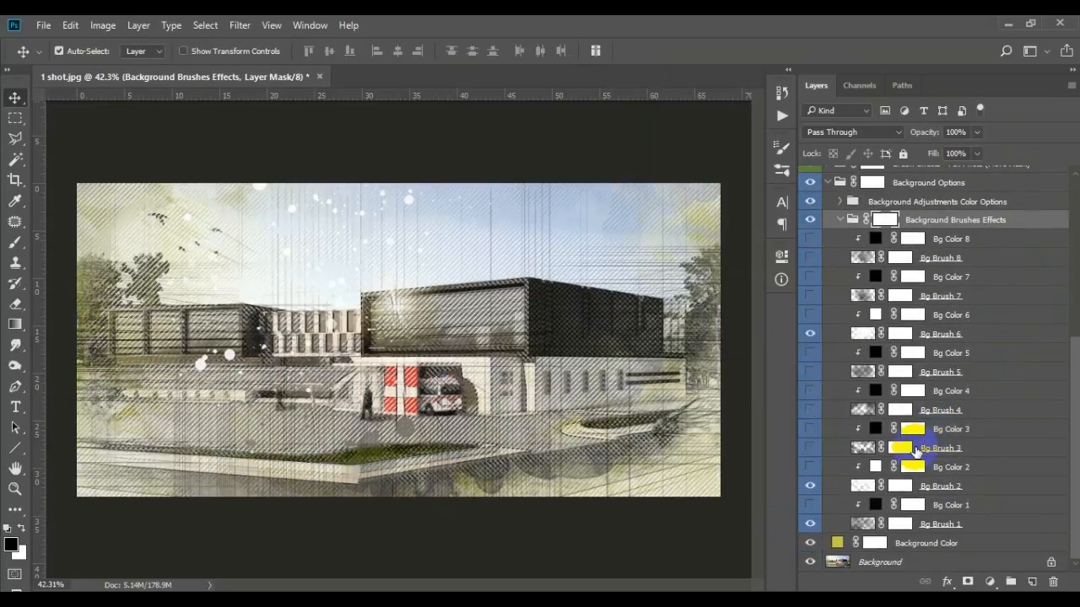
{"action": "left_click", "coordinate": [810, 449]}
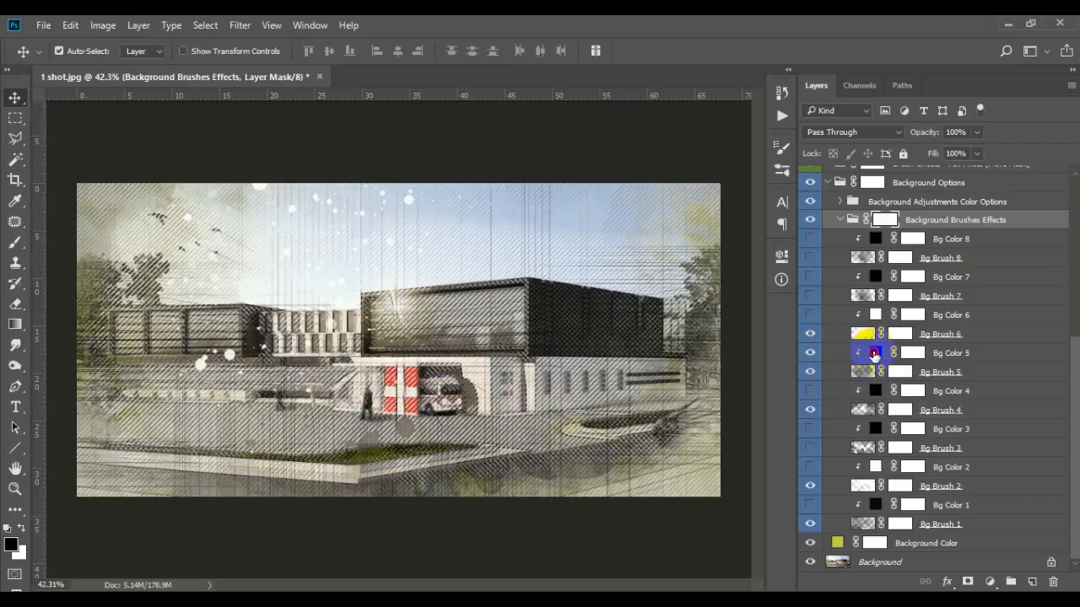
Recolour the Bg Color 5 layer red and toggle its visibility.
{"action": "double_click", "coordinate": [874, 353]}
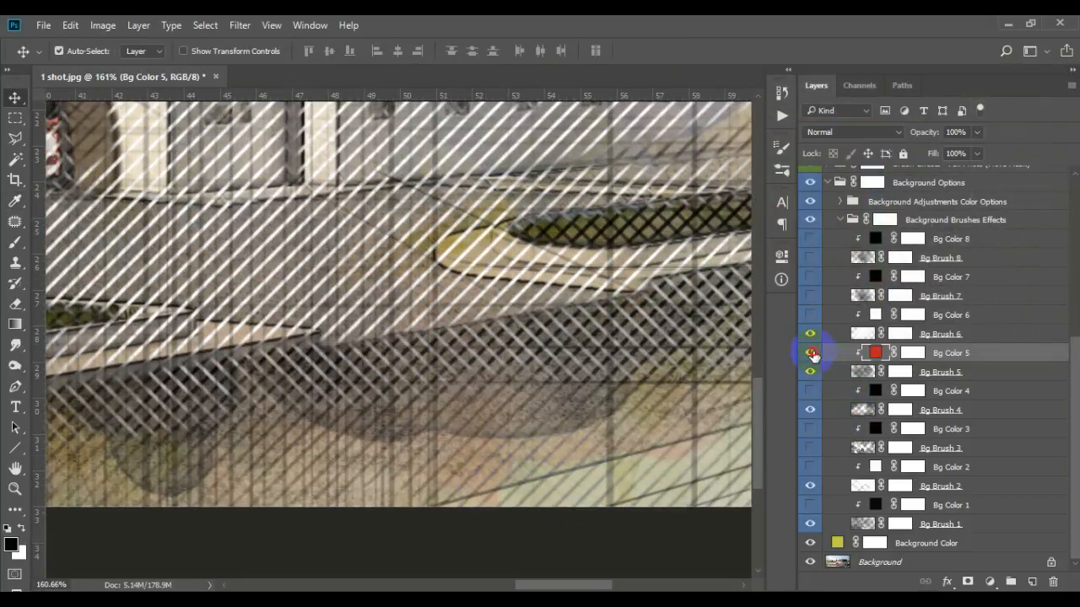
{"action": "left_click", "coordinate": [810, 353]}
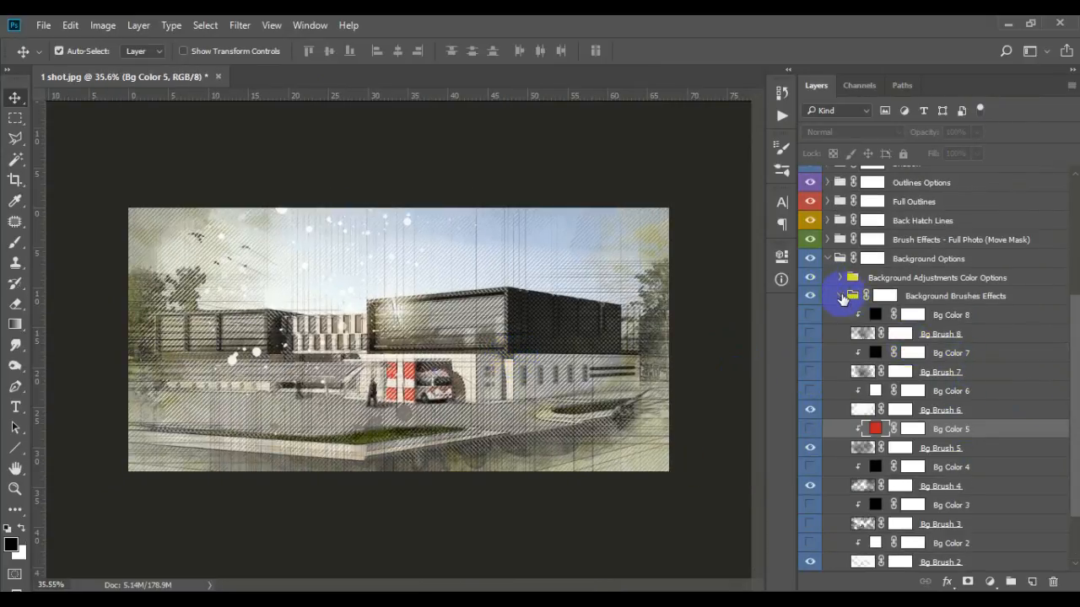
Fold Background Brushes Effects and Background Options back into their top-level groups.
{"action": "left_click", "coordinate": [826, 295]}
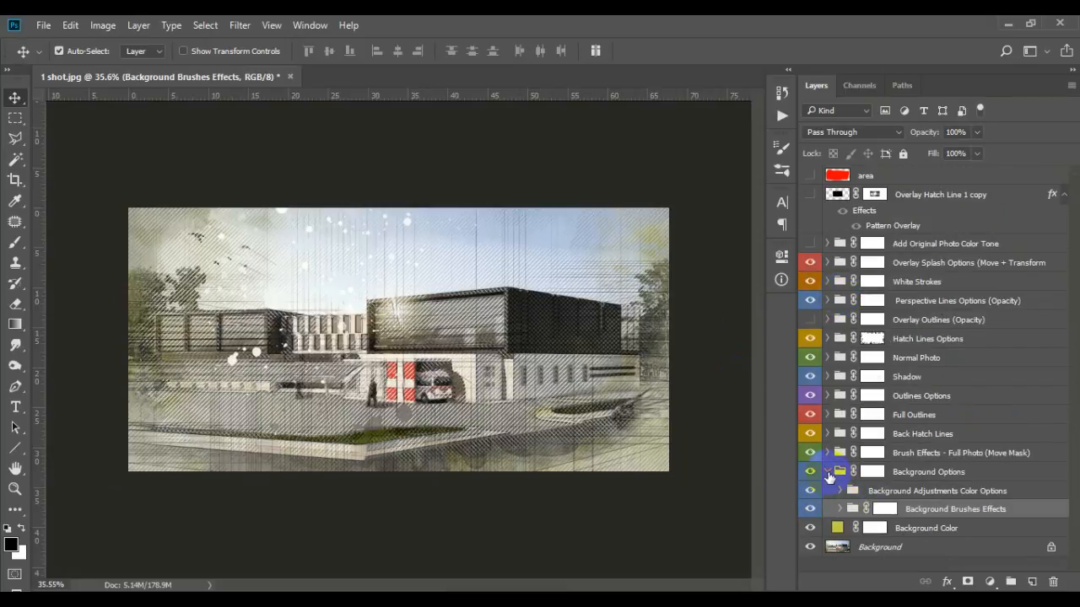
{"action": "left_click", "coordinate": [826, 472]}
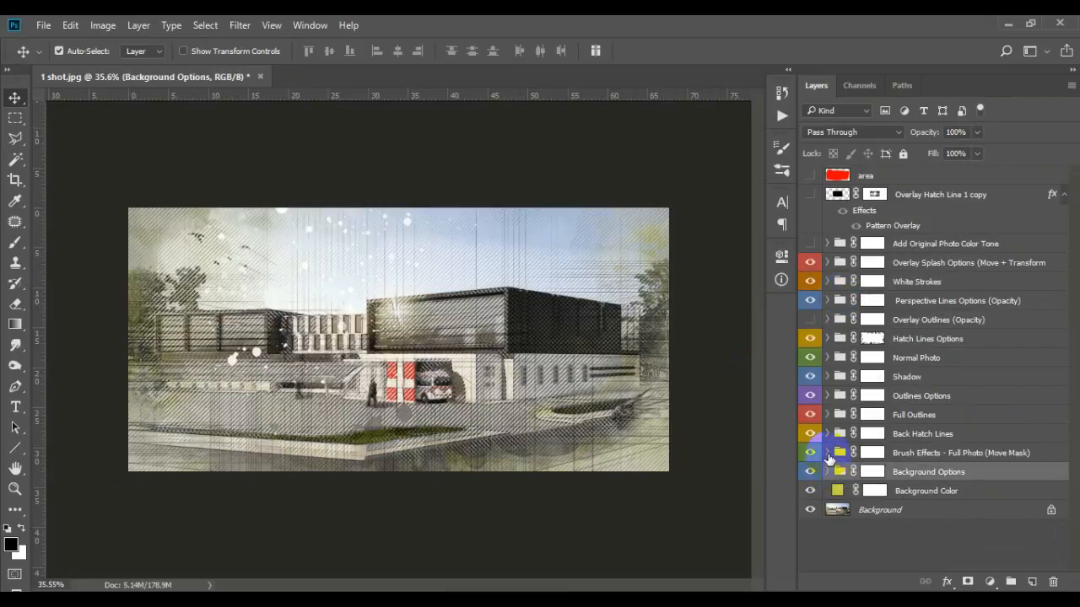
{"action": "left_click", "coordinate": [827, 453]}
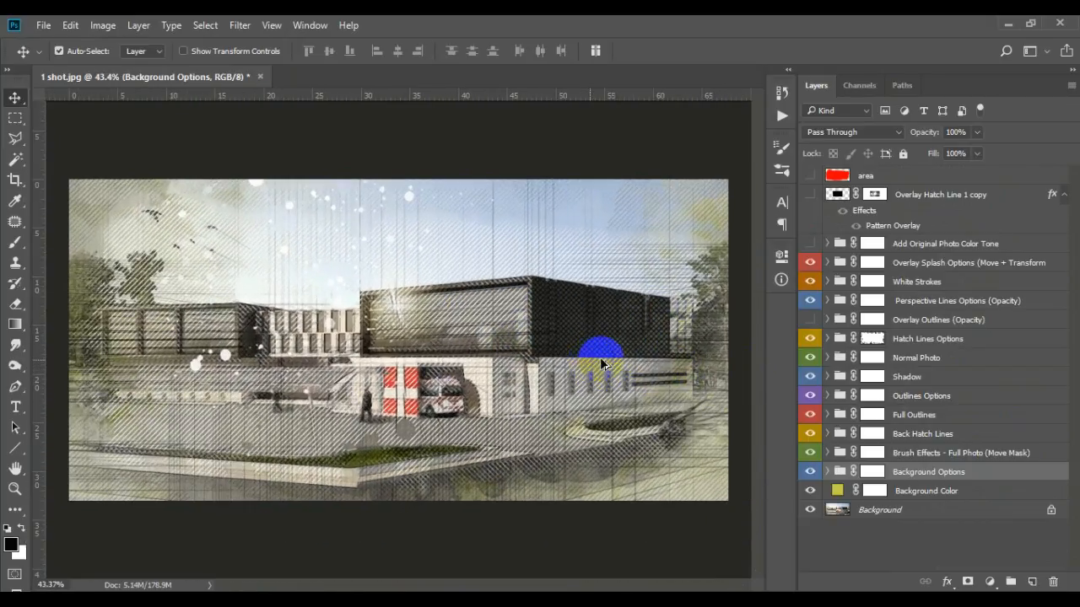
{"action": "left_click", "coordinate": [809, 337]}
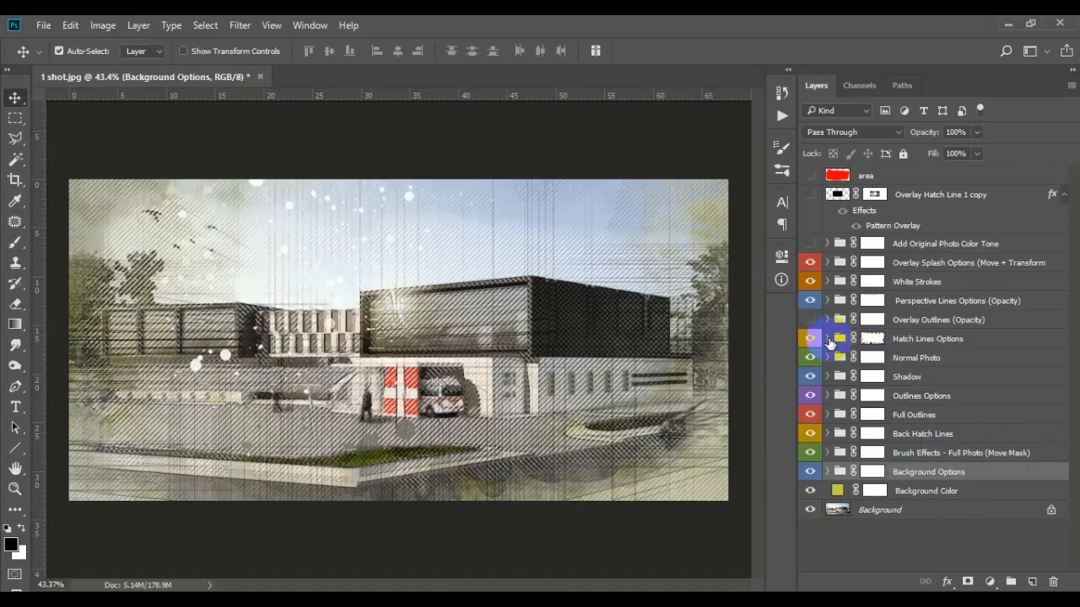
{"action": "left_click", "coordinate": [826, 338]}
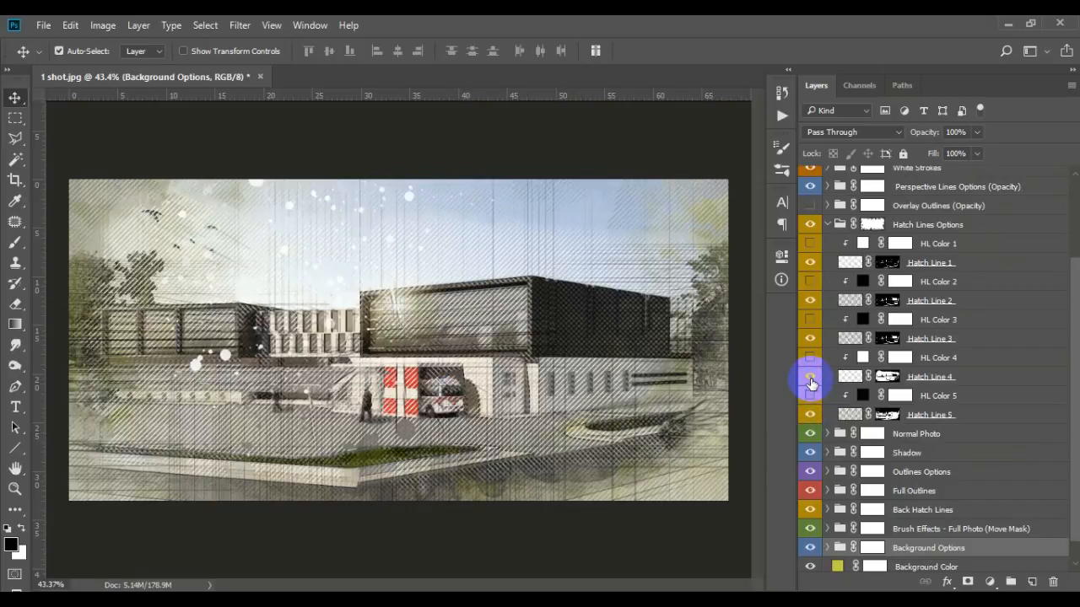
{"action": "left_click", "coordinate": [809, 377]}
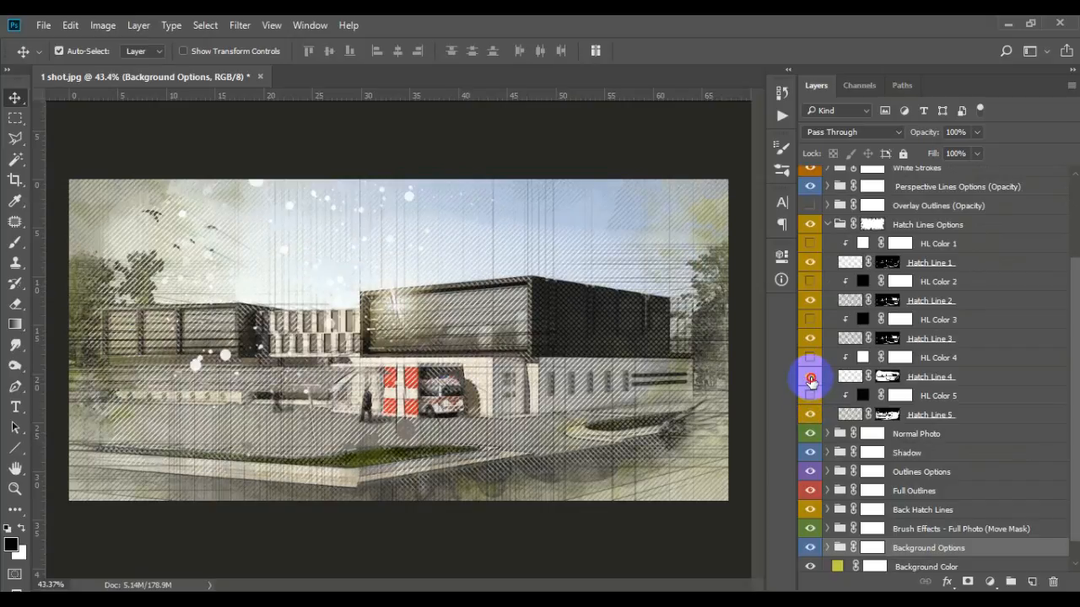
{"action": "left_click", "coordinate": [810, 378]}
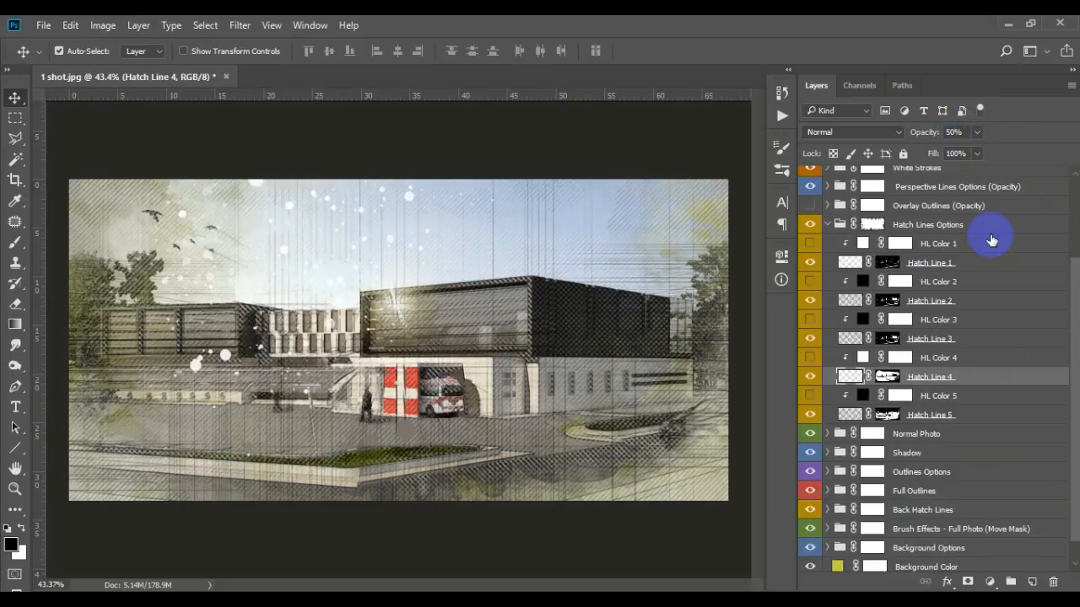
{"action": "left_click", "coordinate": [862, 357]}
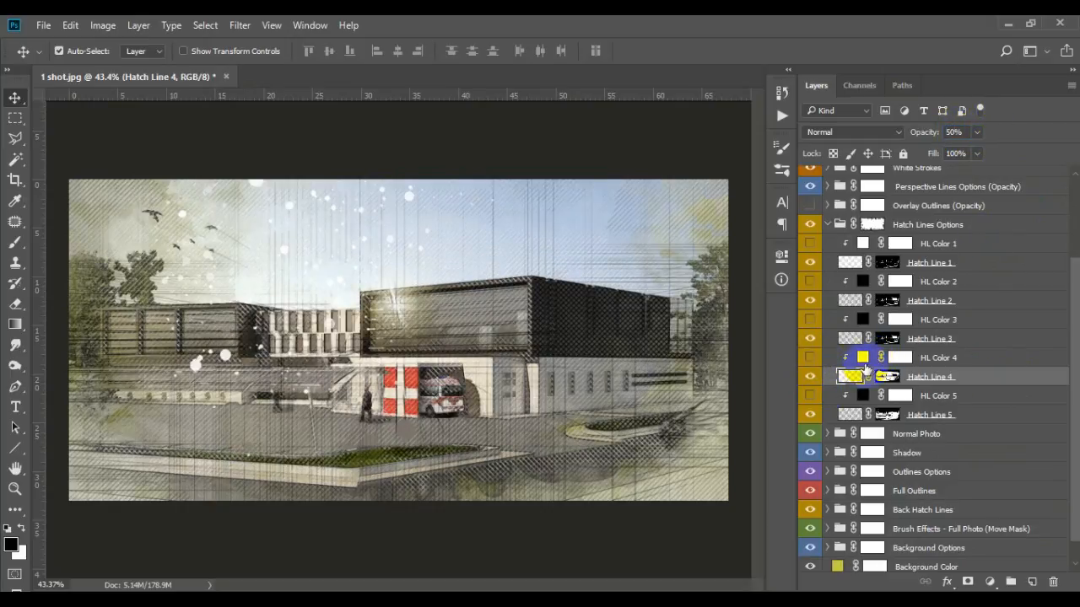
{"action": "left_click", "coordinate": [810, 357]}
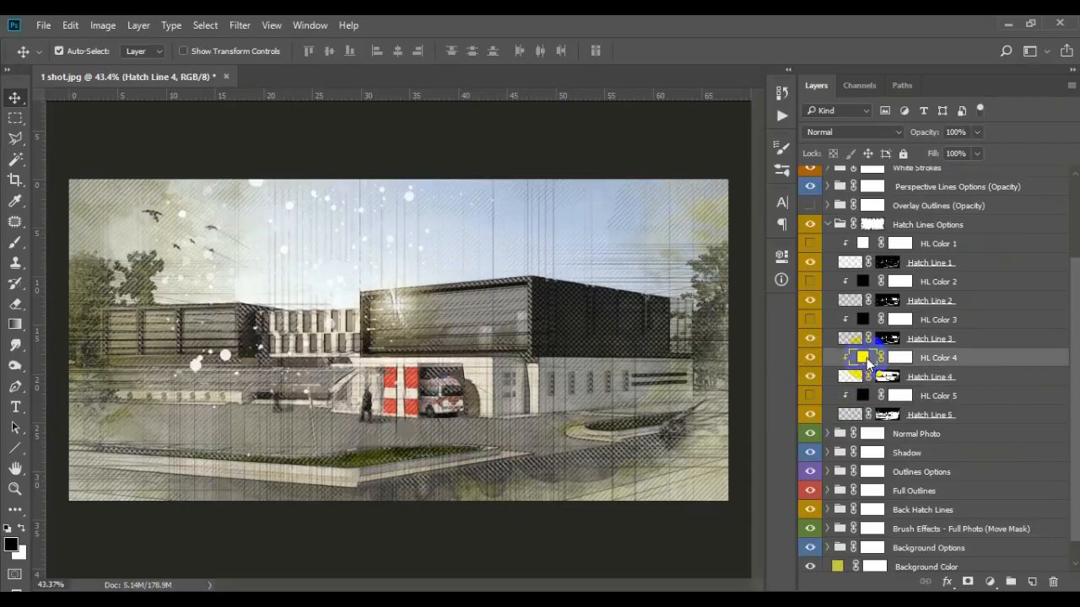
{"action": "double_click", "coordinate": [860, 358]}
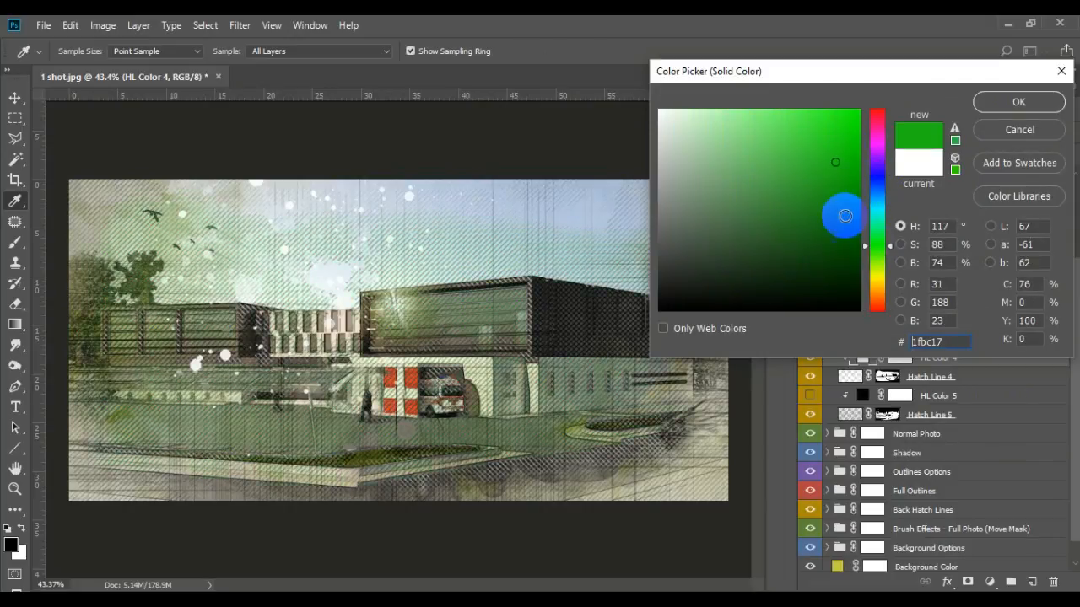
{"action": "left_click", "coordinate": [879, 300]}
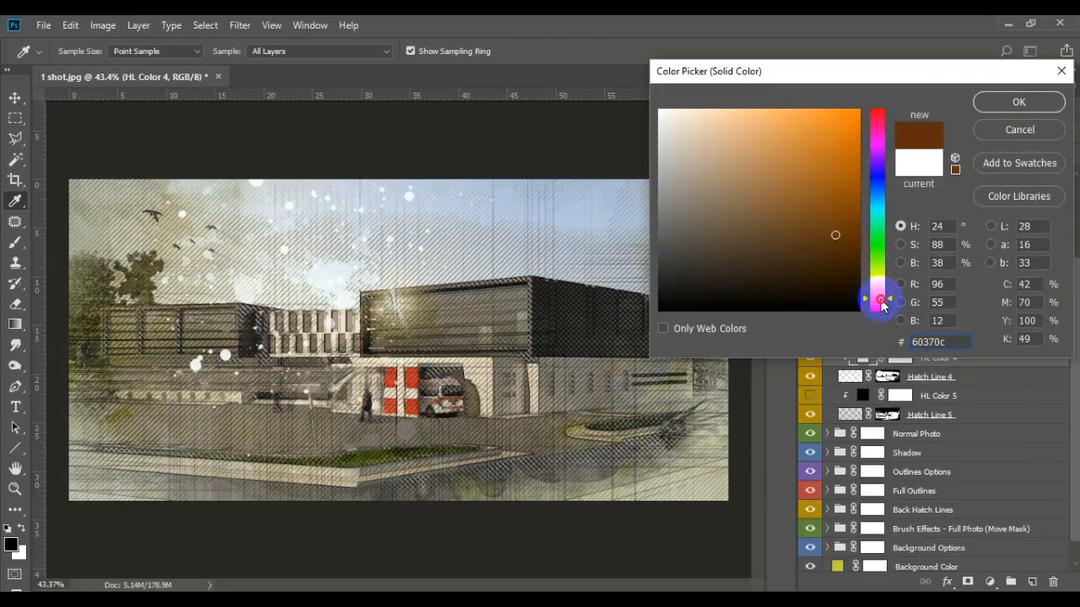
{"action": "left_click", "coordinate": [791, 140]}
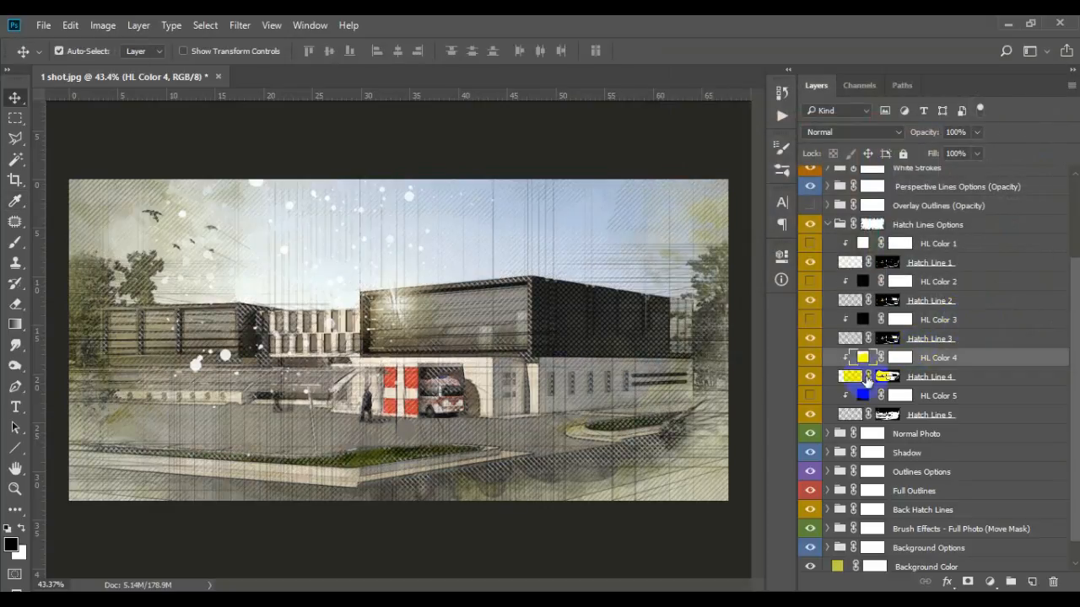
{"action": "left_click", "coordinate": [809, 243]}
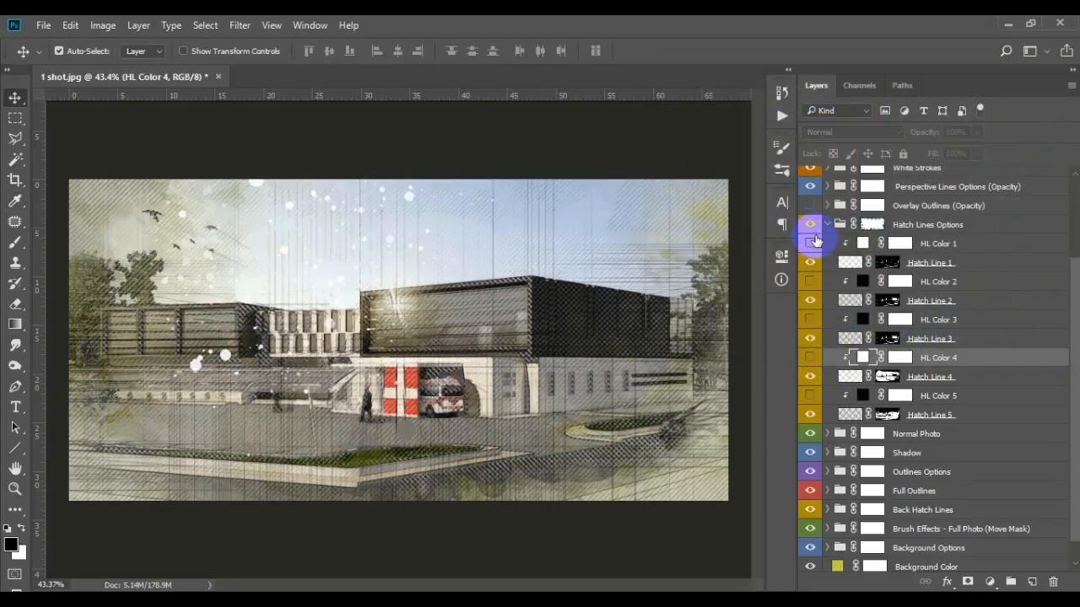
{"action": "left_click", "coordinate": [826, 225]}
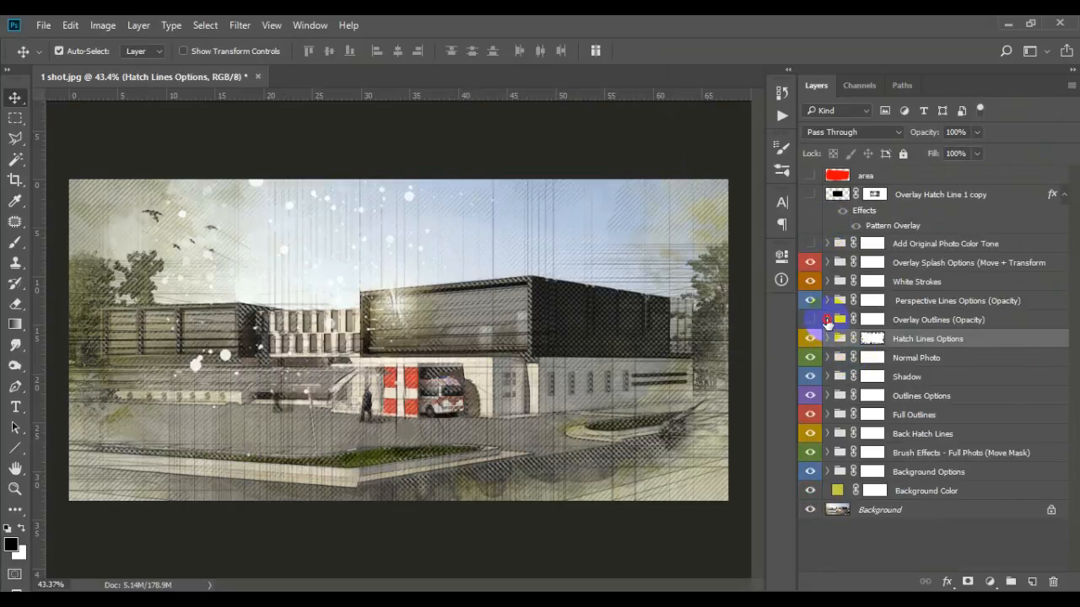
Peek into Perspective Lines Options, then reveal White Stroke 1 and 2 in White Strokes.
{"action": "left_click", "coordinate": [826, 301]}
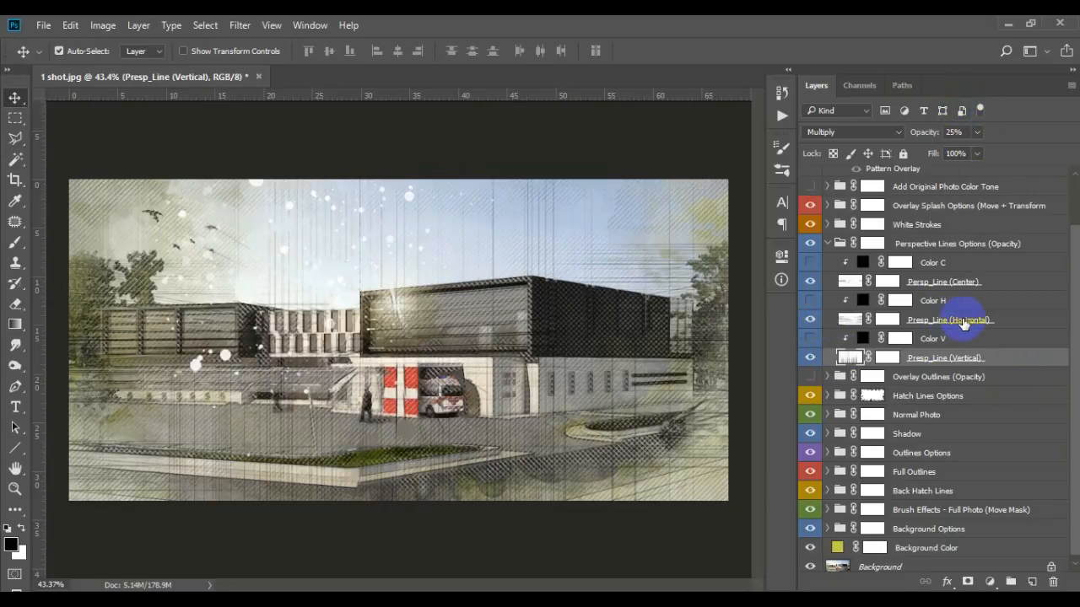
{"action": "left_click", "coordinate": [948, 319]}
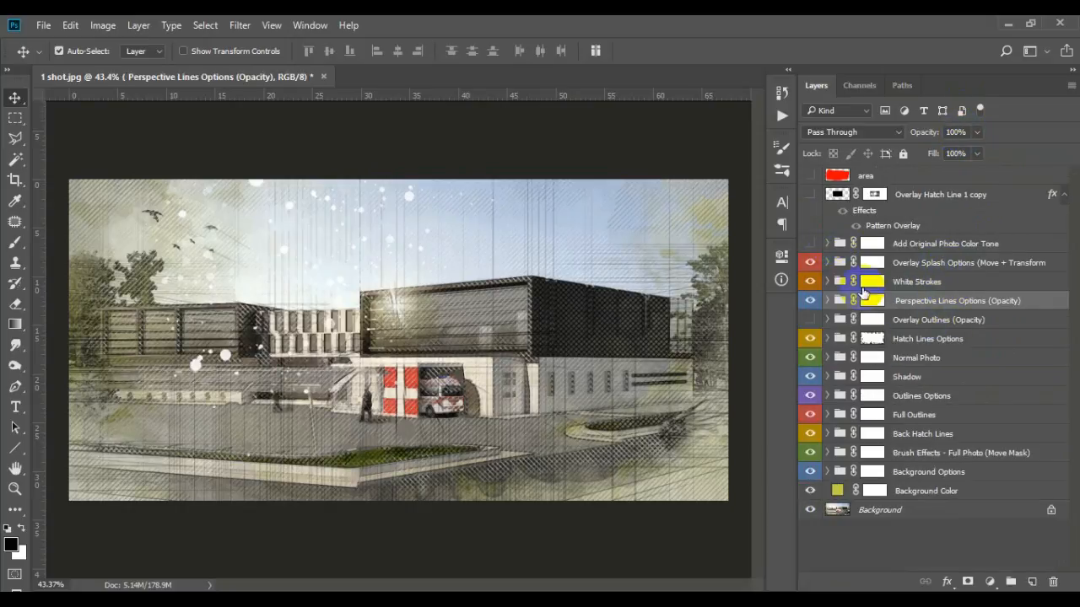
{"action": "left_click", "coordinate": [826, 280]}
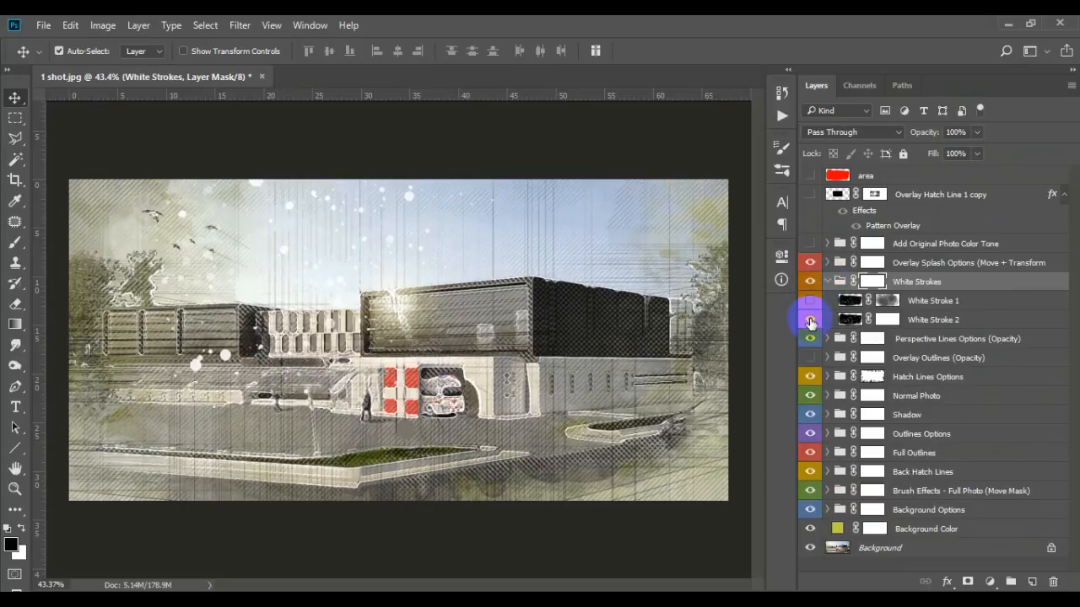
Close White Strokes and show the Splash 1 and Splash 2 layers in Overlay Splash Options.
{"action": "left_click", "coordinate": [810, 282]}
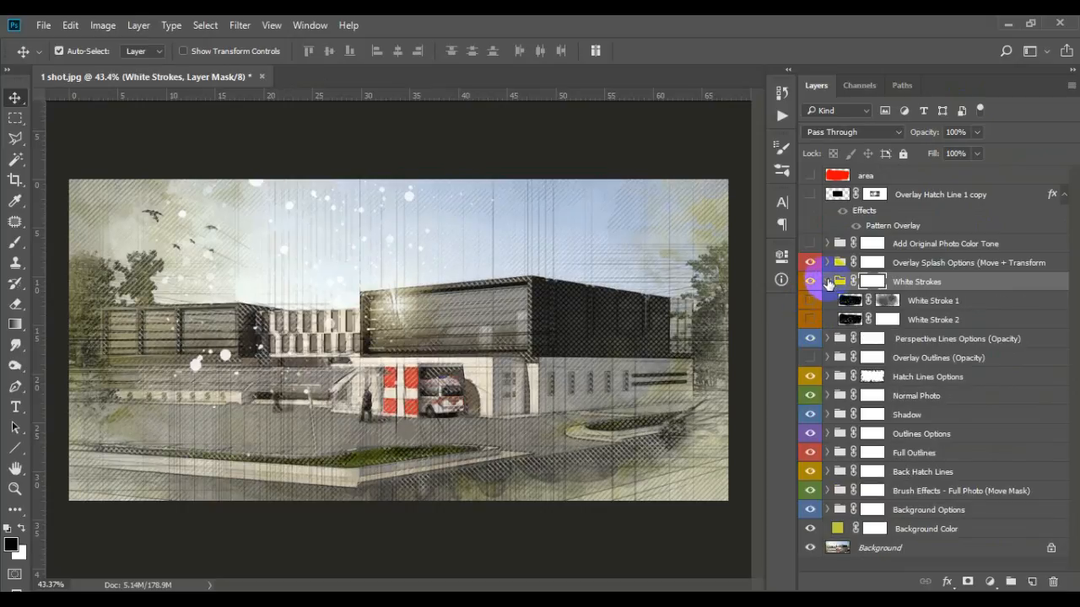
{"action": "left_click", "coordinate": [826, 280]}
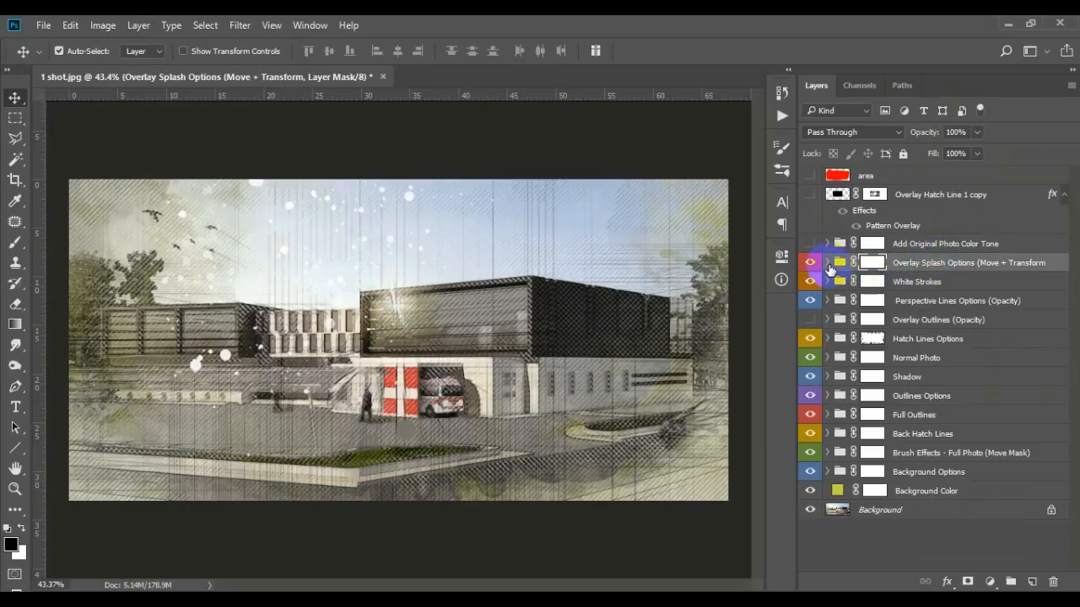
{"action": "left_click", "coordinate": [826, 263]}
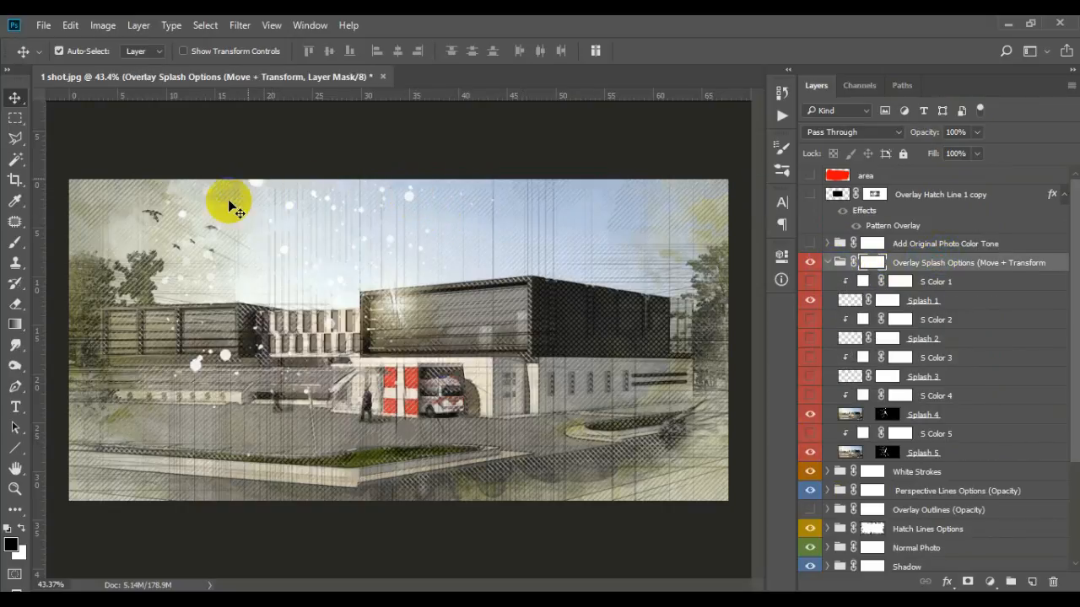
{"action": "mouse_move", "coordinate": [962, 349]}
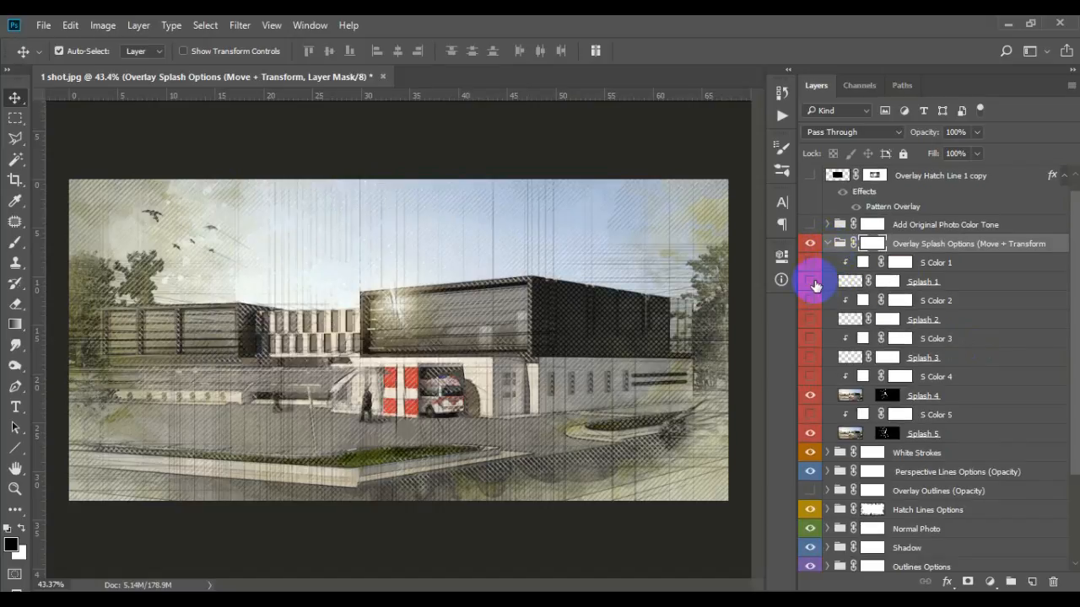
{"action": "left_click", "coordinate": [809, 319]}
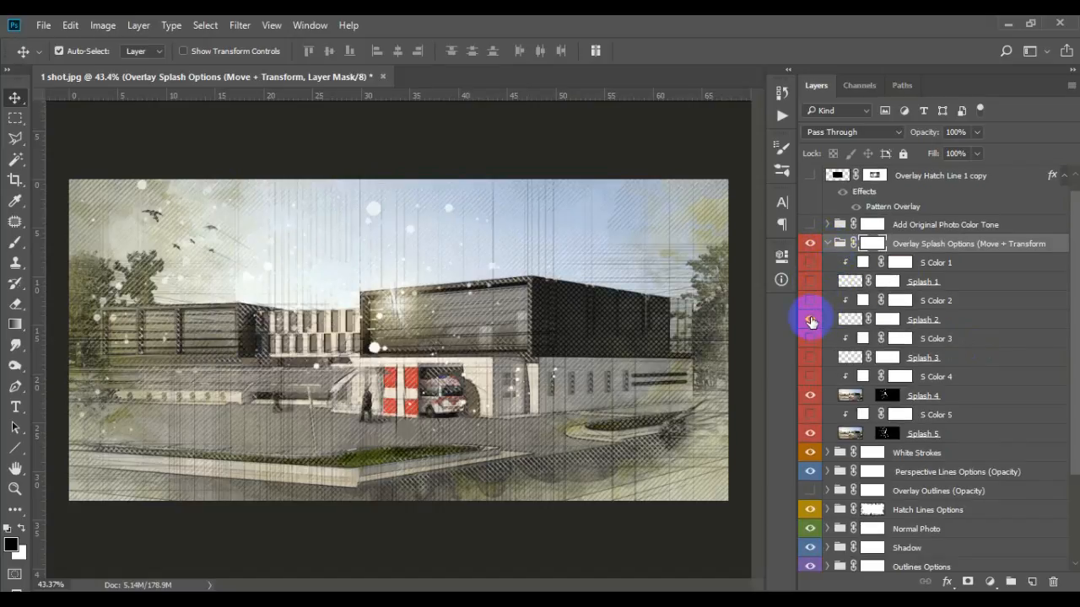
{"action": "left_click", "coordinate": [810, 319]}
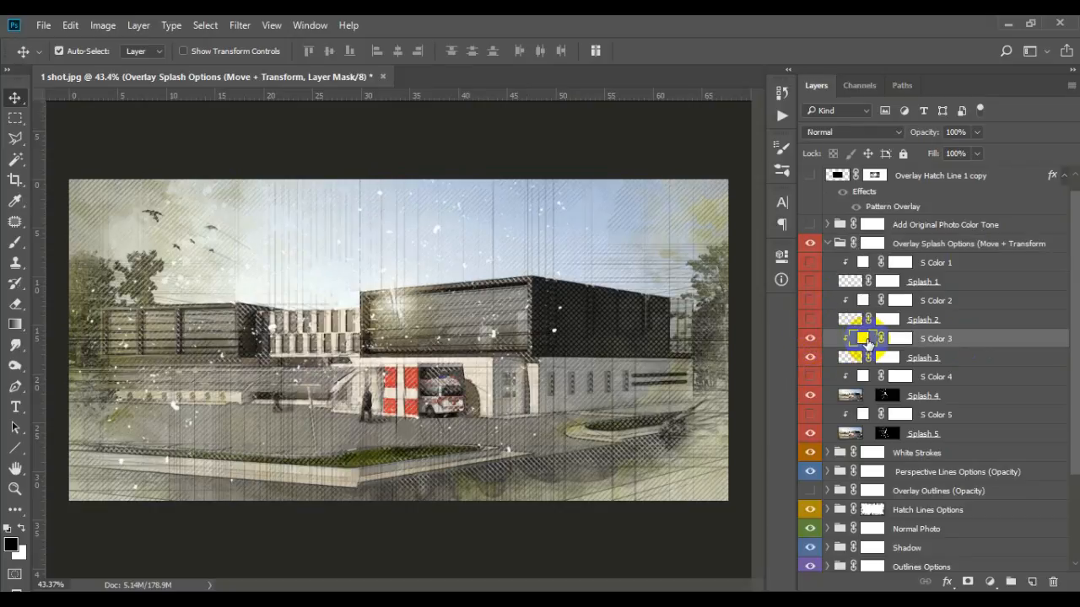
Pick a new hue for S Color 3 and turn on the Add Original Photo Color Tone group.
{"action": "double_click", "coordinate": [862, 337]}
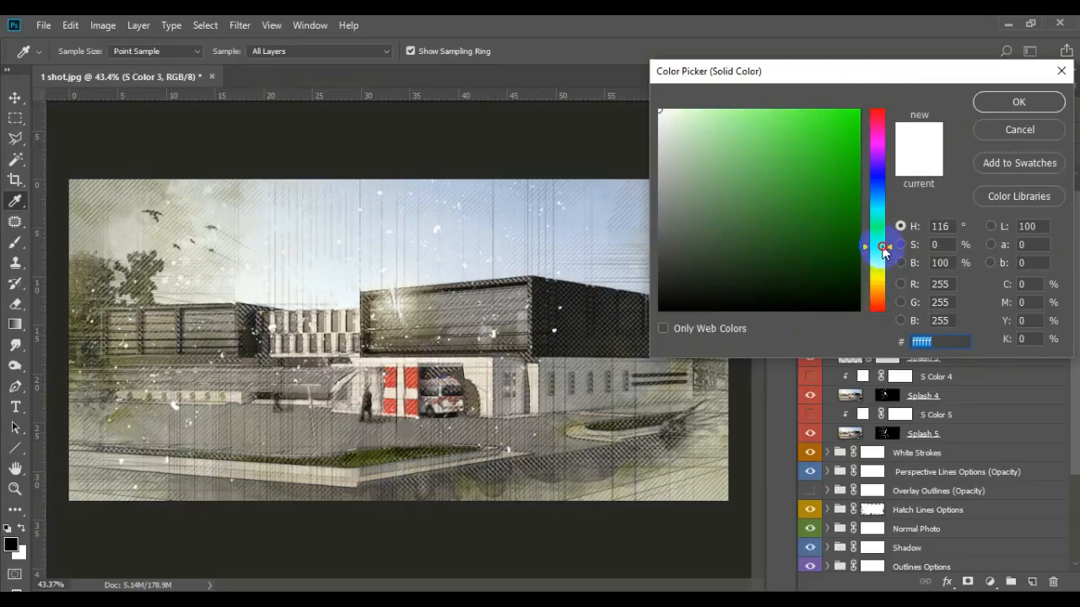
{"action": "left_click", "coordinate": [816, 133]}
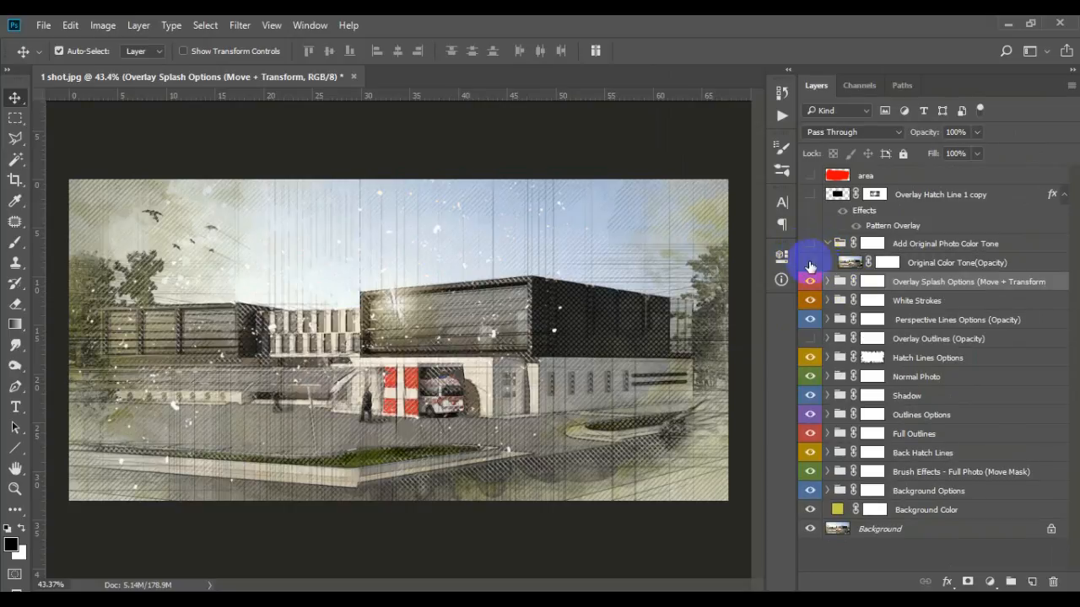
{"action": "left_click", "coordinate": [810, 263]}
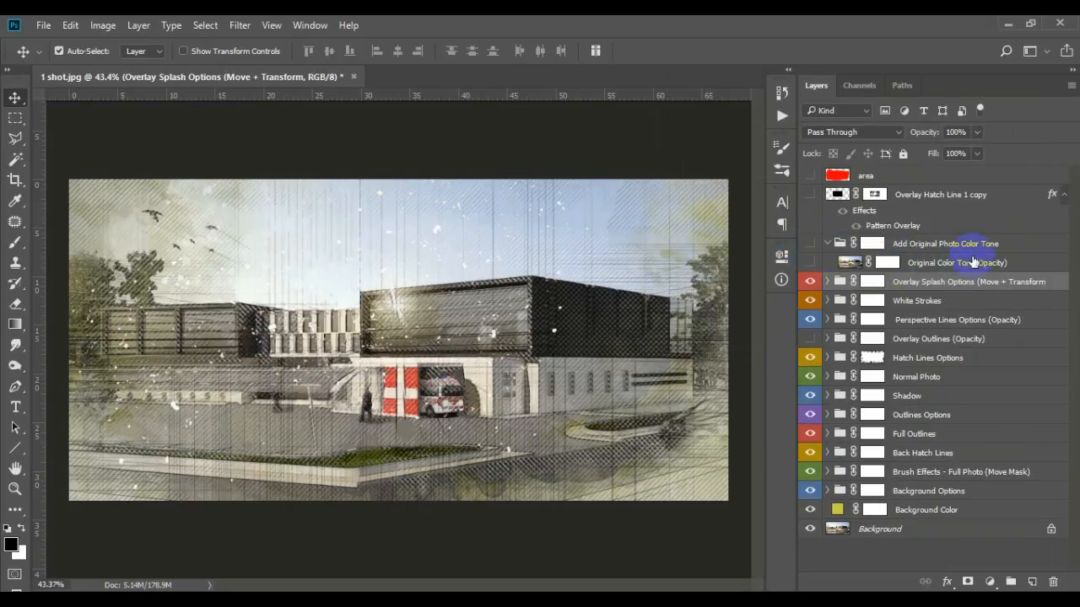
{"action": "left_click", "coordinate": [809, 242]}
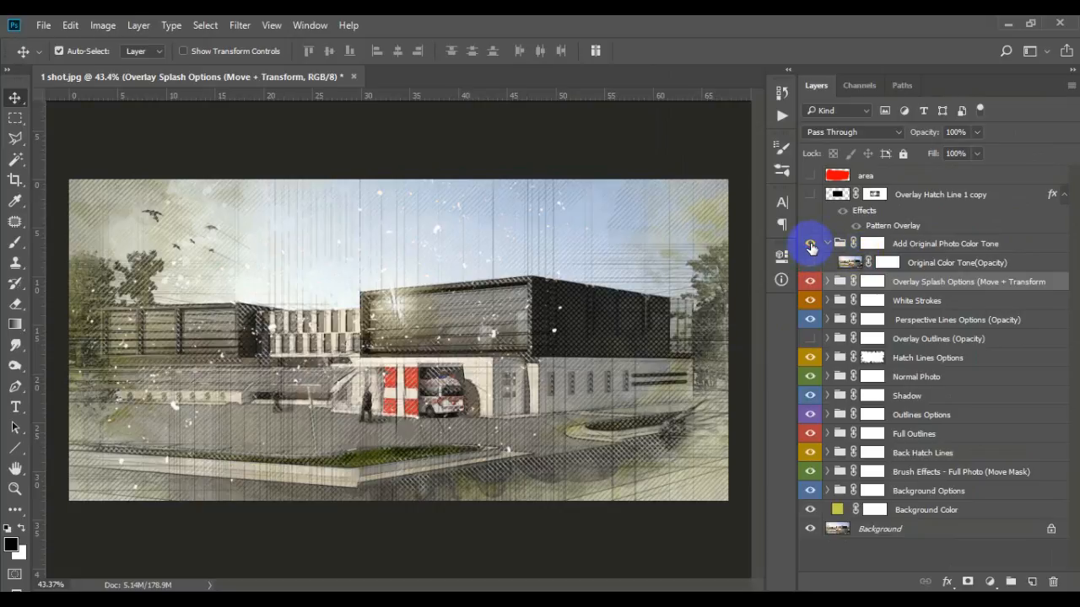